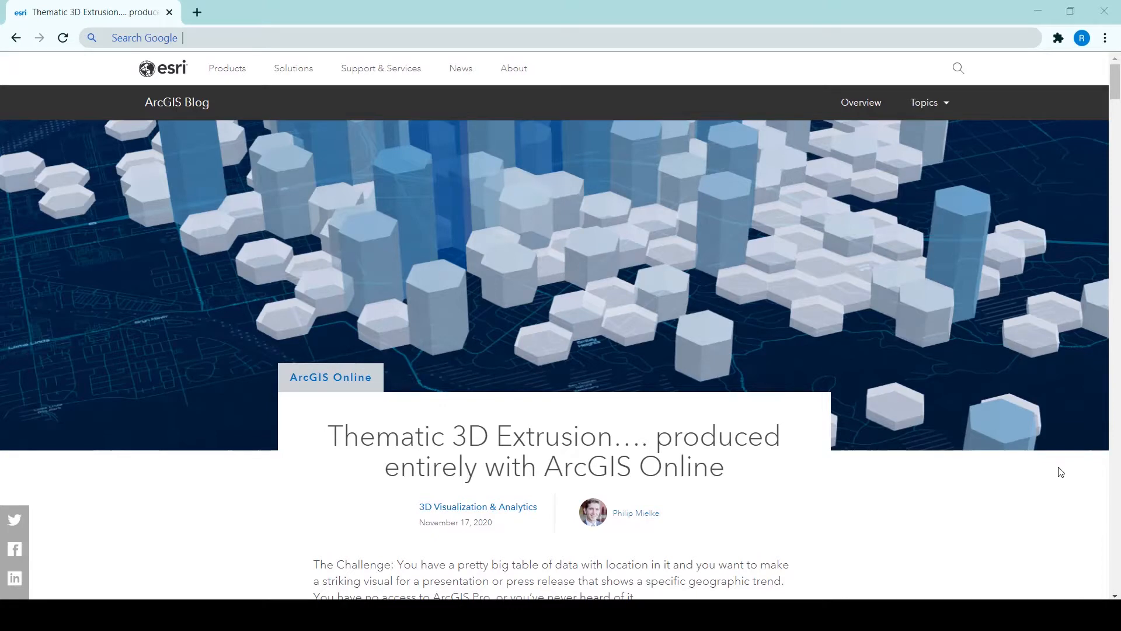
Step: Sign in to the schools organization from the ArcGIS Online page and start a new blank map
scroll("down", 3)
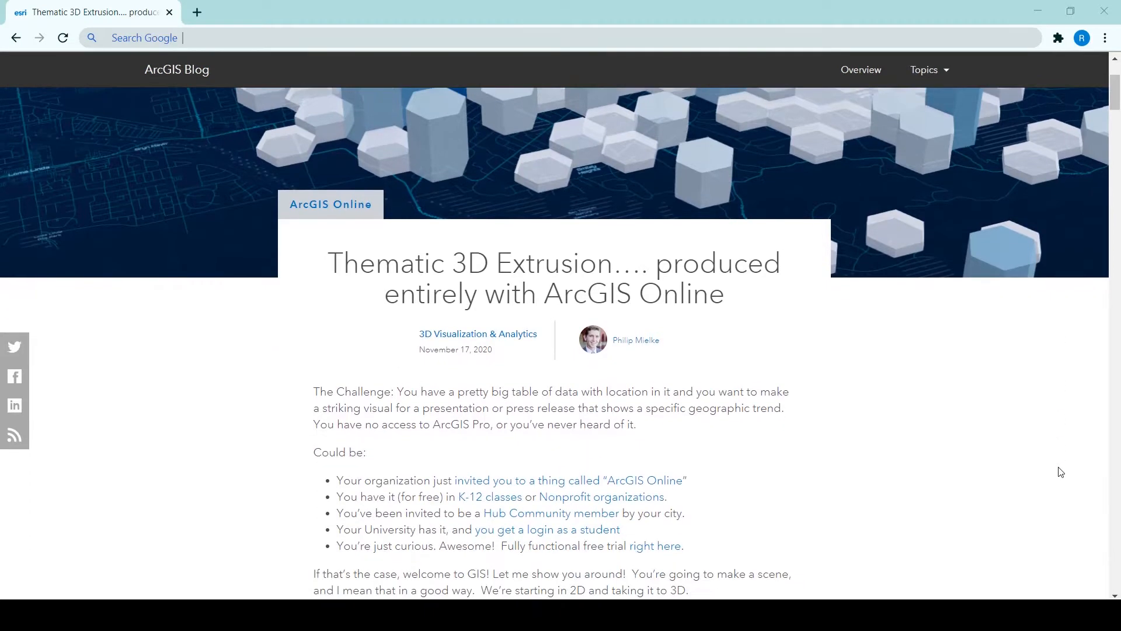
scroll("down", 3)
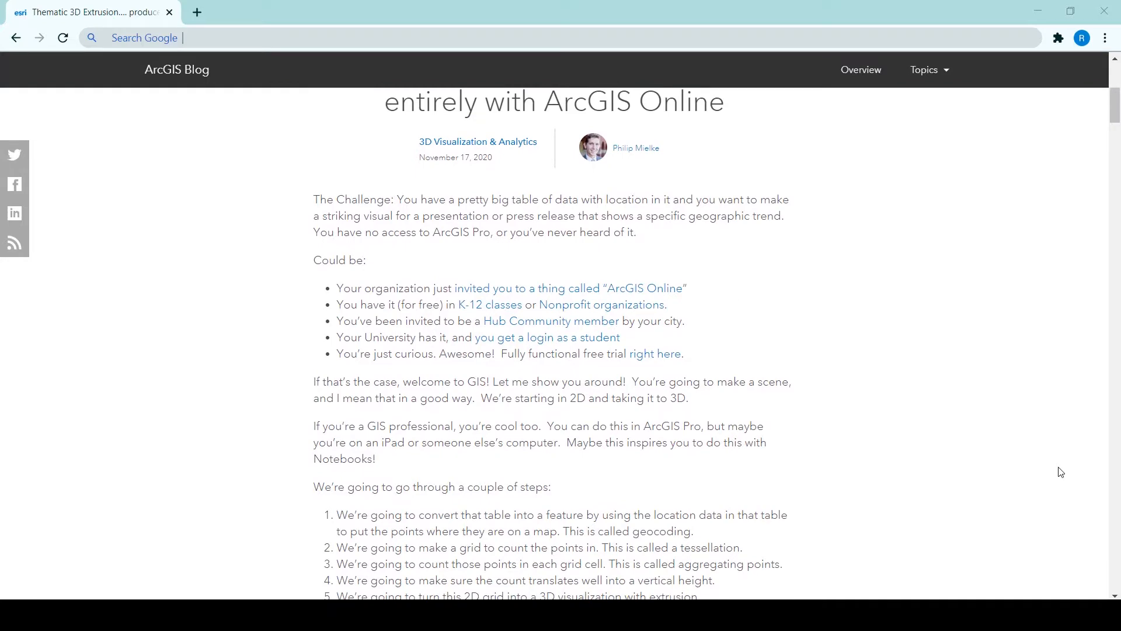
scroll("down", 3)
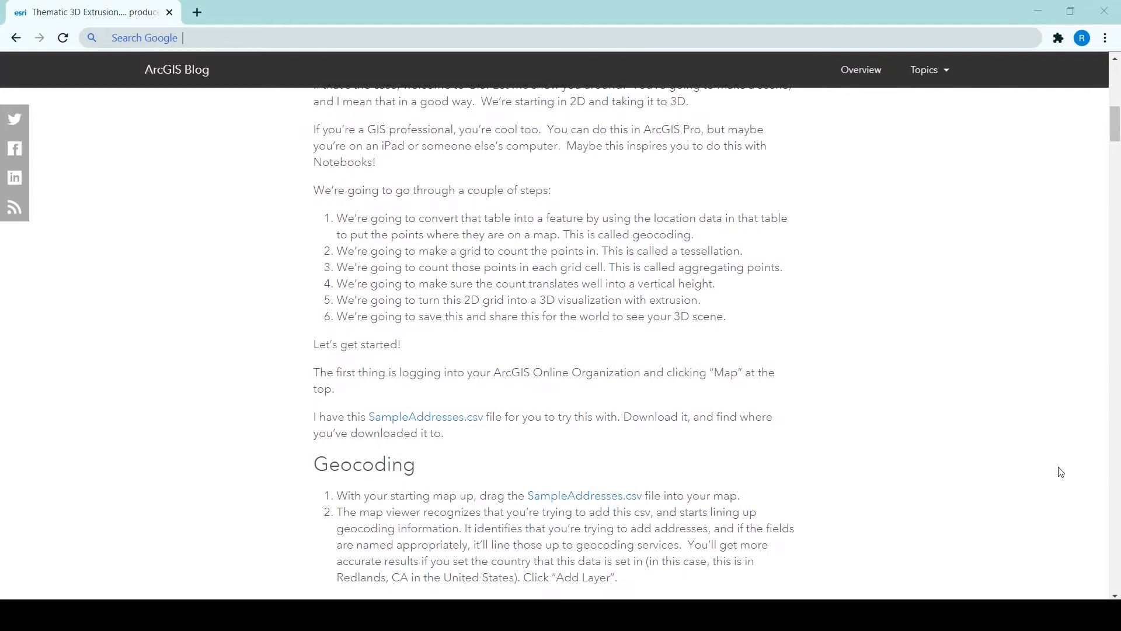
scroll("down", 3)
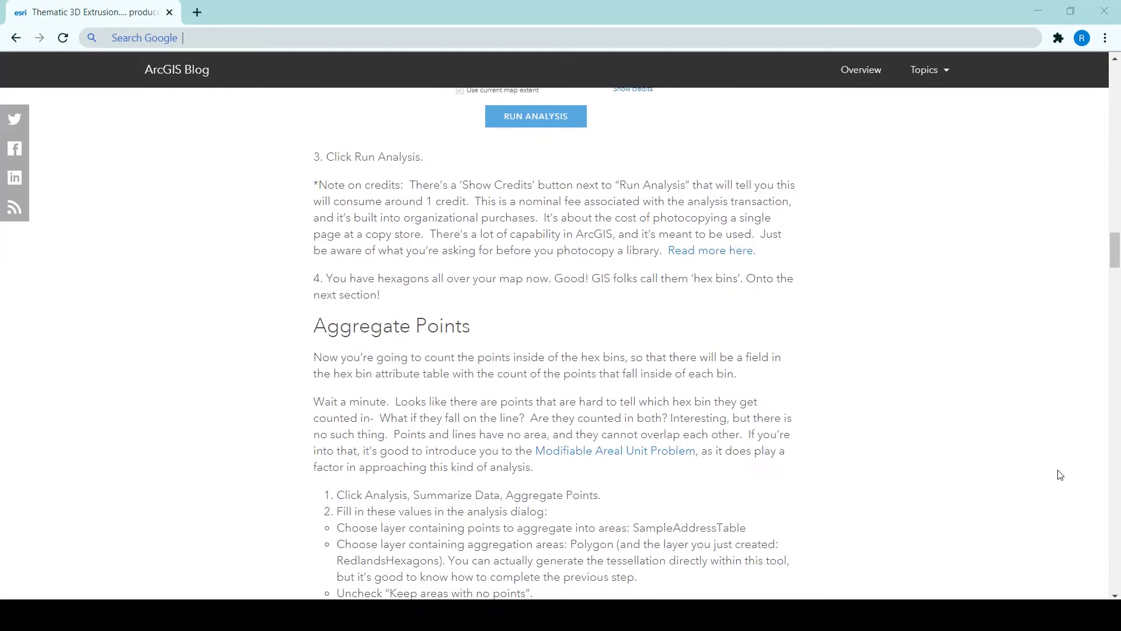
scroll("down", 3)
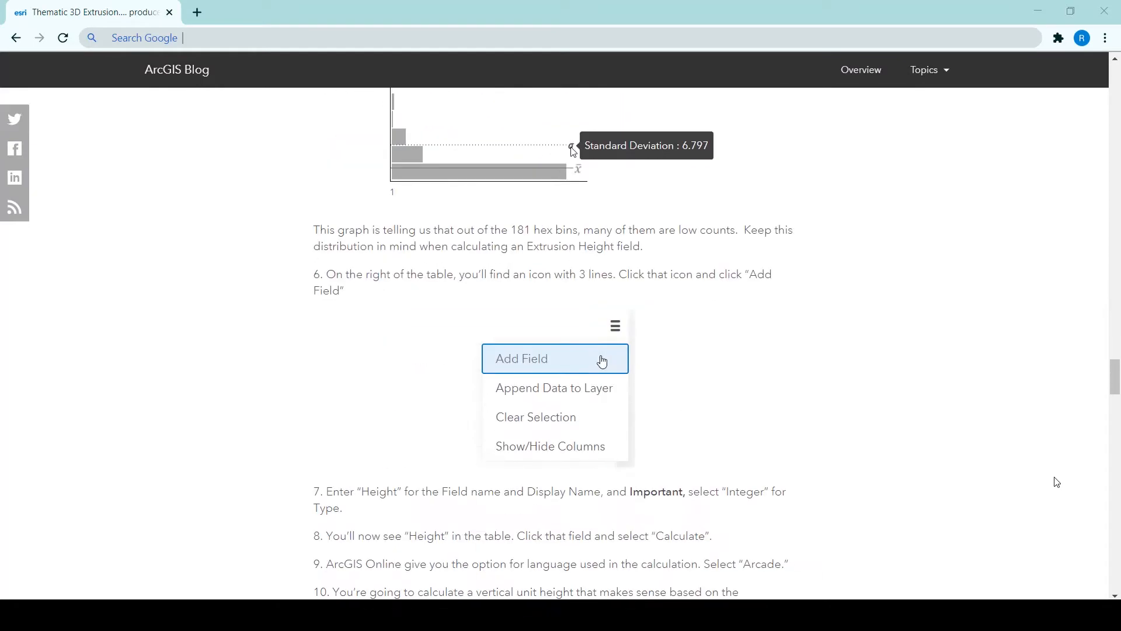
scroll("down", 3)
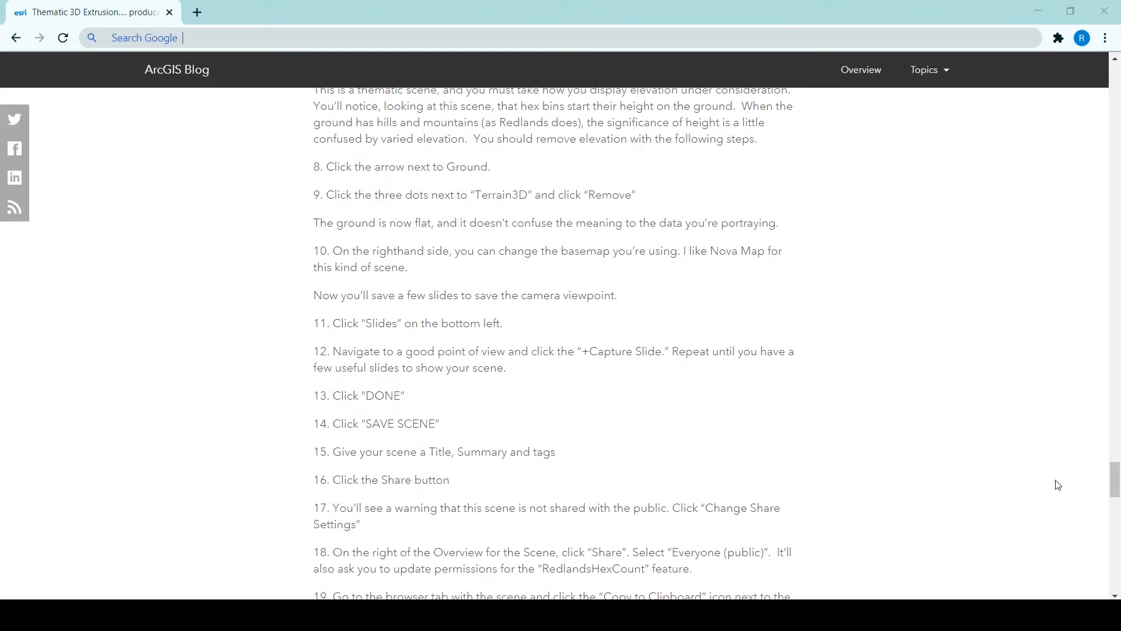
scroll("down", 3)
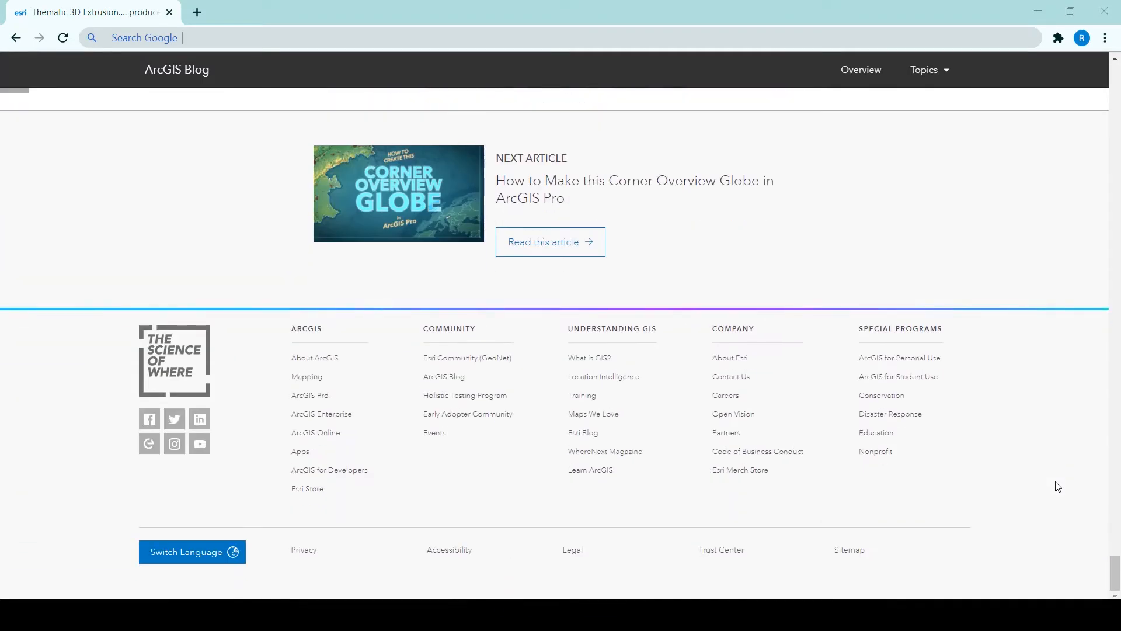
scroll("up", 3)
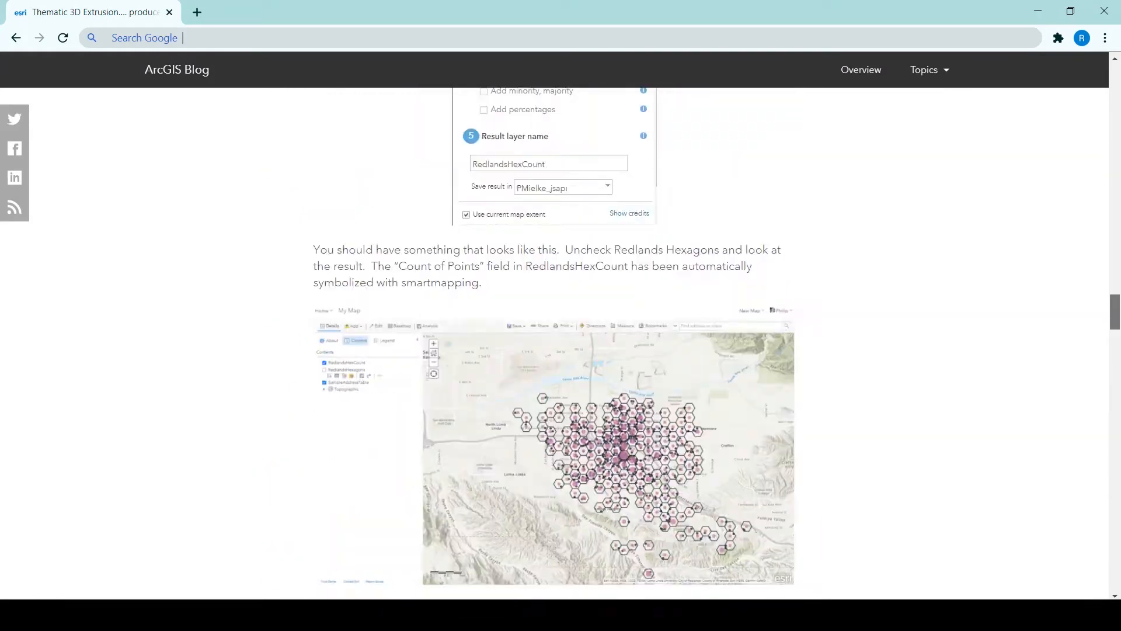
scroll("up", 3)
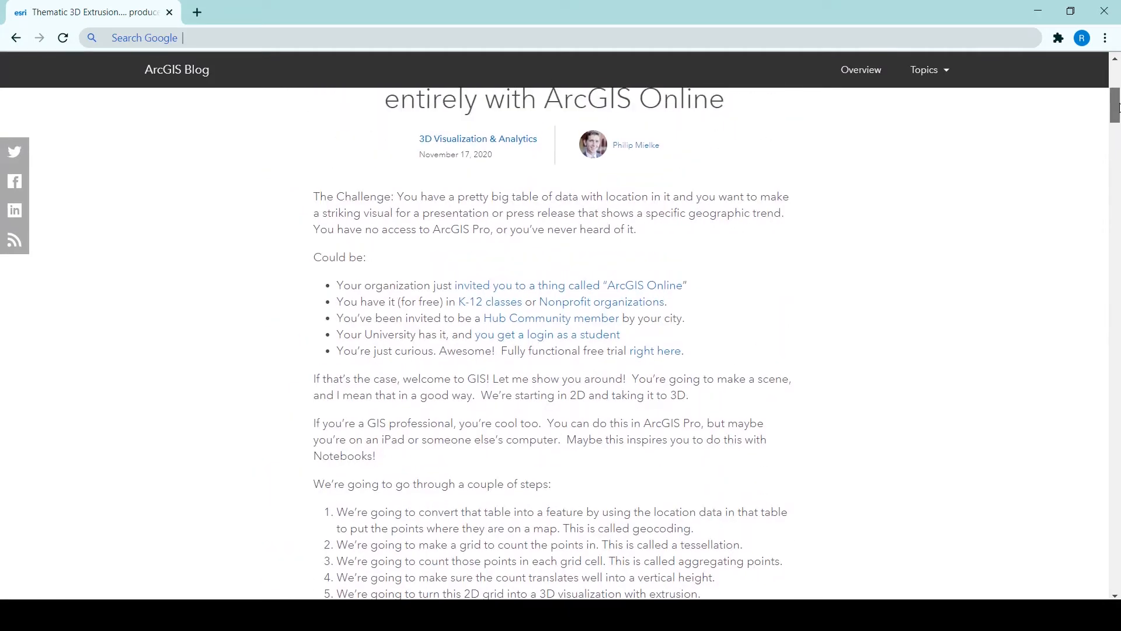
scroll("down", 3)
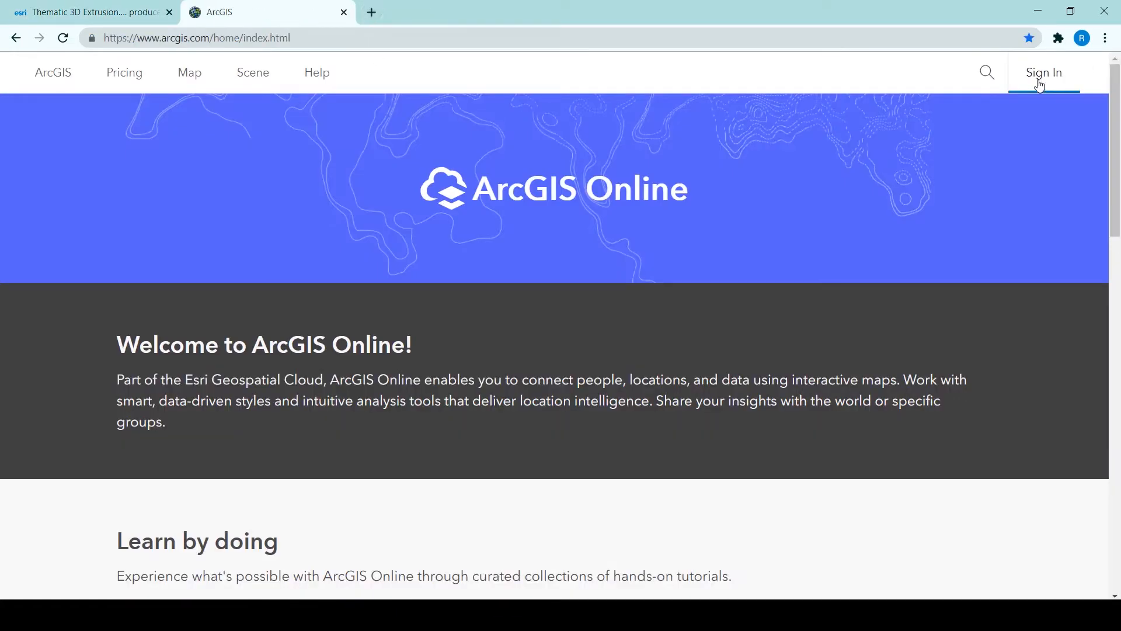
left_click(1042, 73)
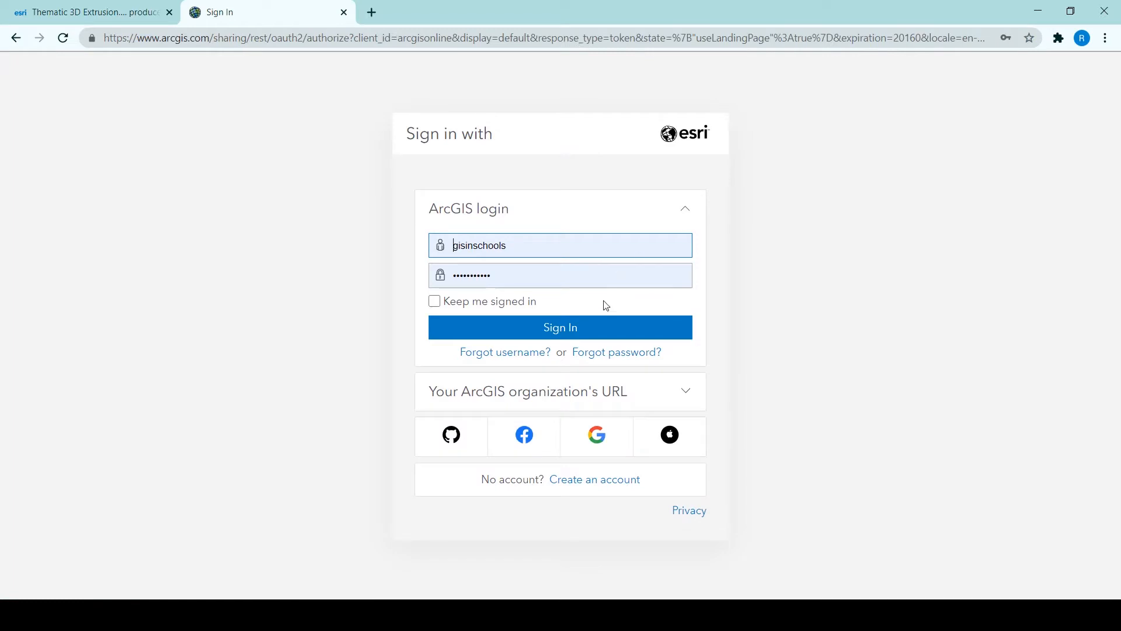
left_click(560, 327)
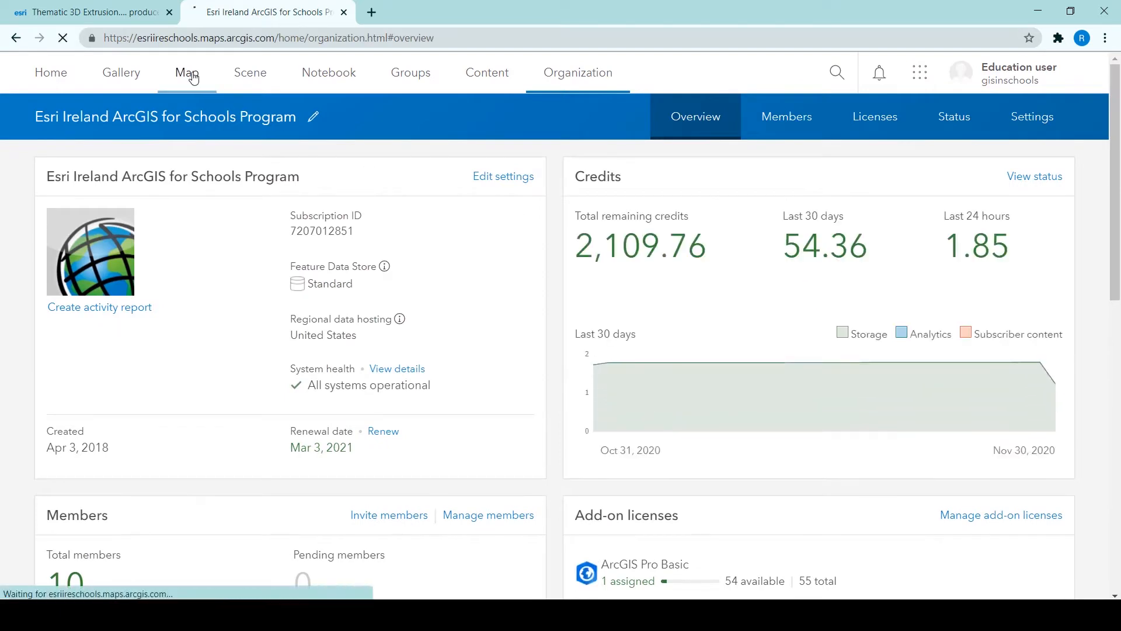
left_click(185, 72)
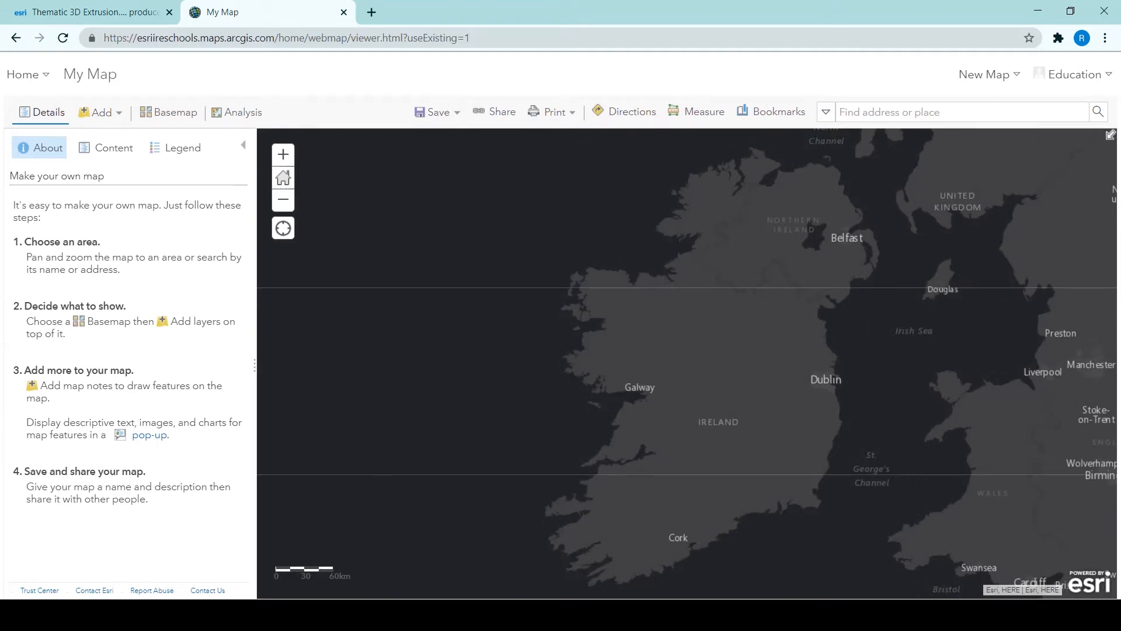
Step: Download a copy of the SampleAddresses workbook from Excel Online and show it in its folder
left_click(90, 12)
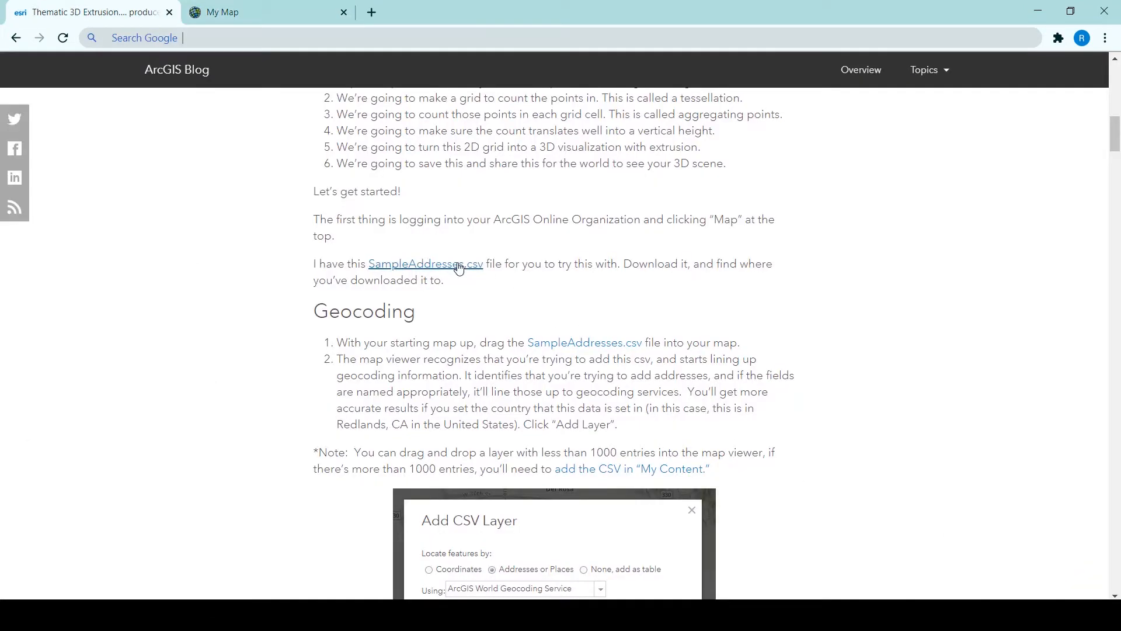
left_click(425, 264)
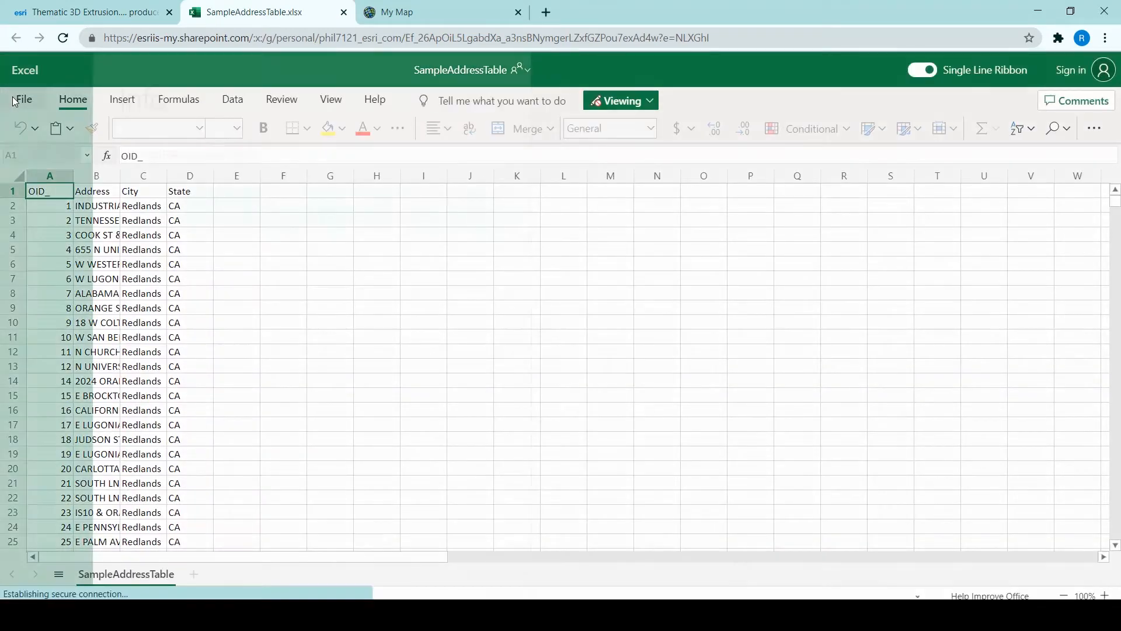
left_click(23, 98)
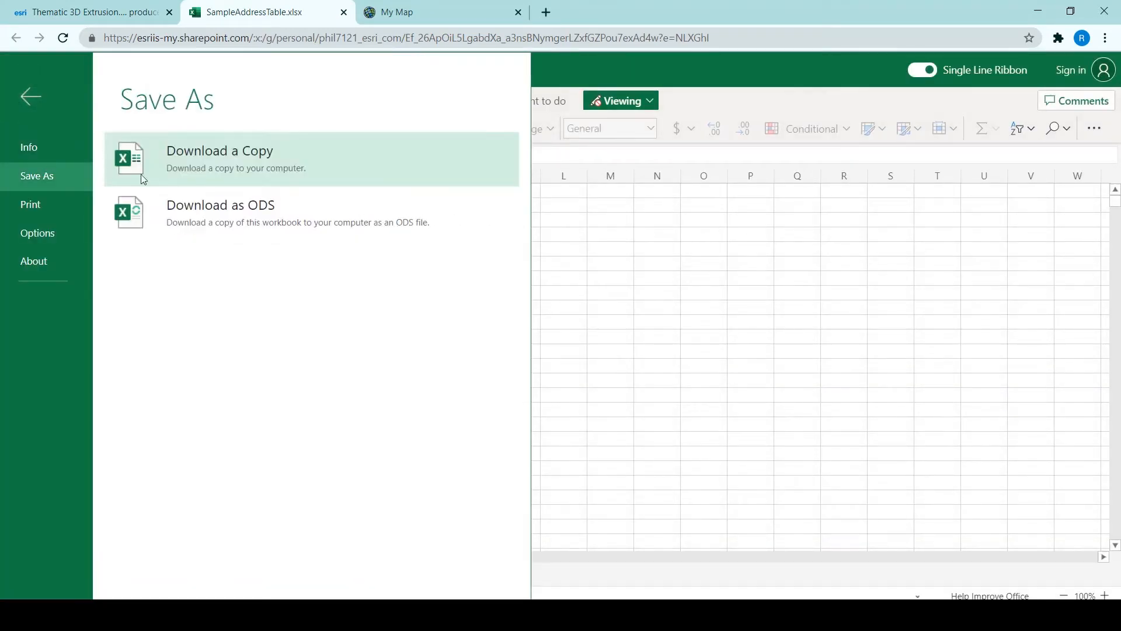
left_click(220, 158)
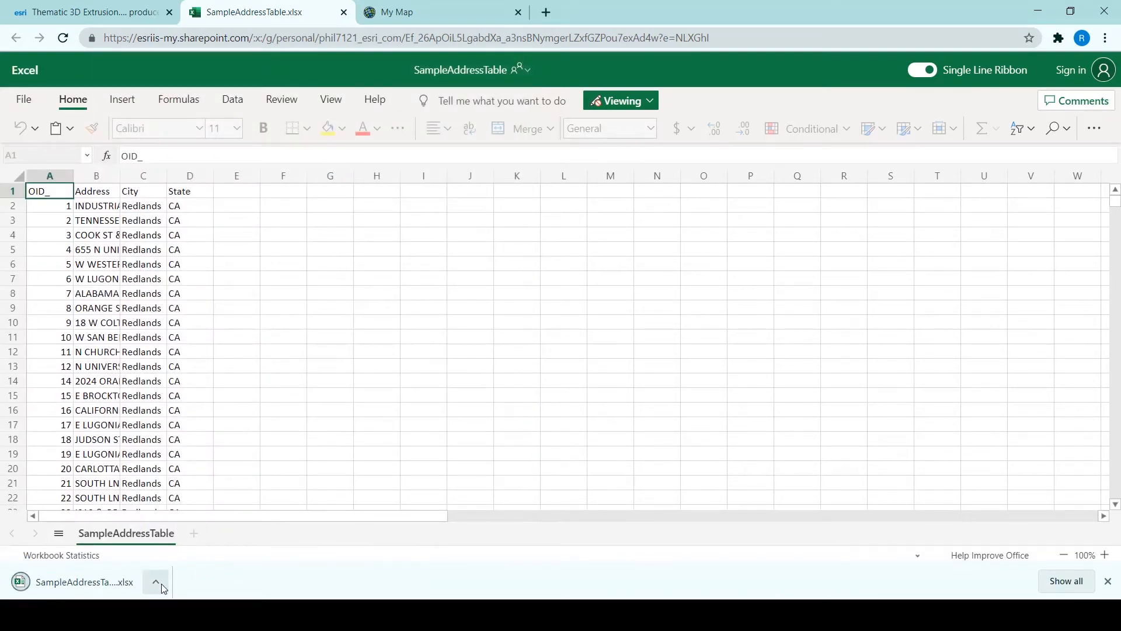
left_click(155, 581)
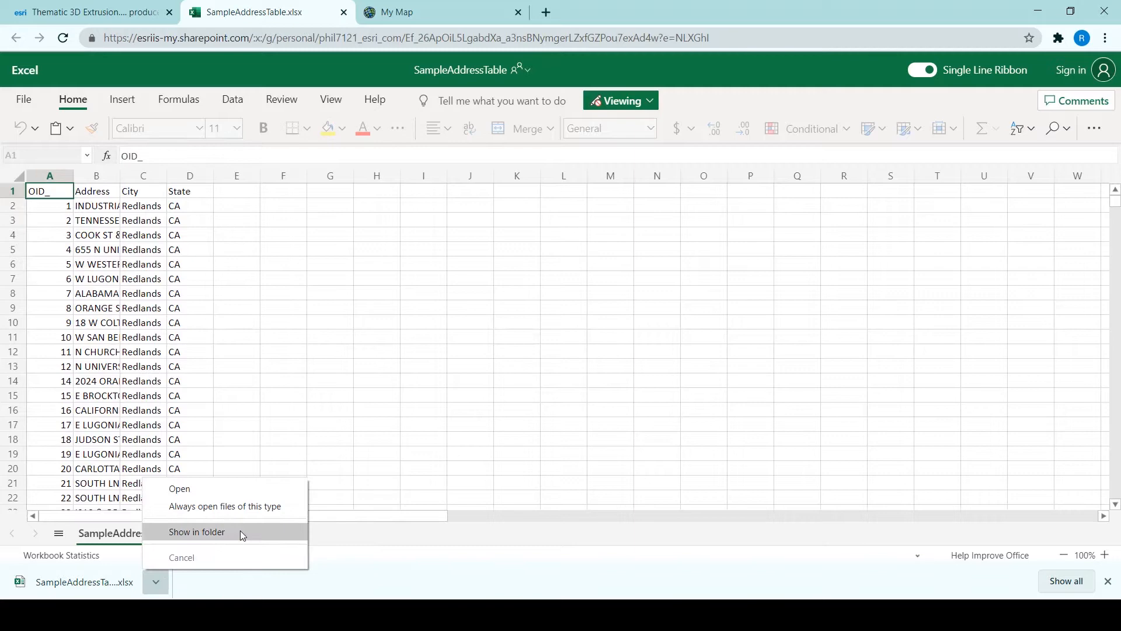
left_click(196, 531)
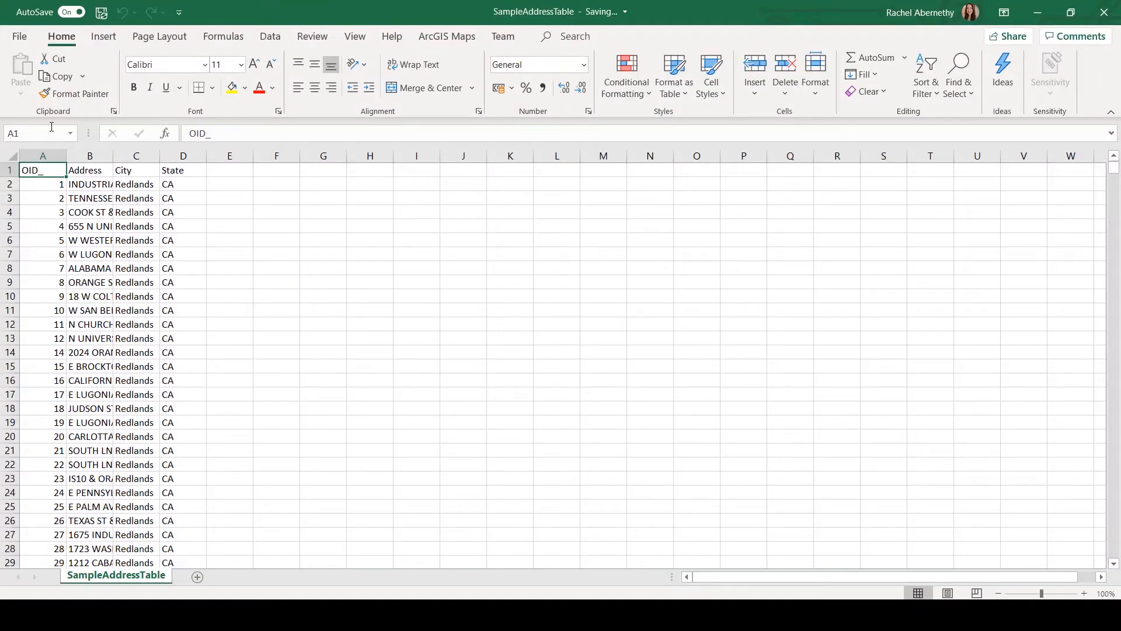
mouse_move(109, 155)
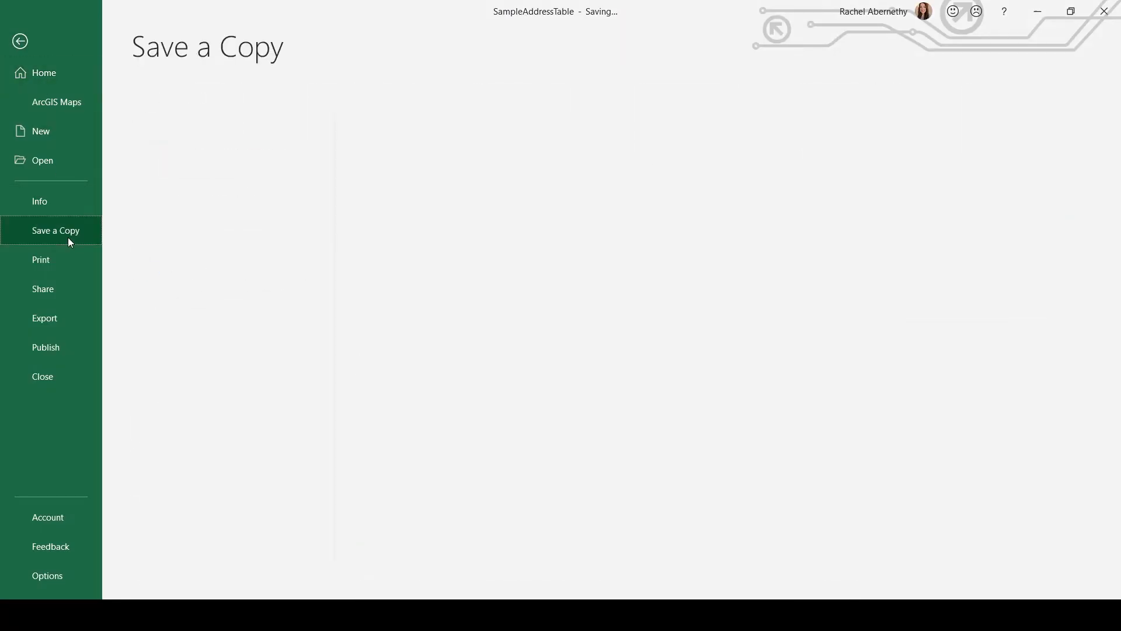
Step: Save a copy of the address table as CSV (Comma delimited) in the 3DTutorial folder
left_click(55, 230)
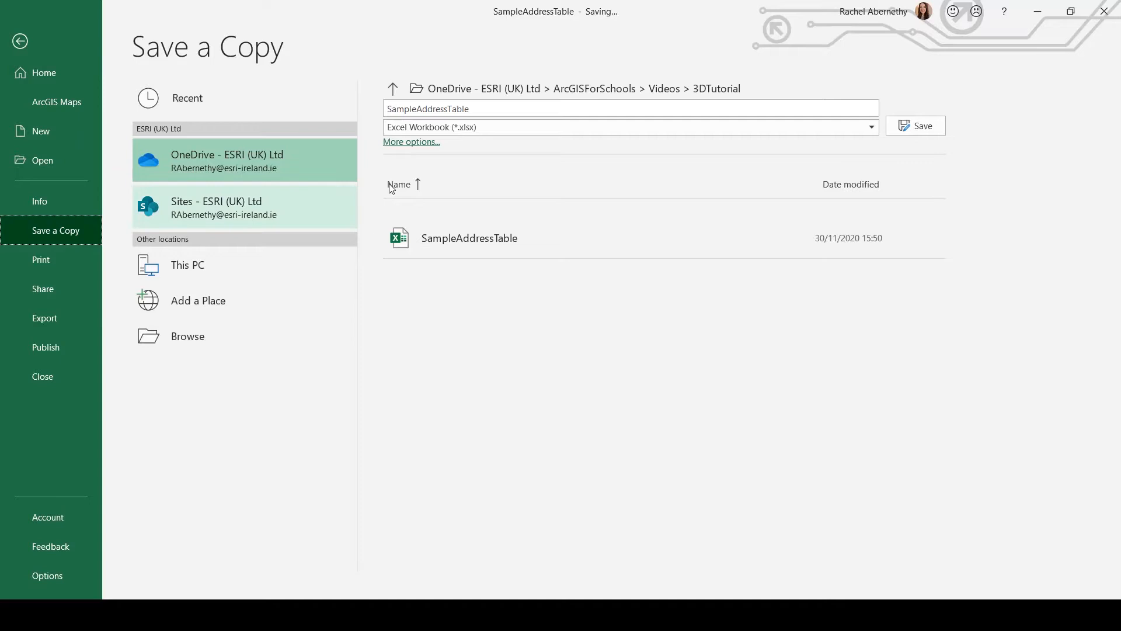
left_click(869, 126)
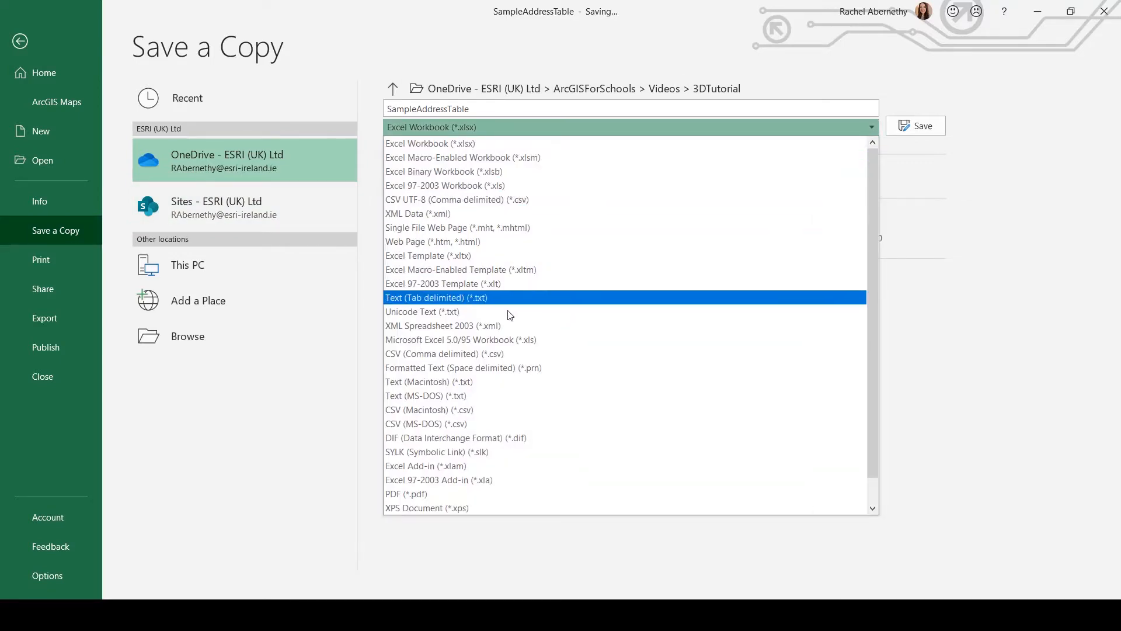
left_click(432, 352)
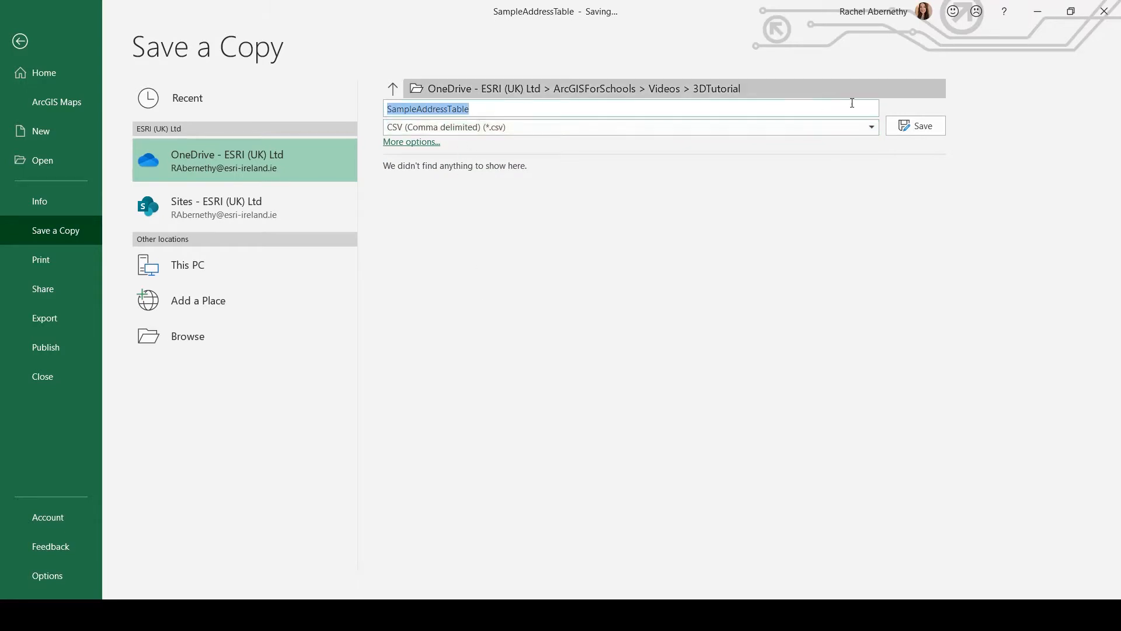
left_click(921, 125)
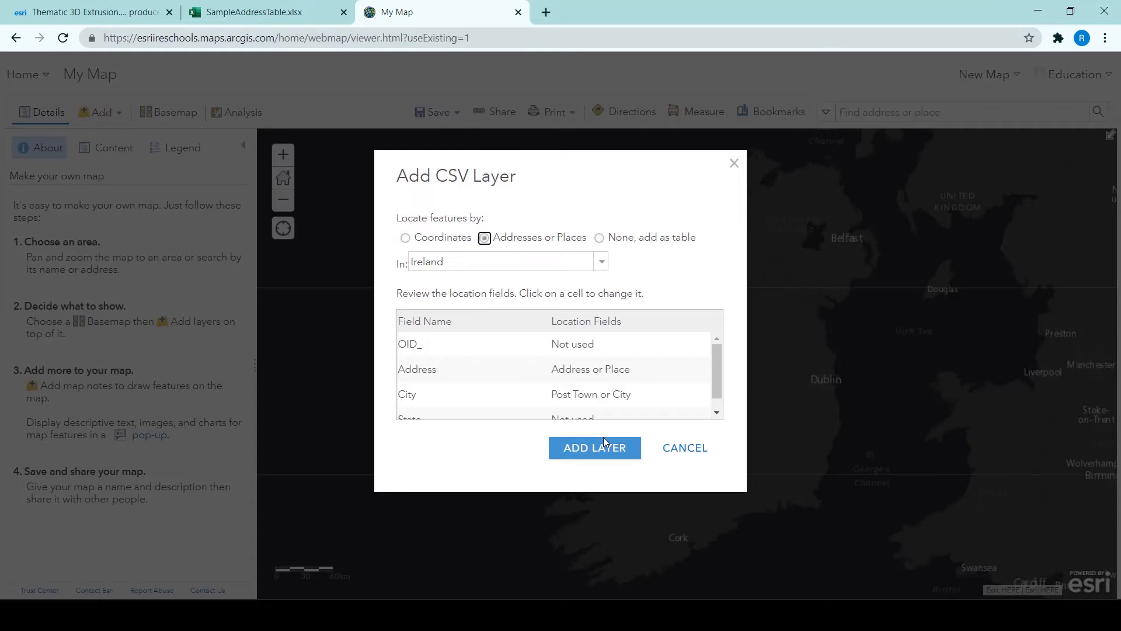
mouse_move(597, 266)
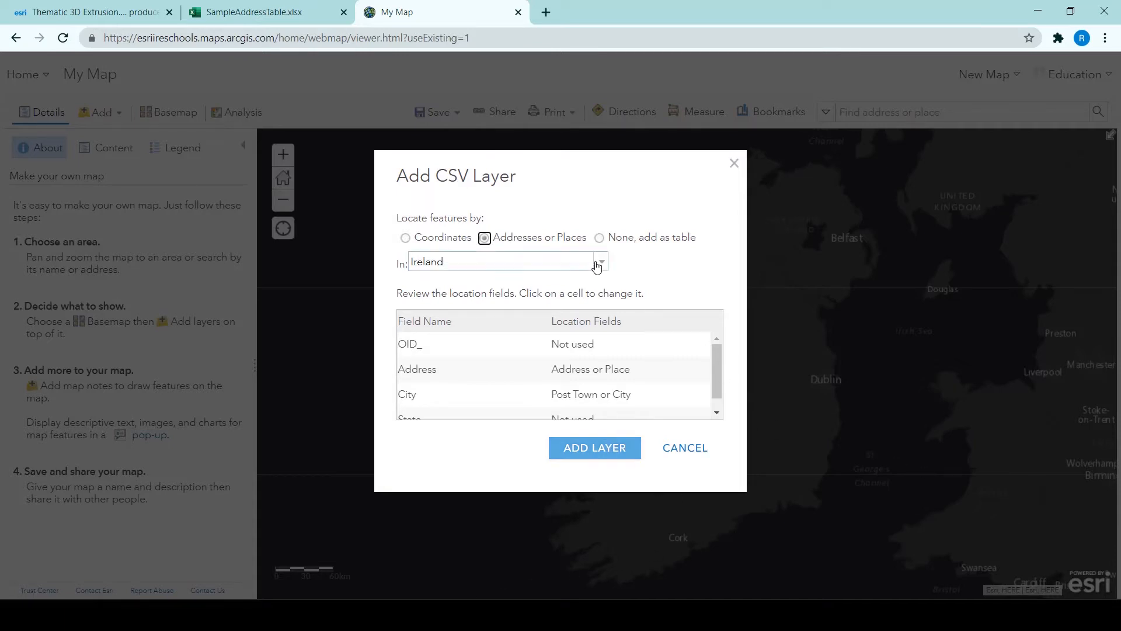
Step: Geocode the address CSV with United States as the country and add it as a layer
left_click(598, 260)
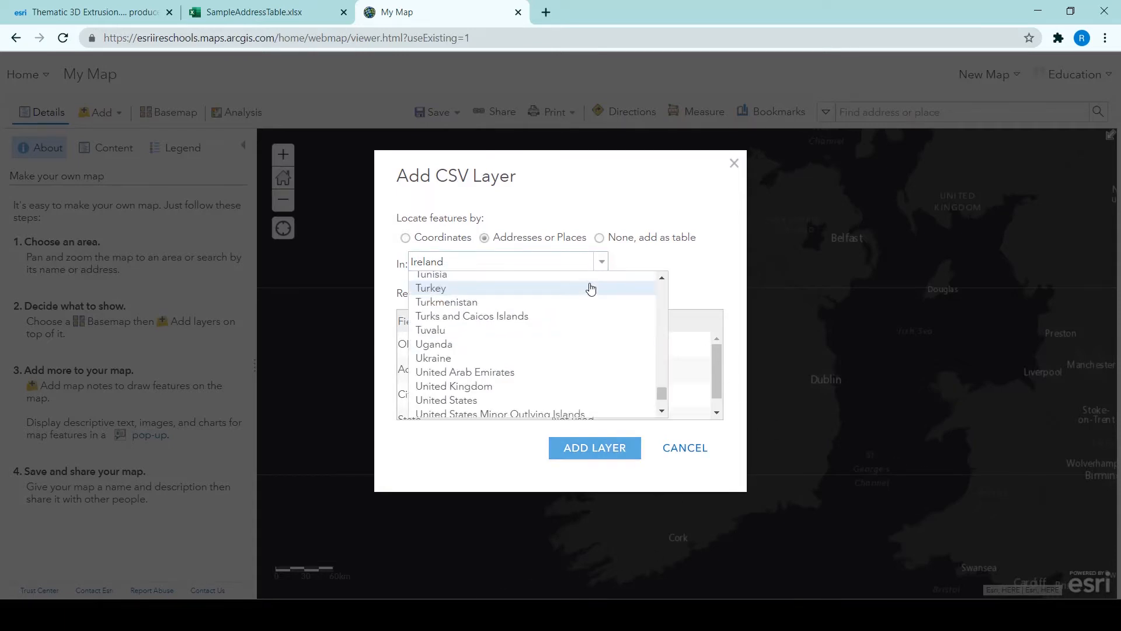
mouse_move(445, 400)
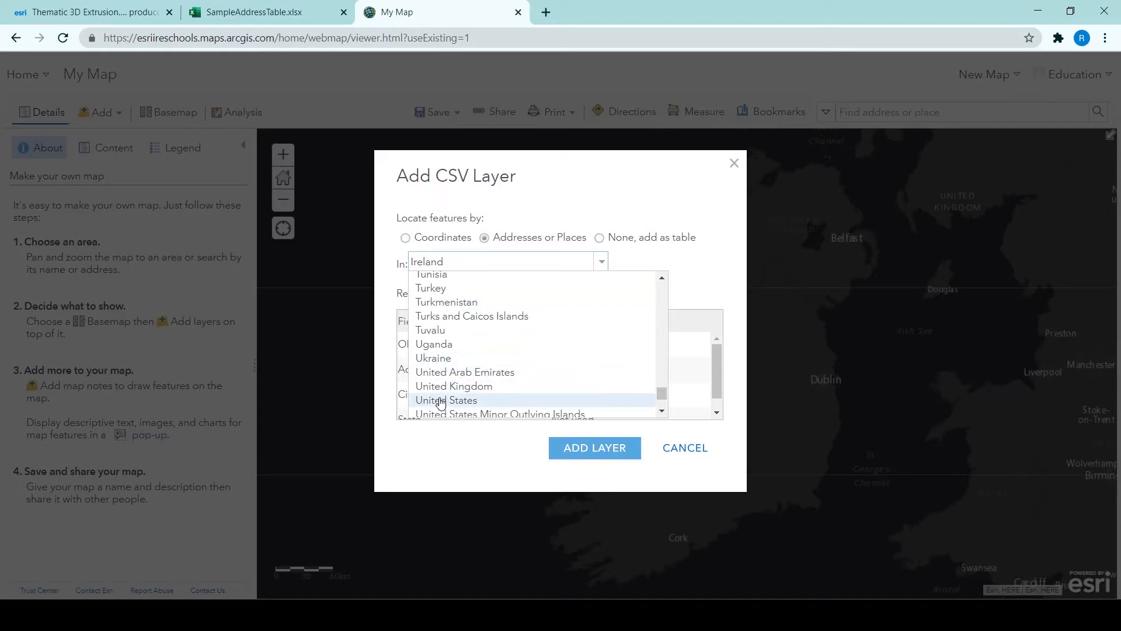
left_click(445, 400)
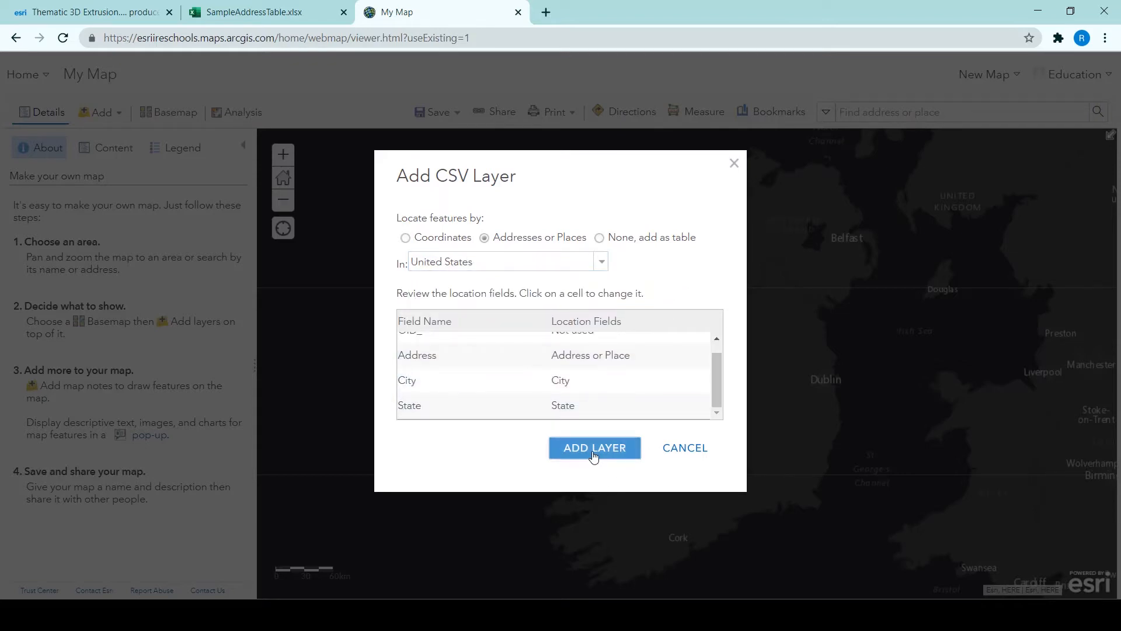
left_click(595, 447)
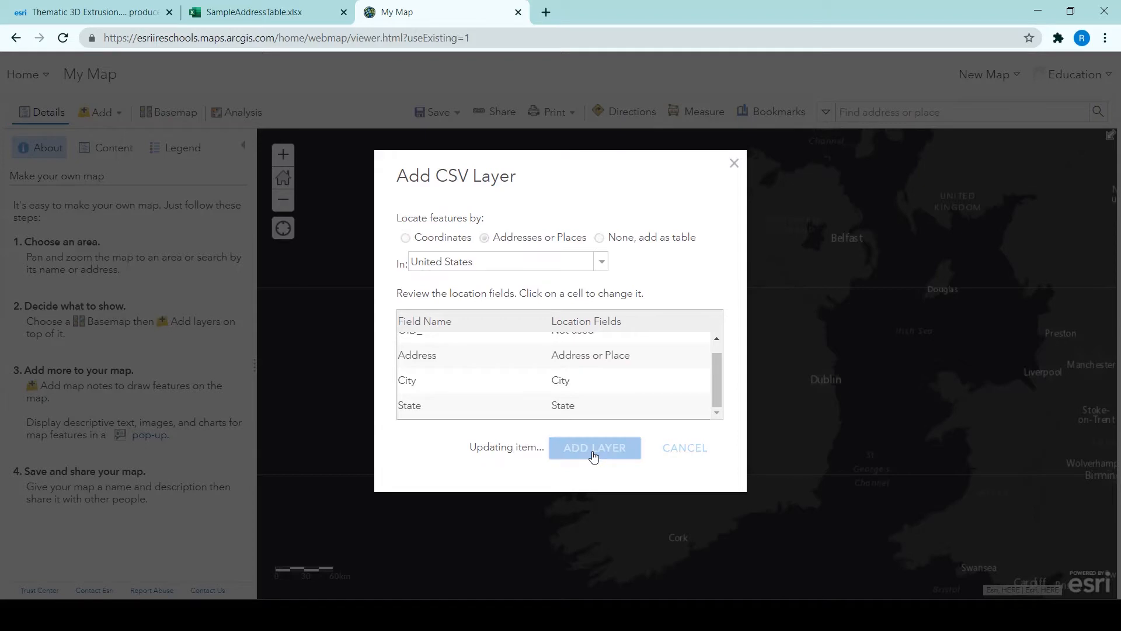
mouse_move(596, 486)
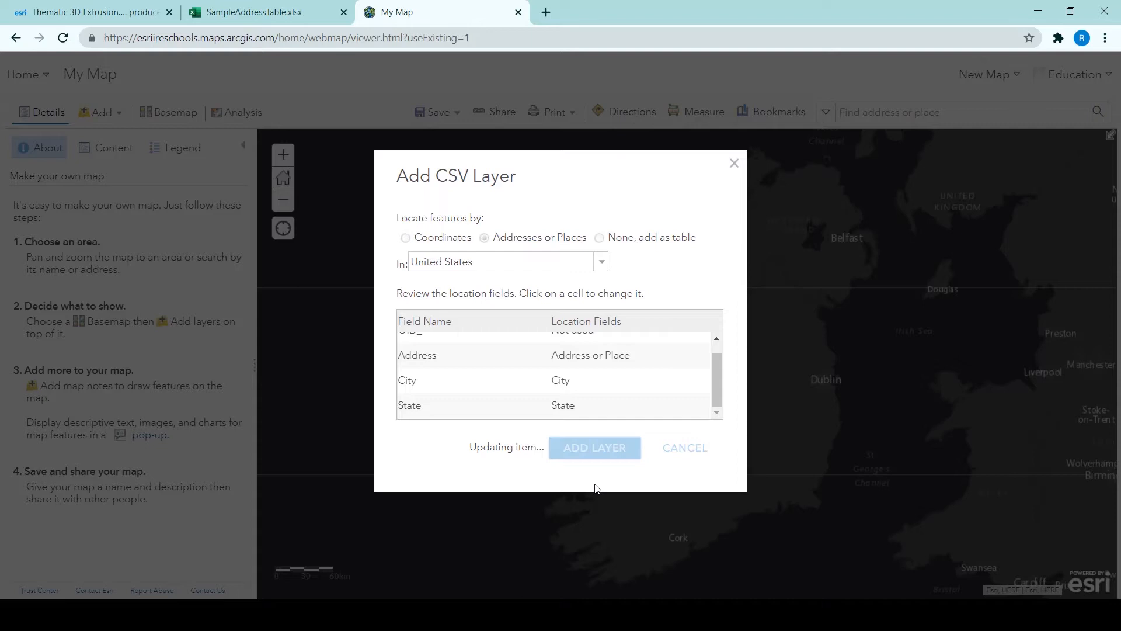
left_click(594, 447)
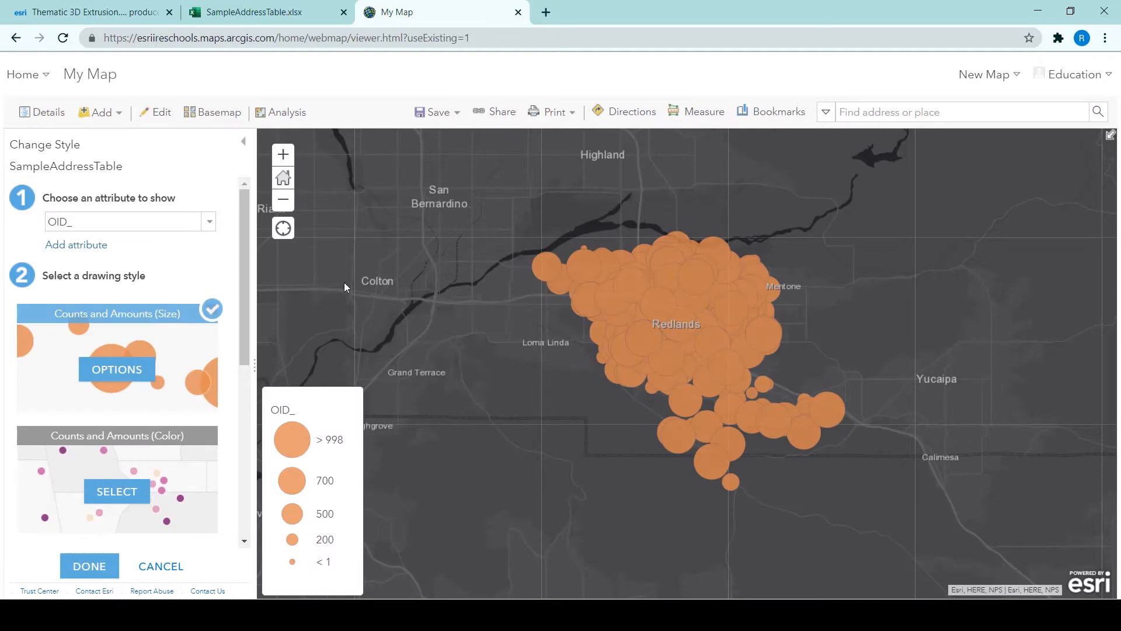
Step: Style the SampleAddressTable layer to show location only with a single symbol
left_click(129, 221)
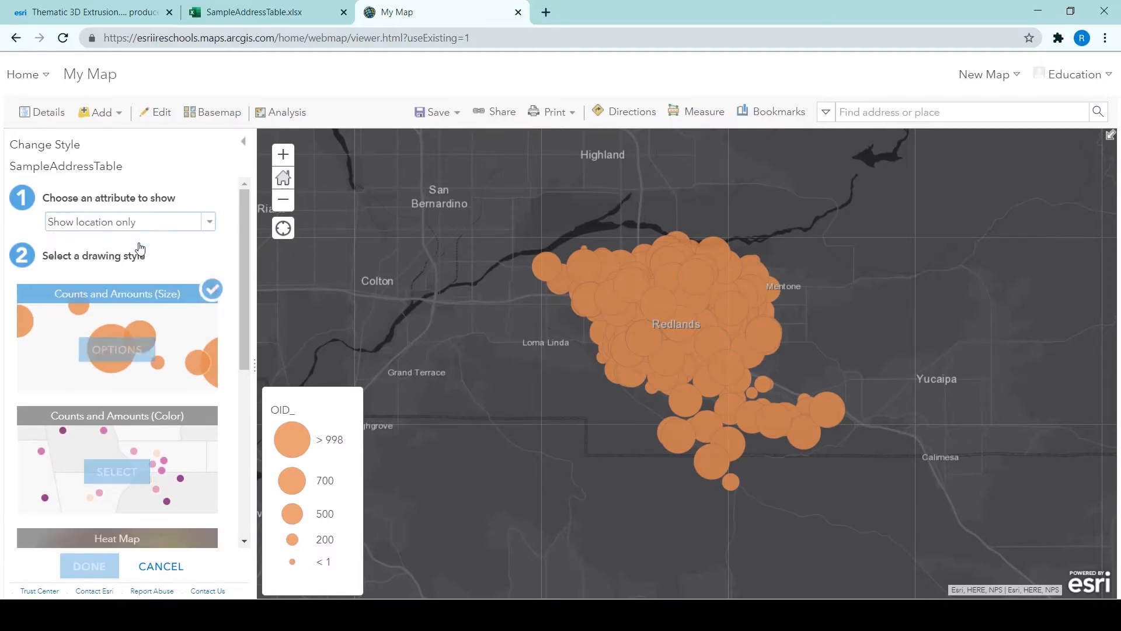
left_click(117, 333)
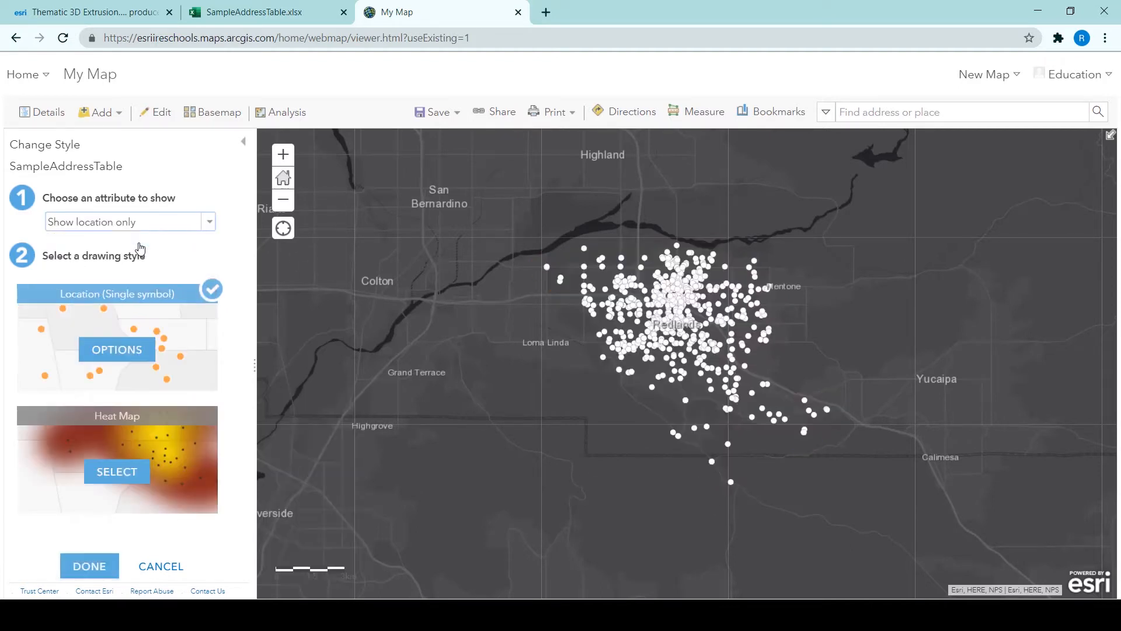
left_click(89, 565)
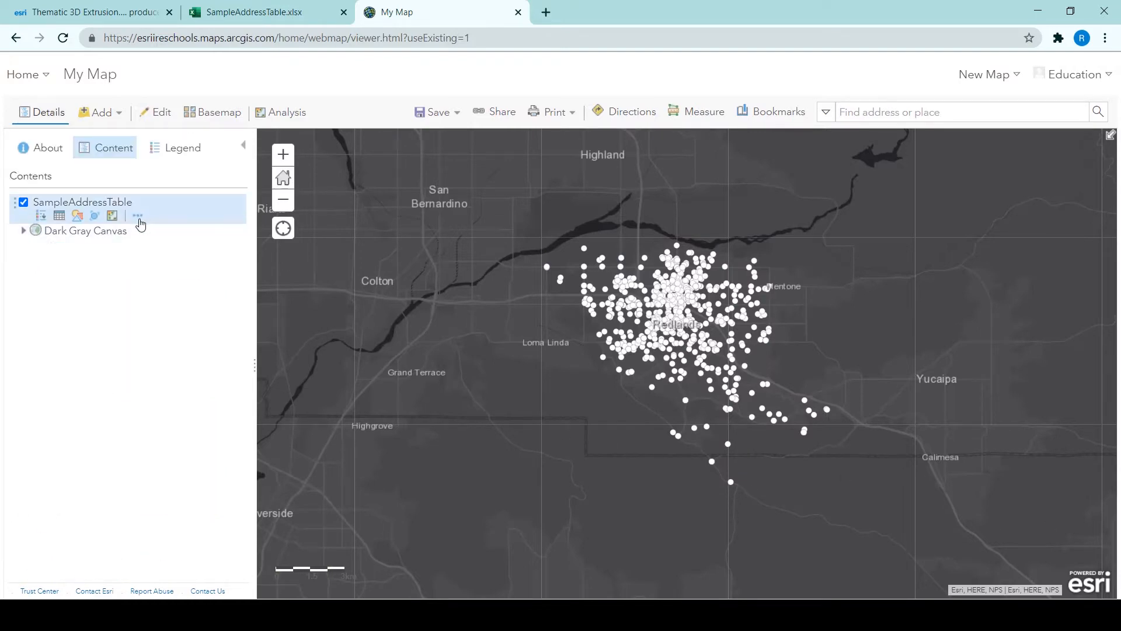
Step: Start saving the layer as an item tagged 'address' and 'top tip tuesday' in the gisinschools folder
left_click(138, 216)
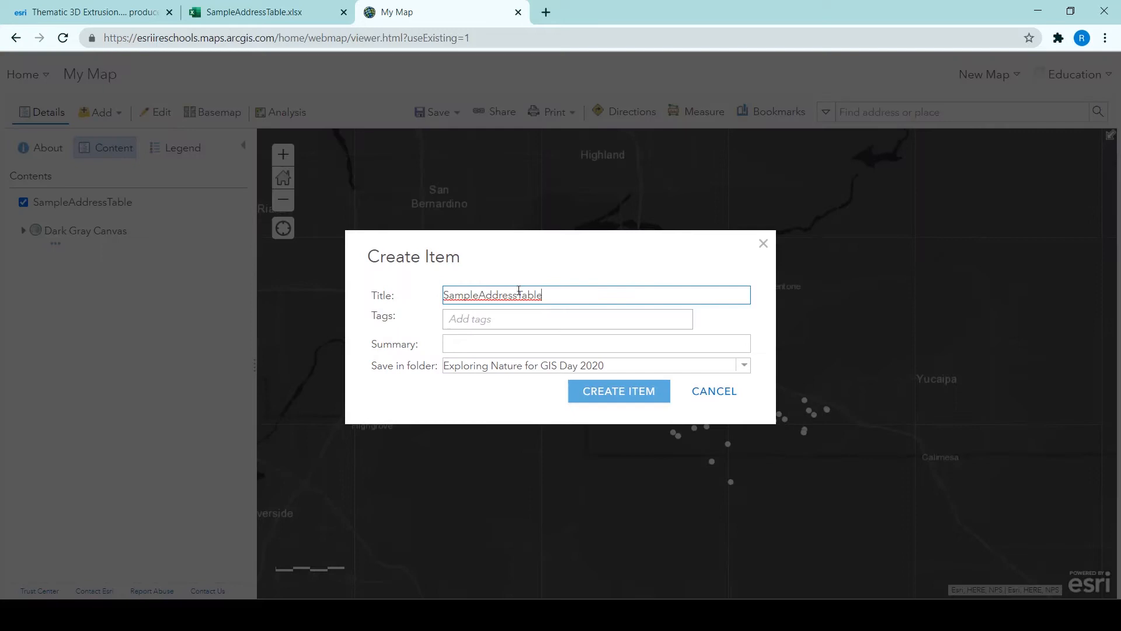
left_click(566, 319)
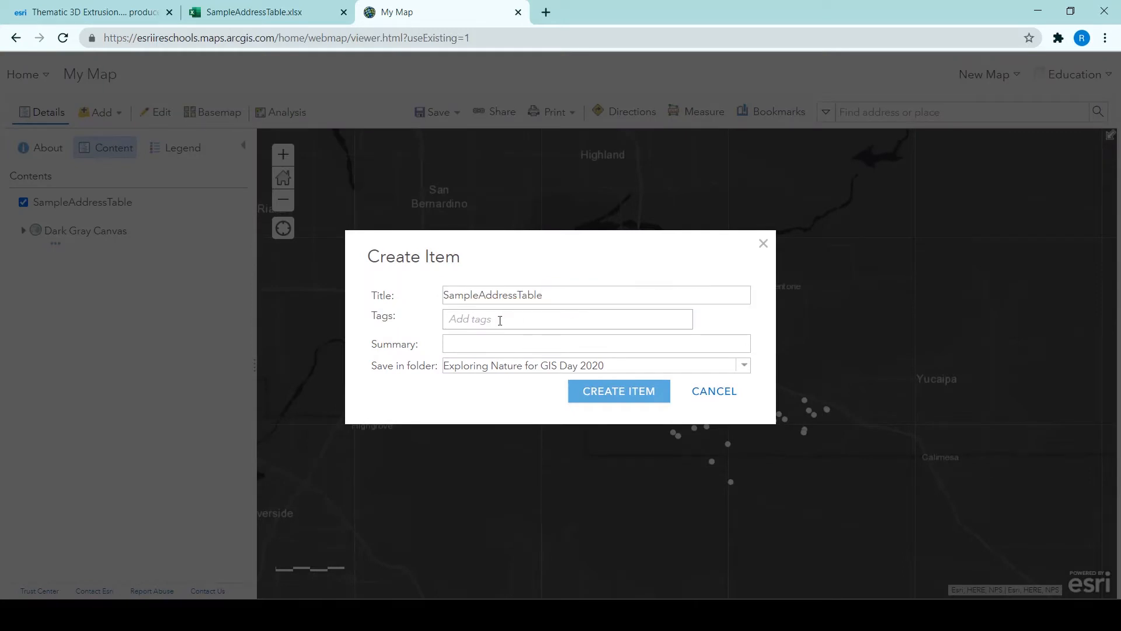
type("address")
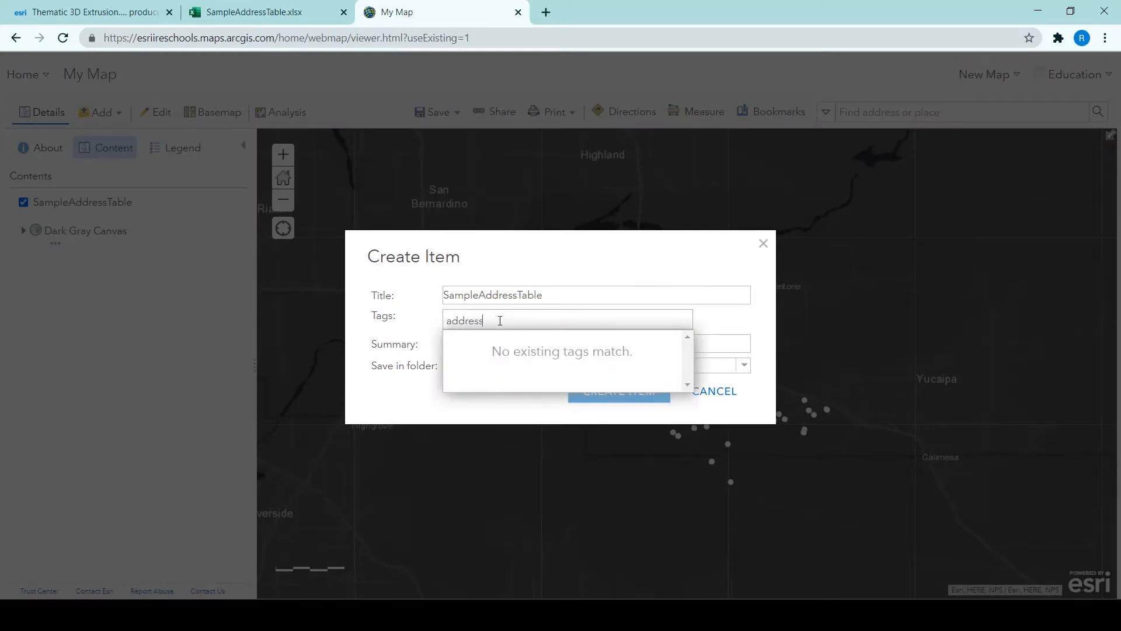
type(", to")
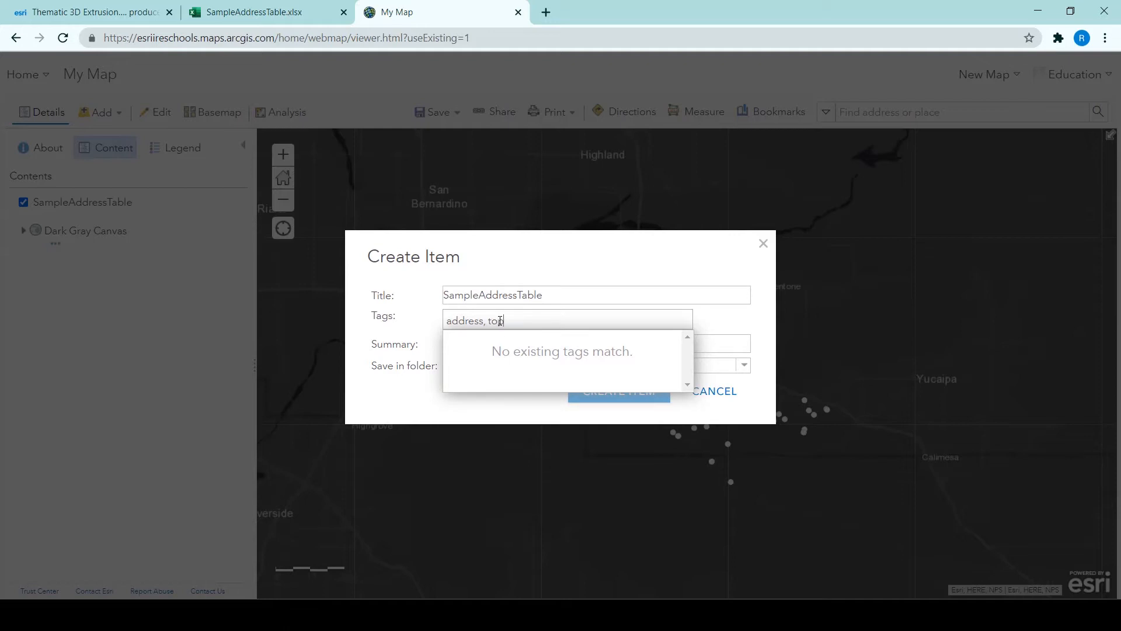
type("tip tuesday")
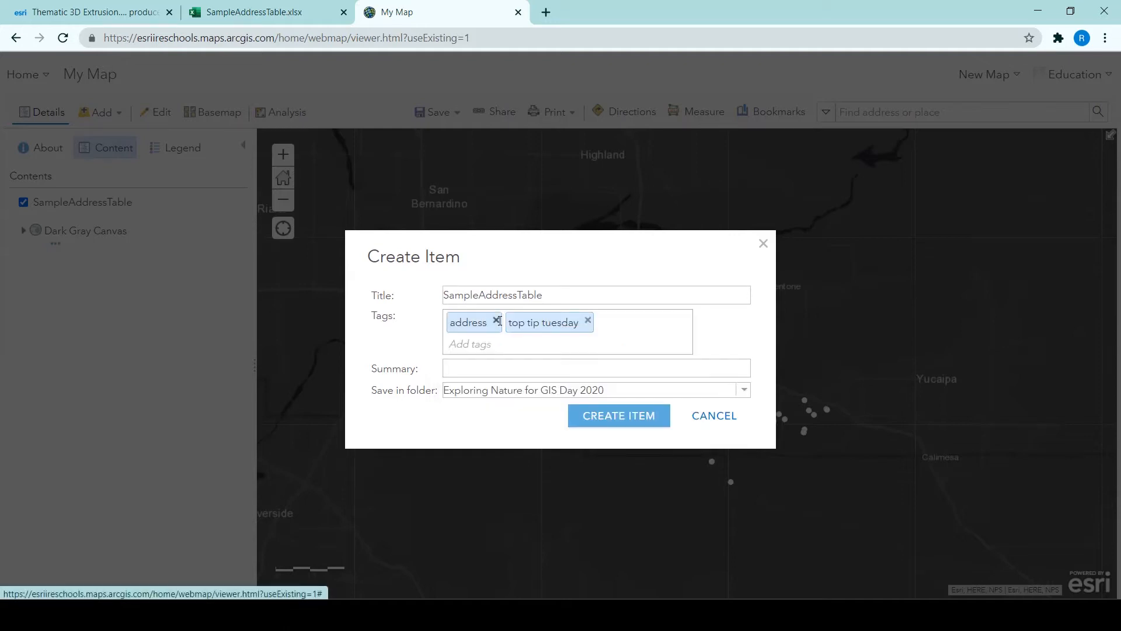
left_click(743, 390)
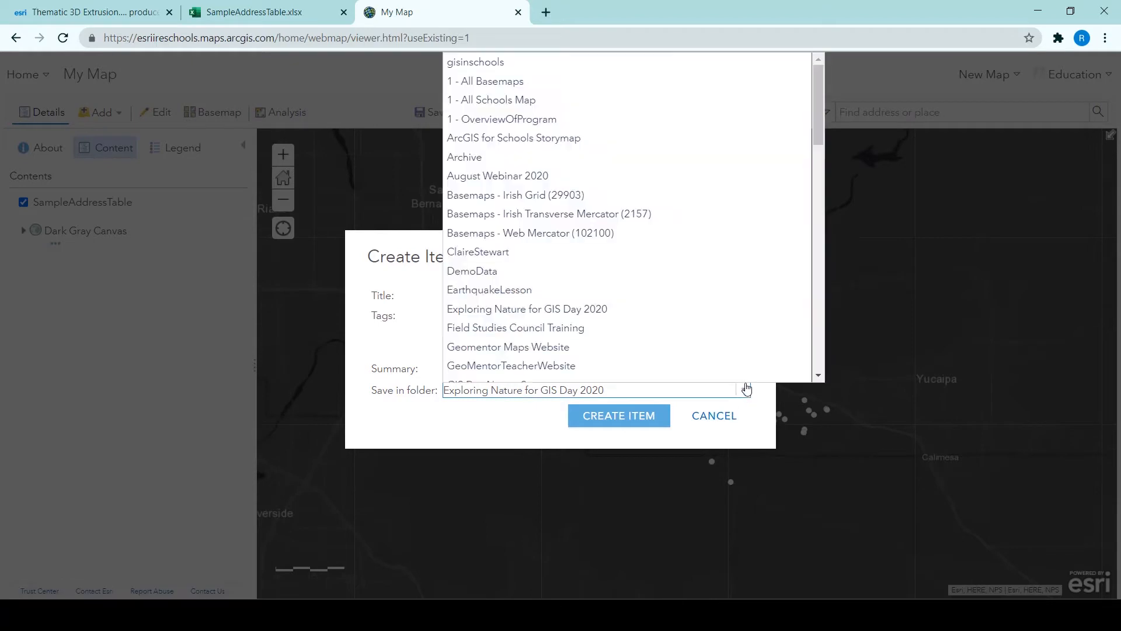
left_click(474, 62)
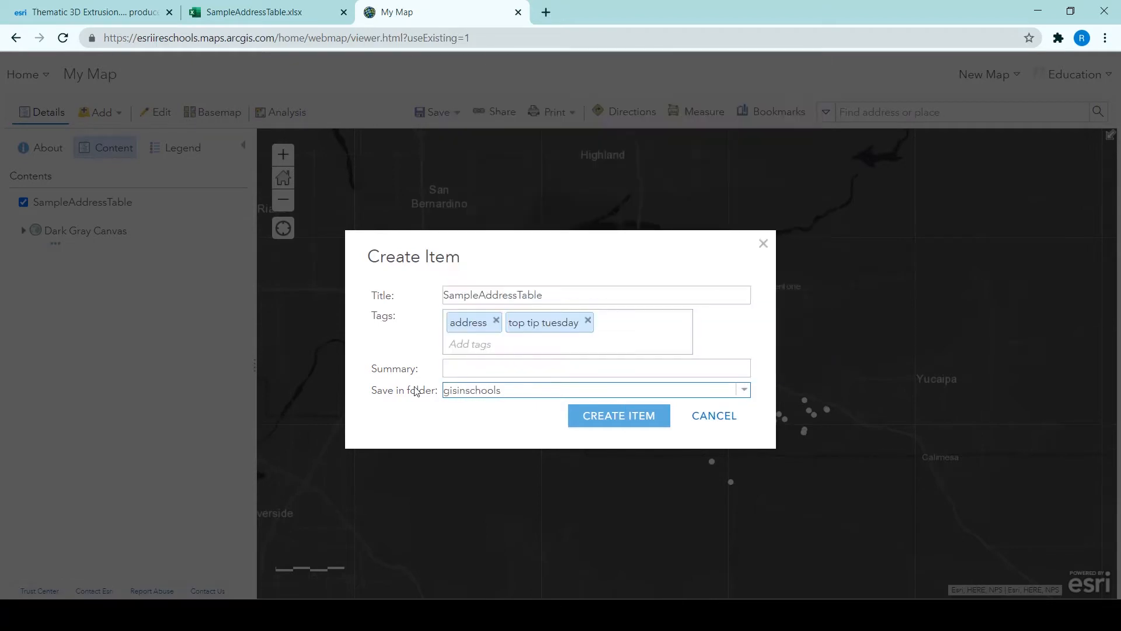
Step: Add a 'Sample Address for tutorial' summary and create the saved layer item
left_click(596, 368)
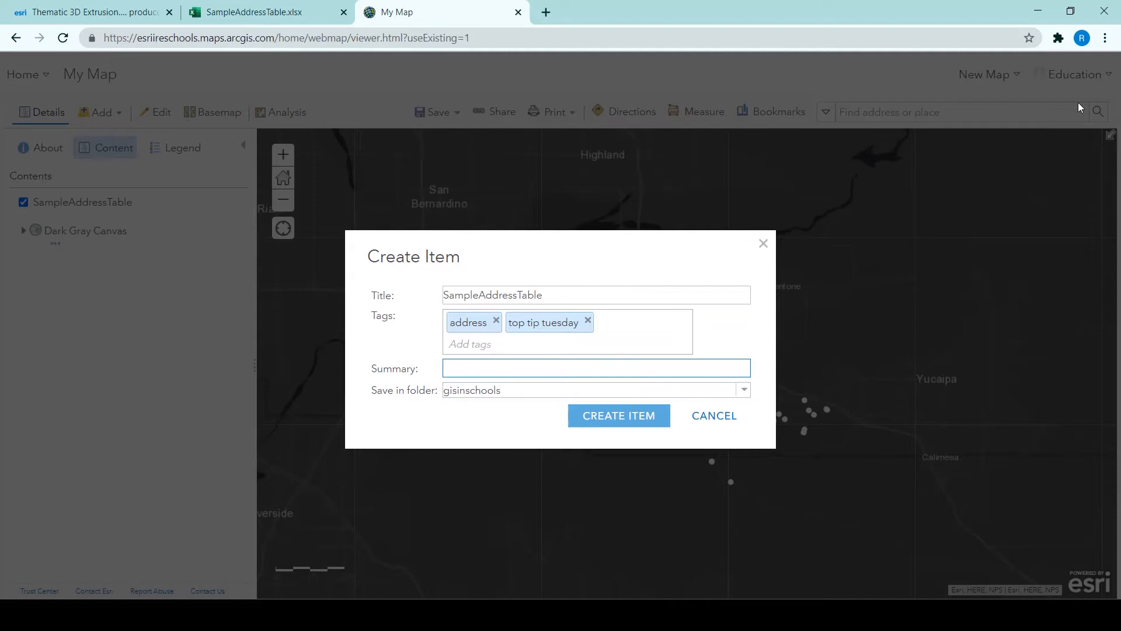
type("Samp")
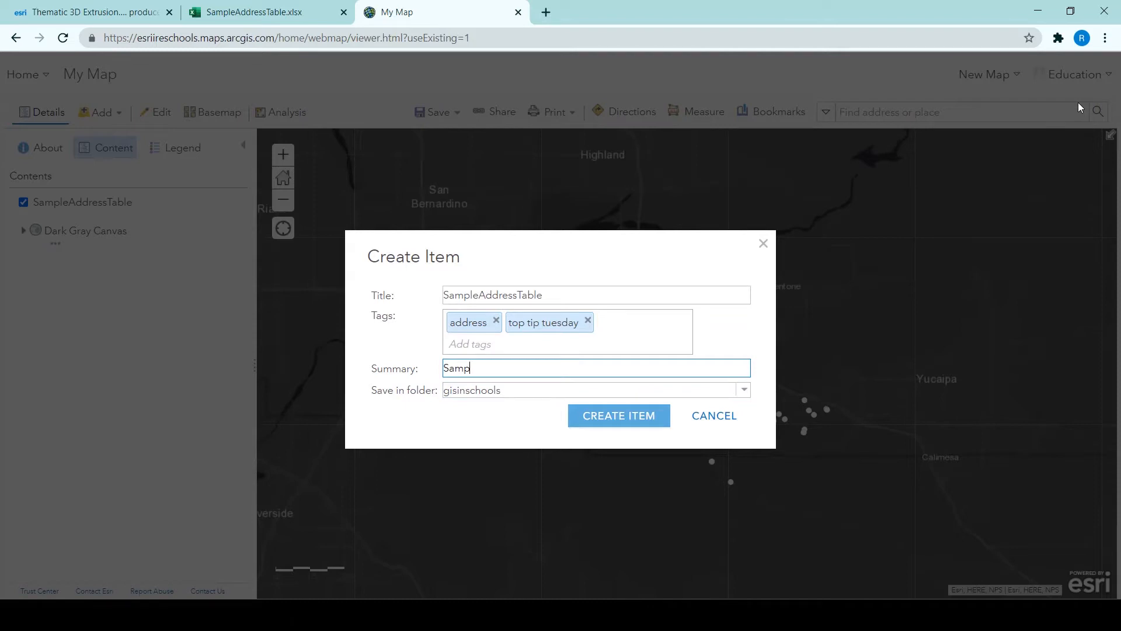
type("le Address Table")
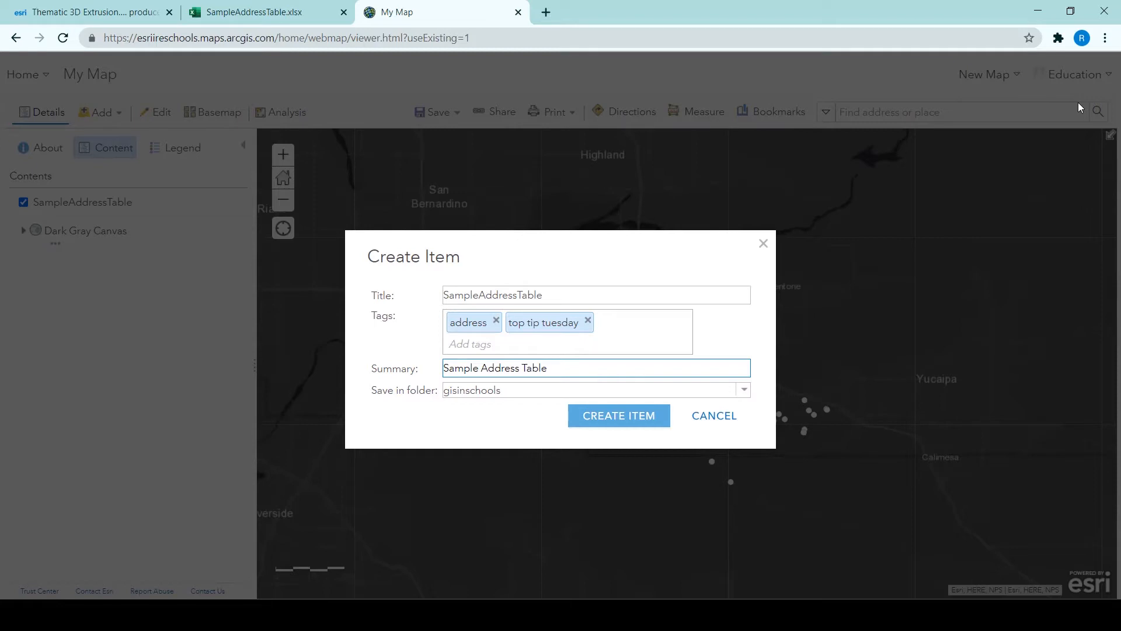
type("for t")
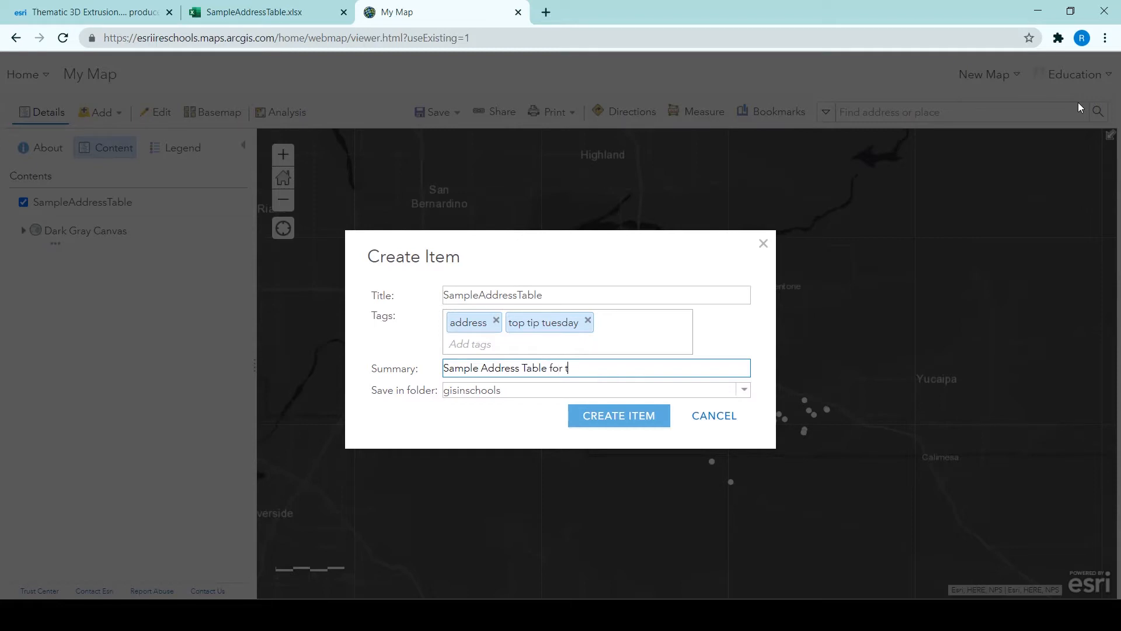
type("utorial")
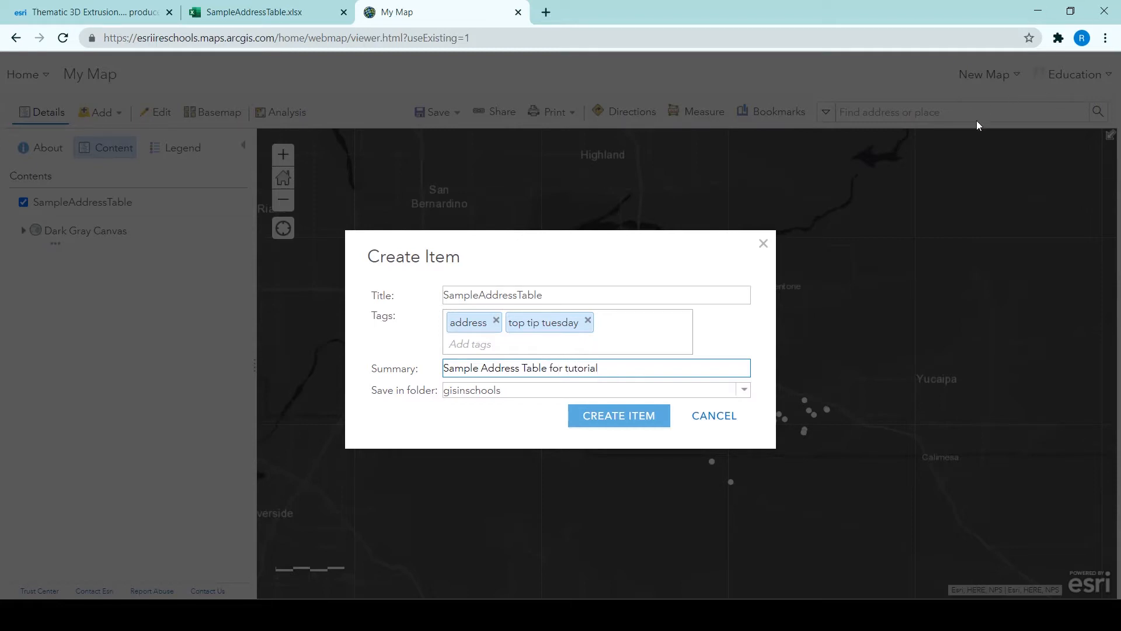
left_click(619, 415)
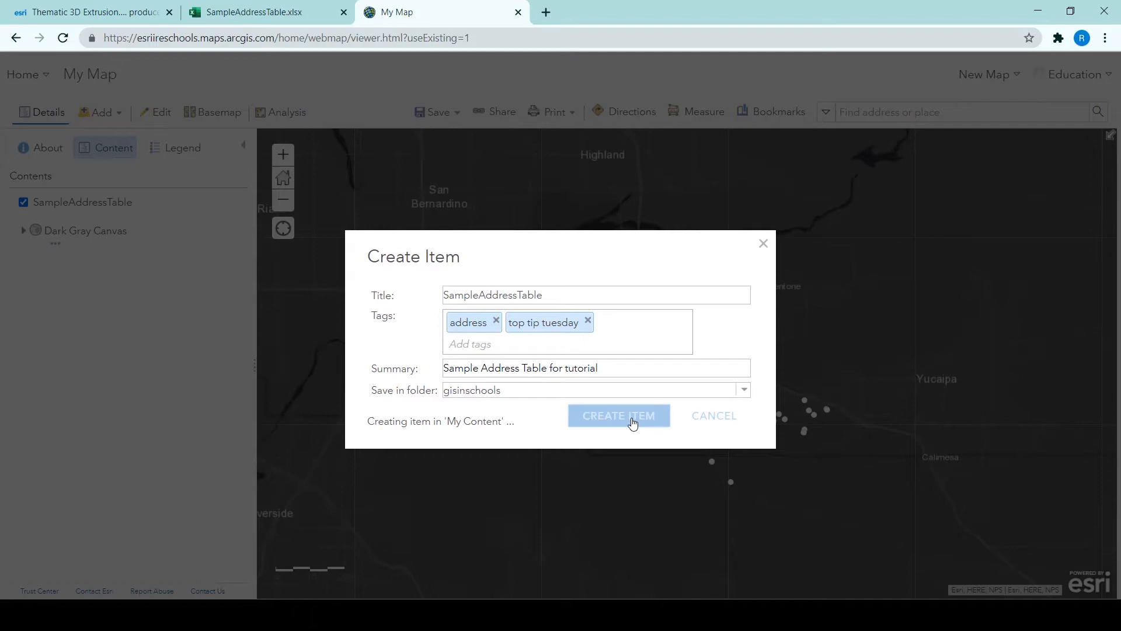
left_click(619, 416)
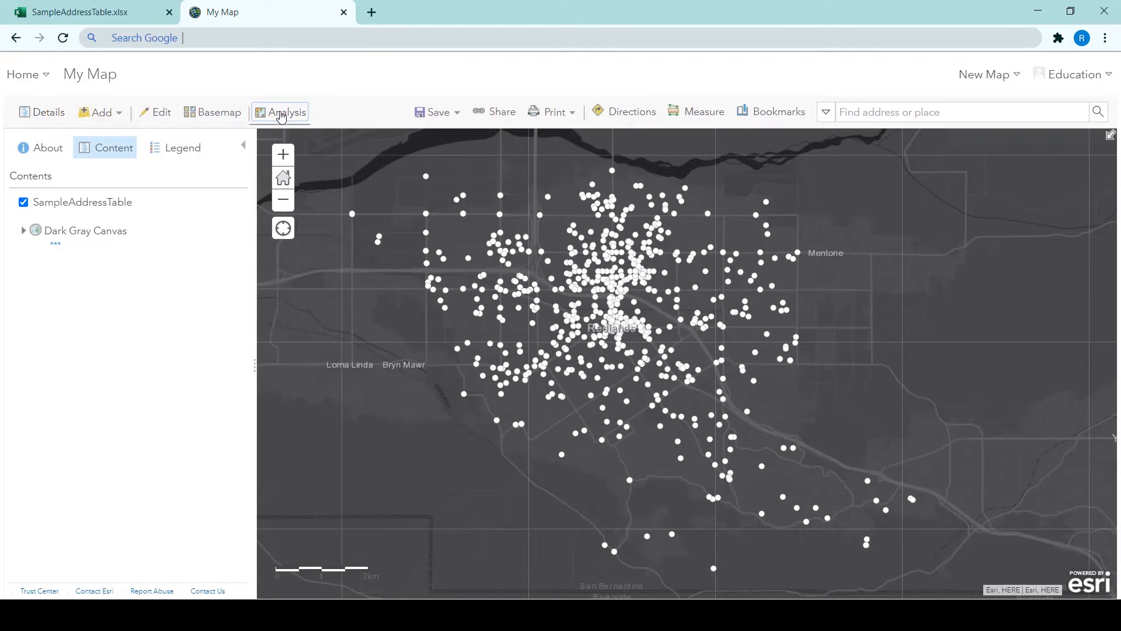
Step: Set up Generate Tessellations with hexagon bins of 500 metres by distance
left_click(286, 112)
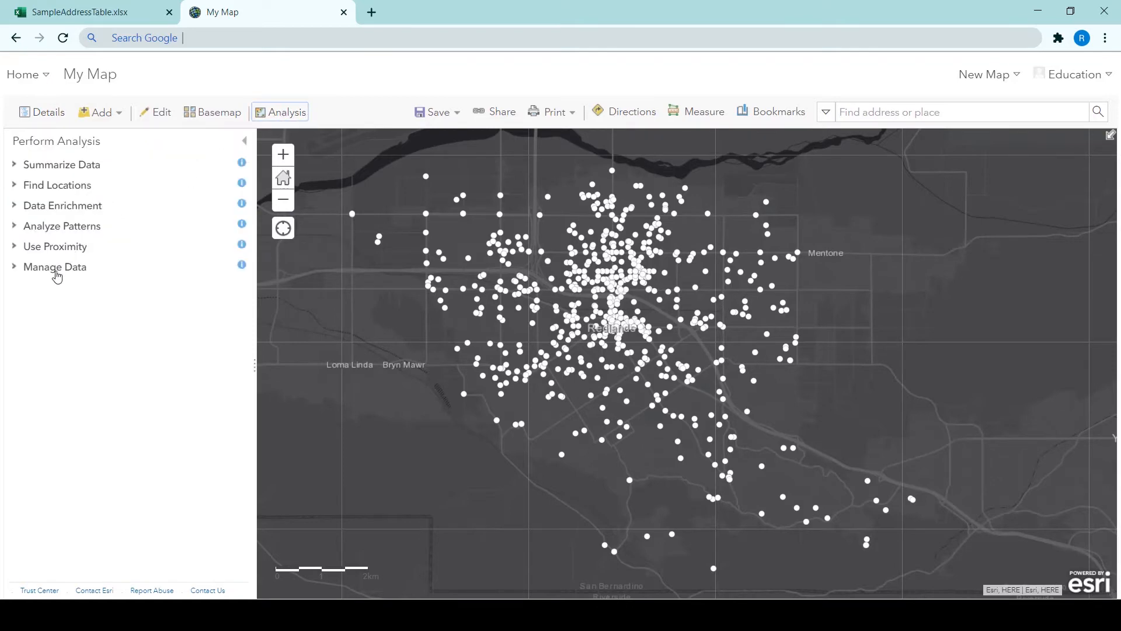
left_click(55, 266)
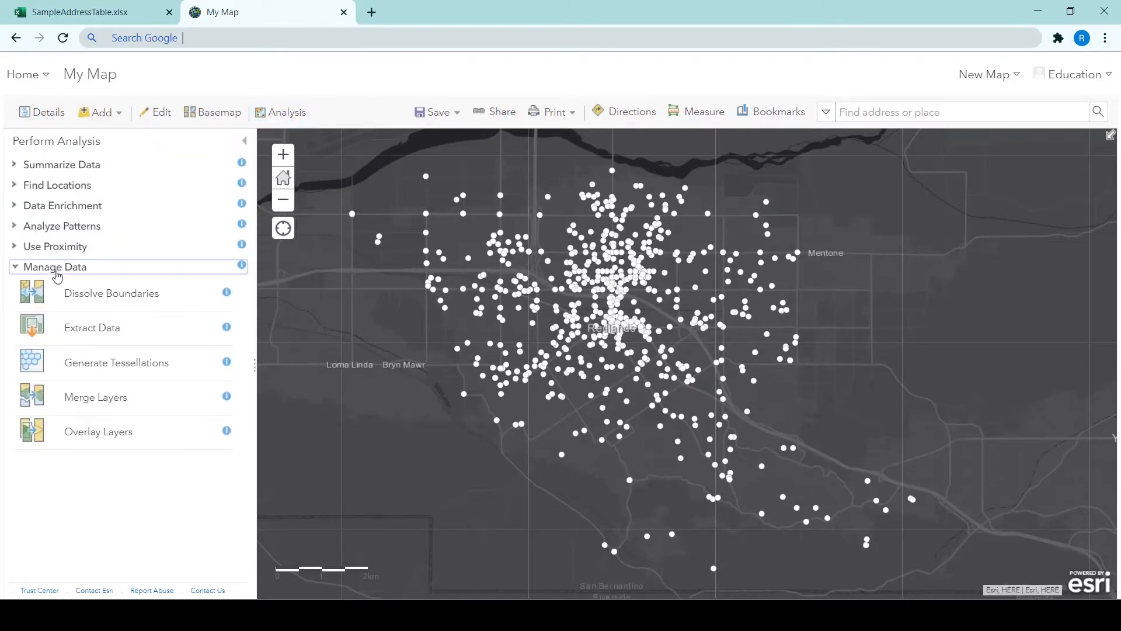
left_click(115, 362)
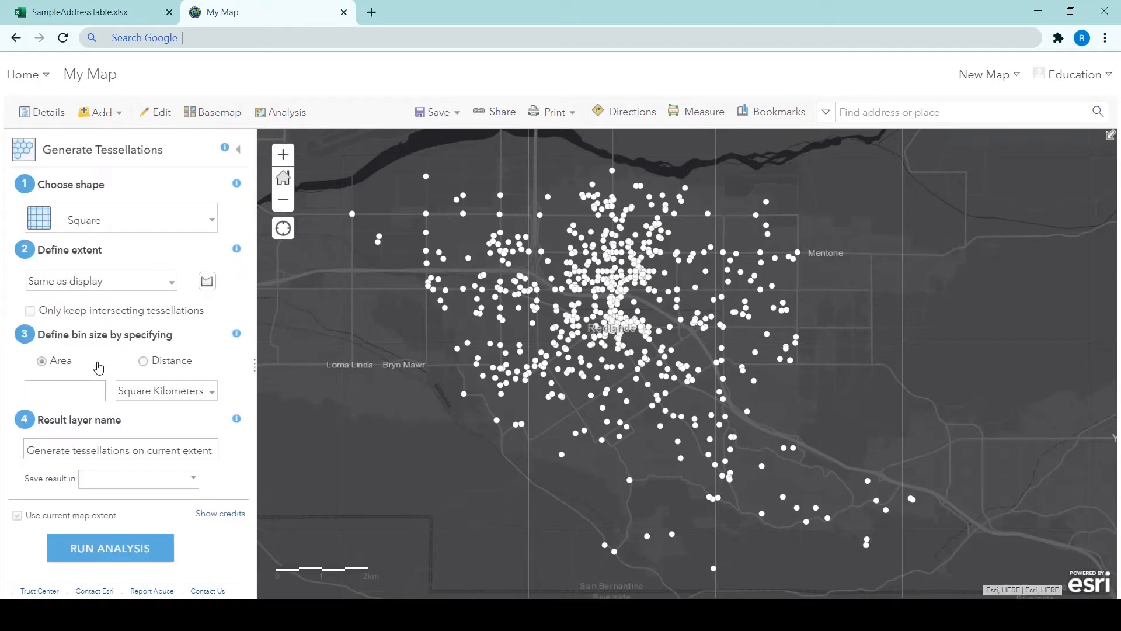
left_click(119, 219)
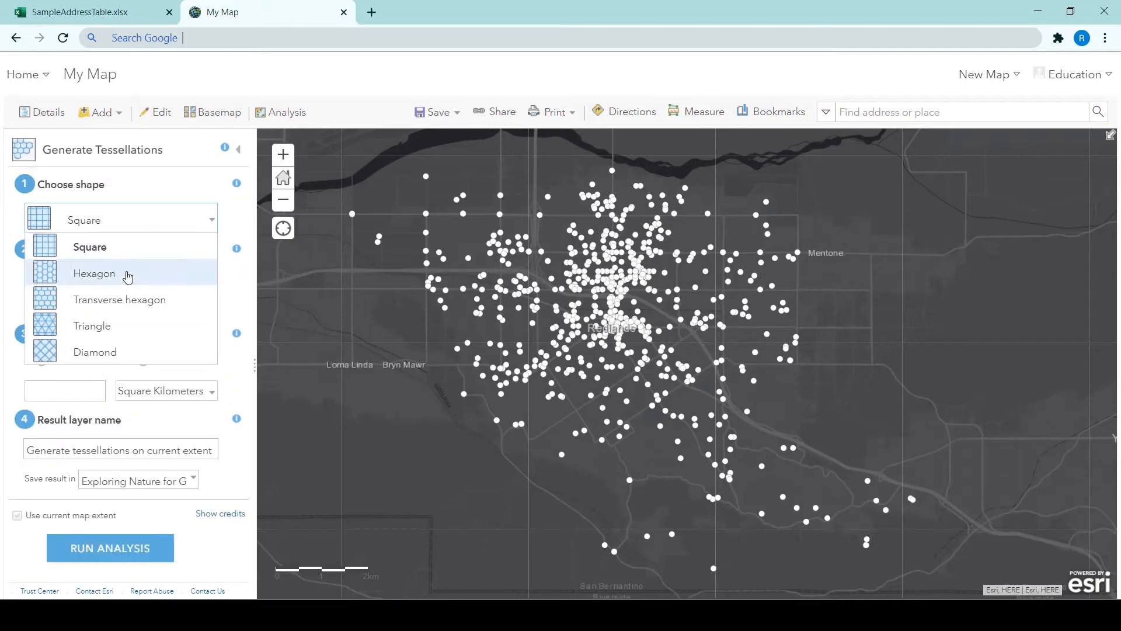
left_click(93, 273)
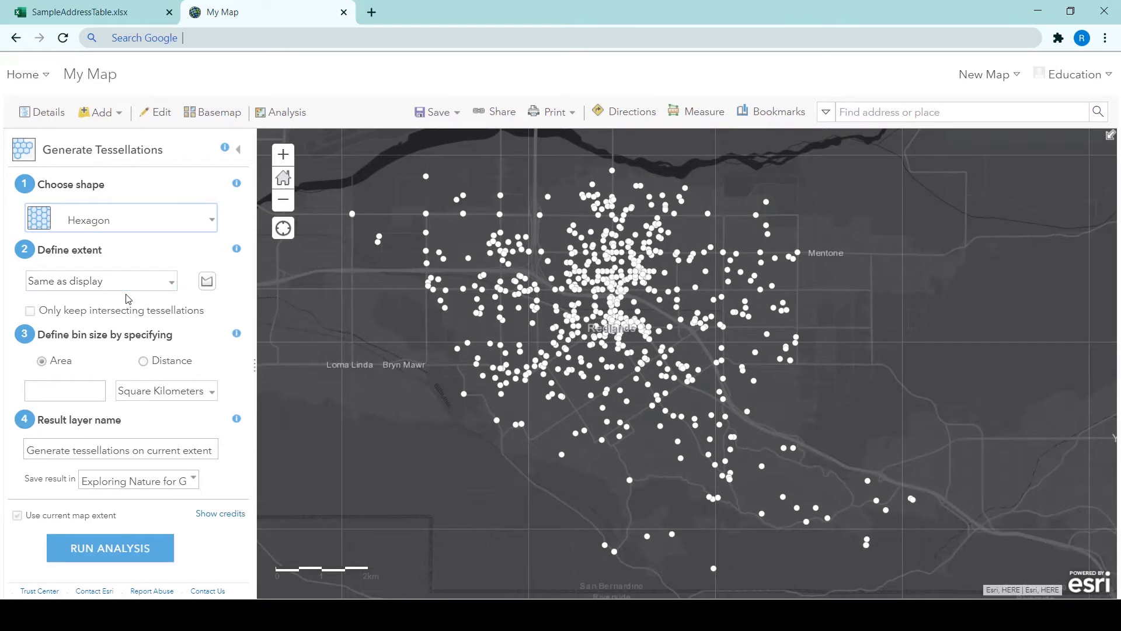
left_click(65, 390)
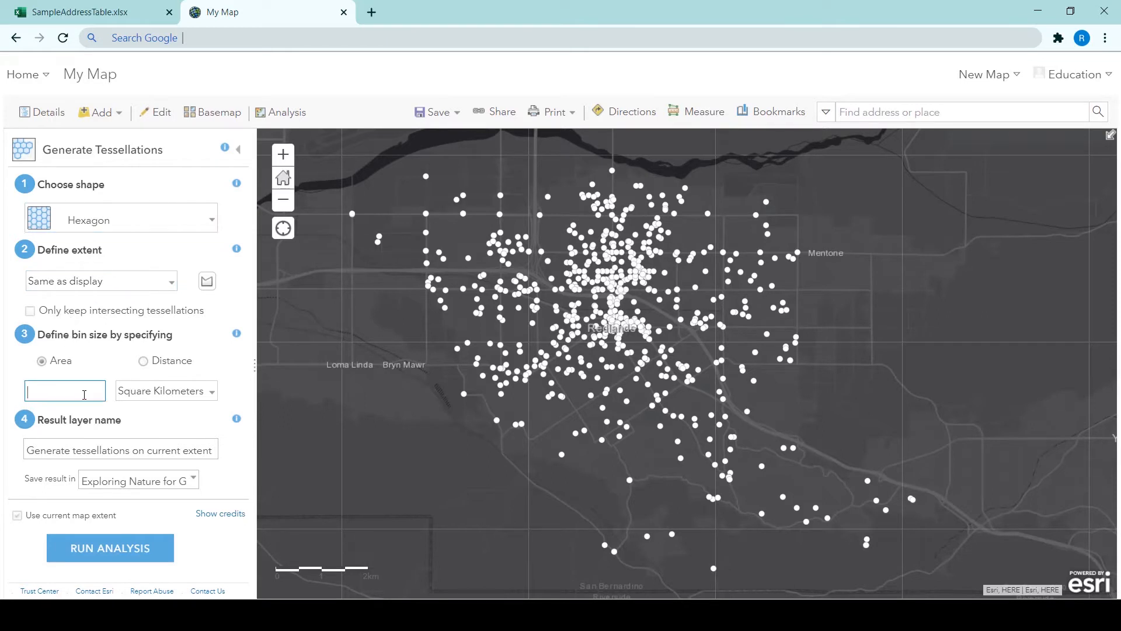
type("500")
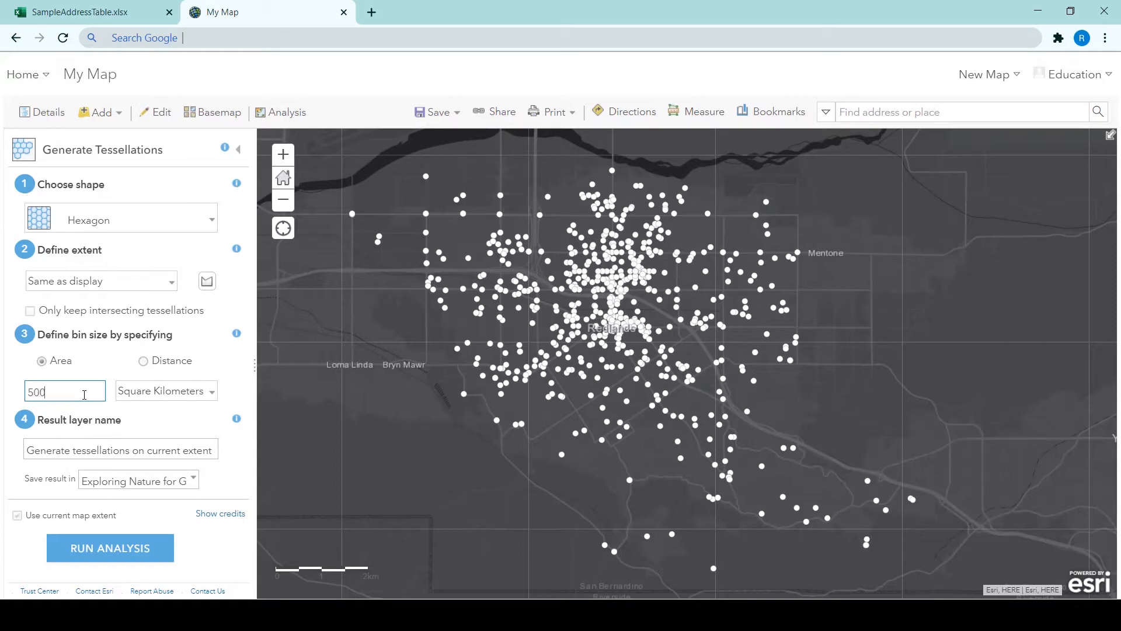
left_click(165, 390)
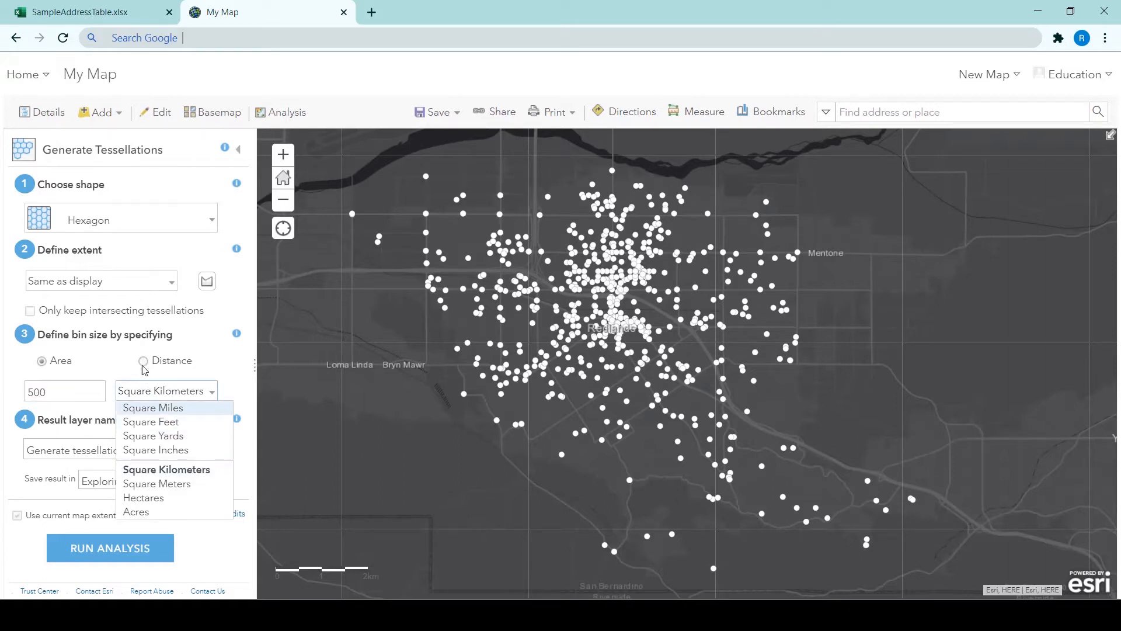
left_click(144, 361)
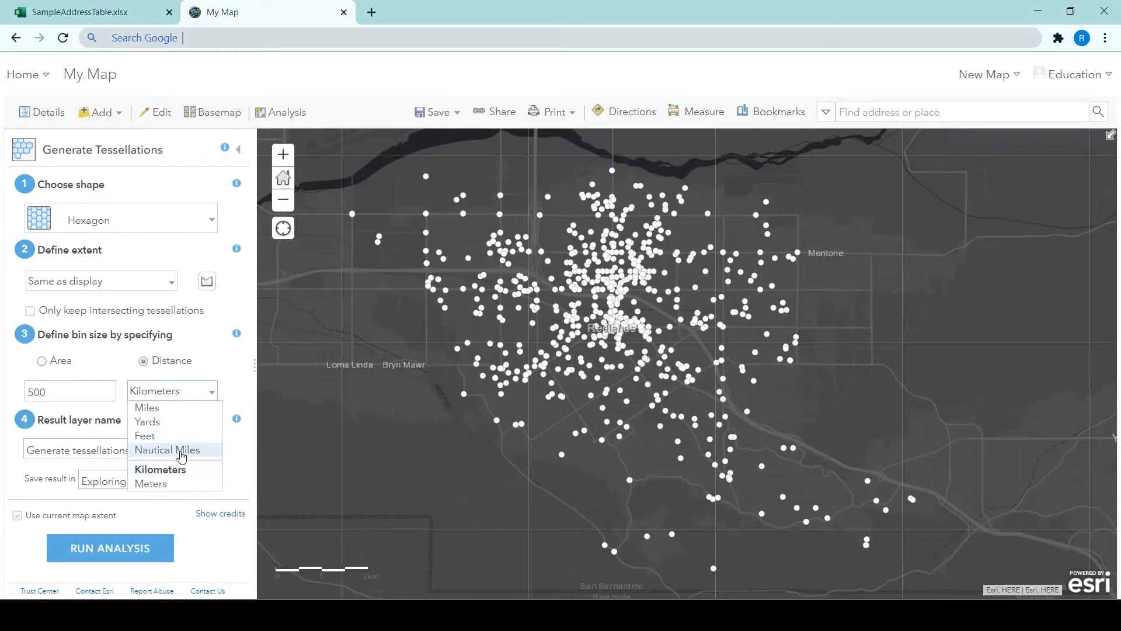
left_click(150, 484)
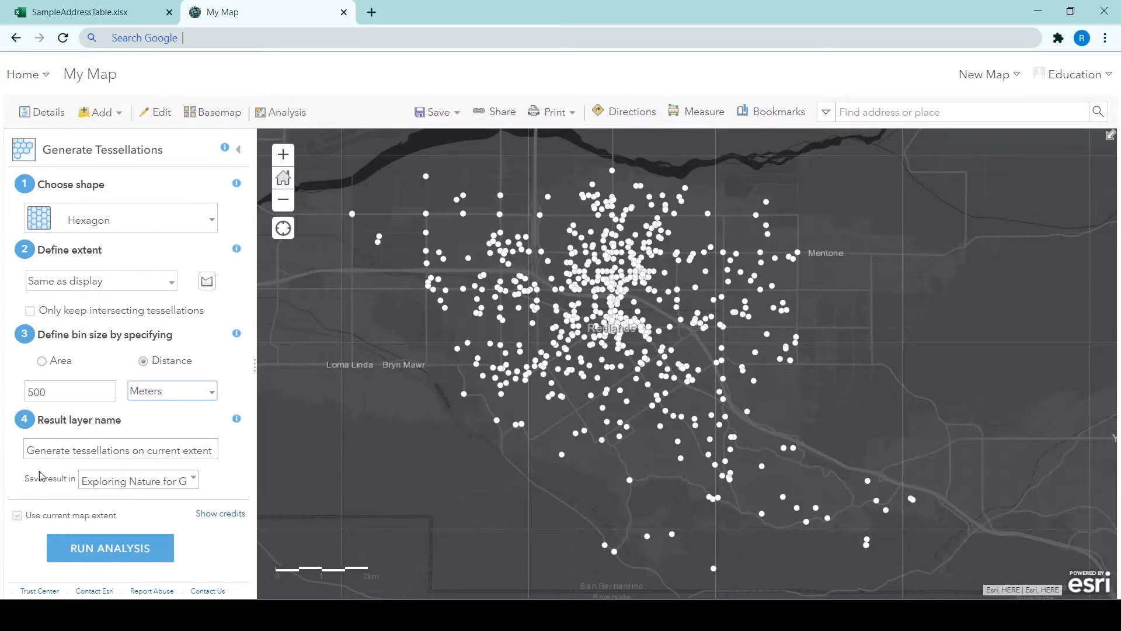
Step: Name the result layer RedlandsHexagons
triple_click(119, 450)
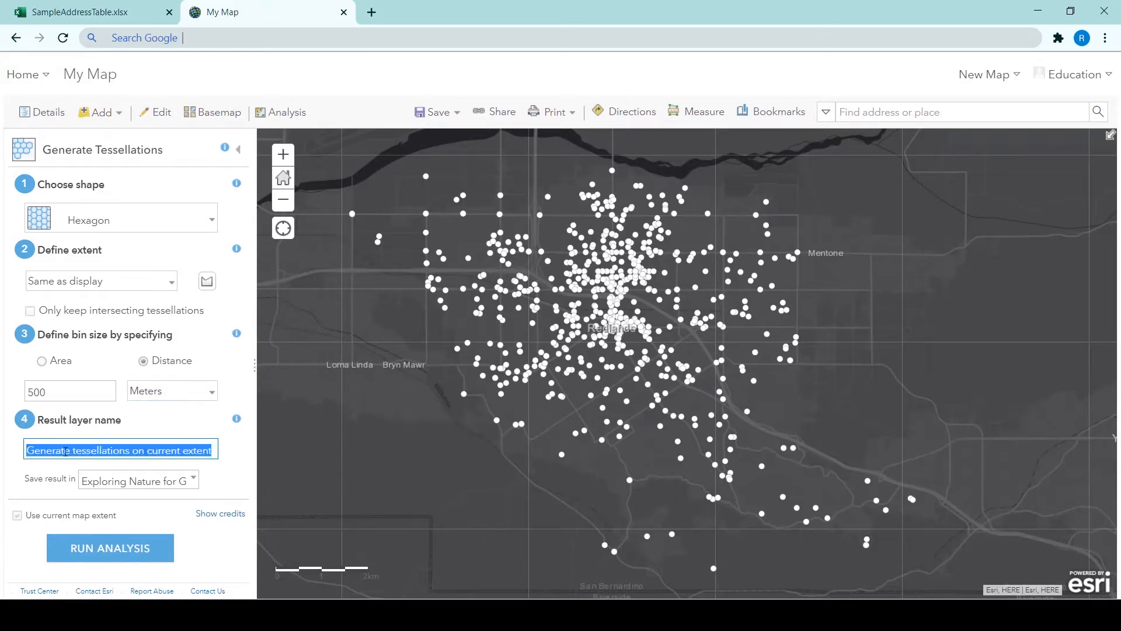
type("R")
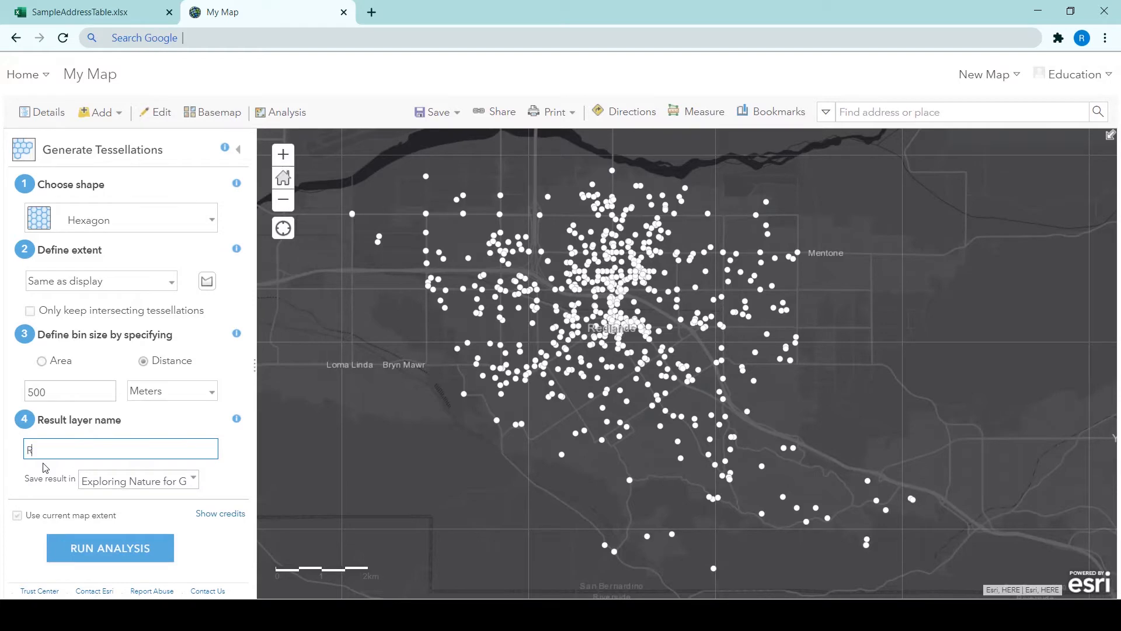
type("edlands")
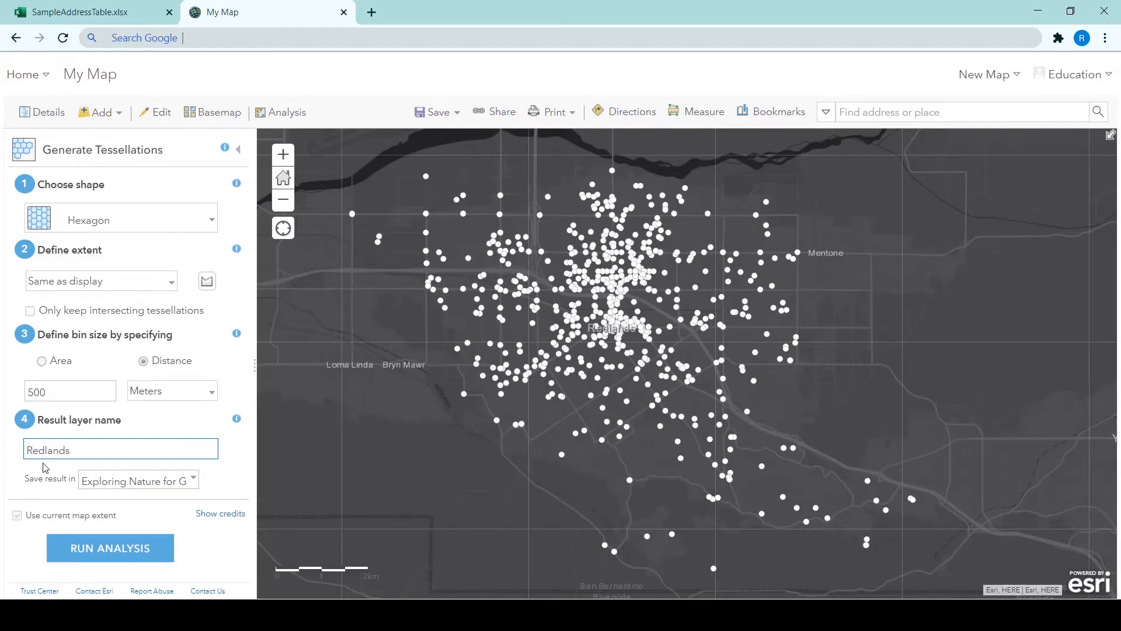
type("Hex")
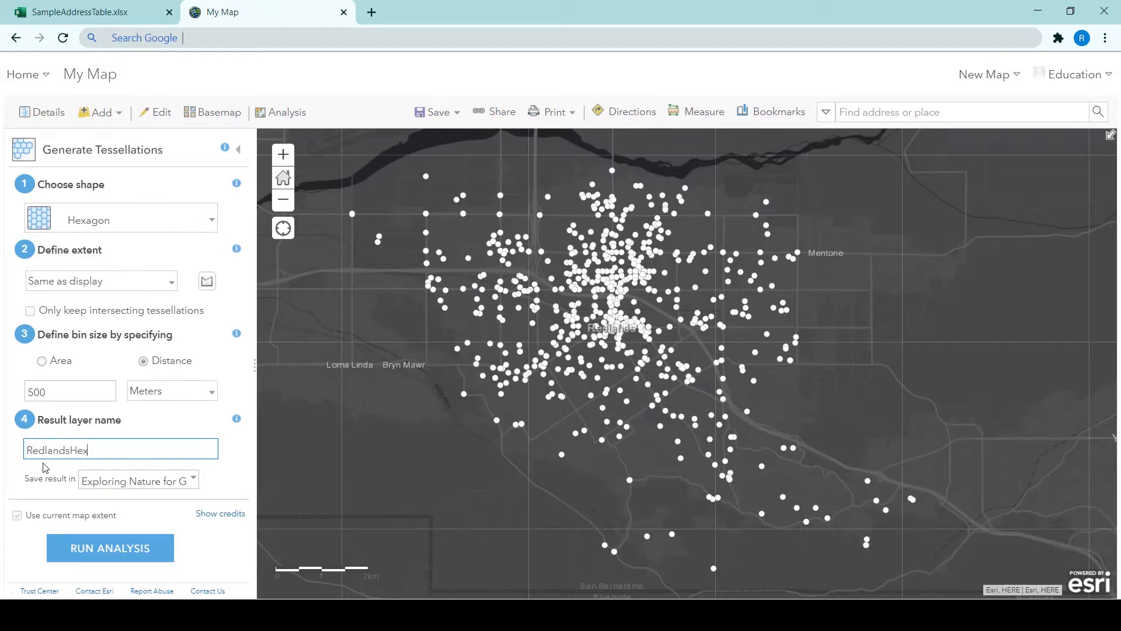
type("agons")
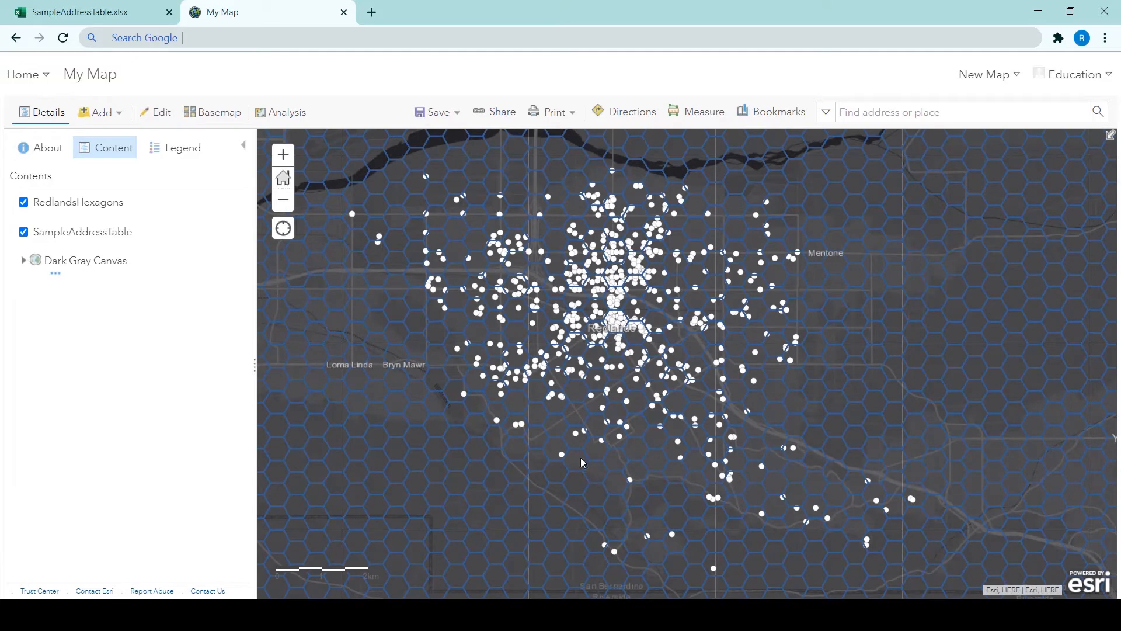
mouse_move(572, 452)
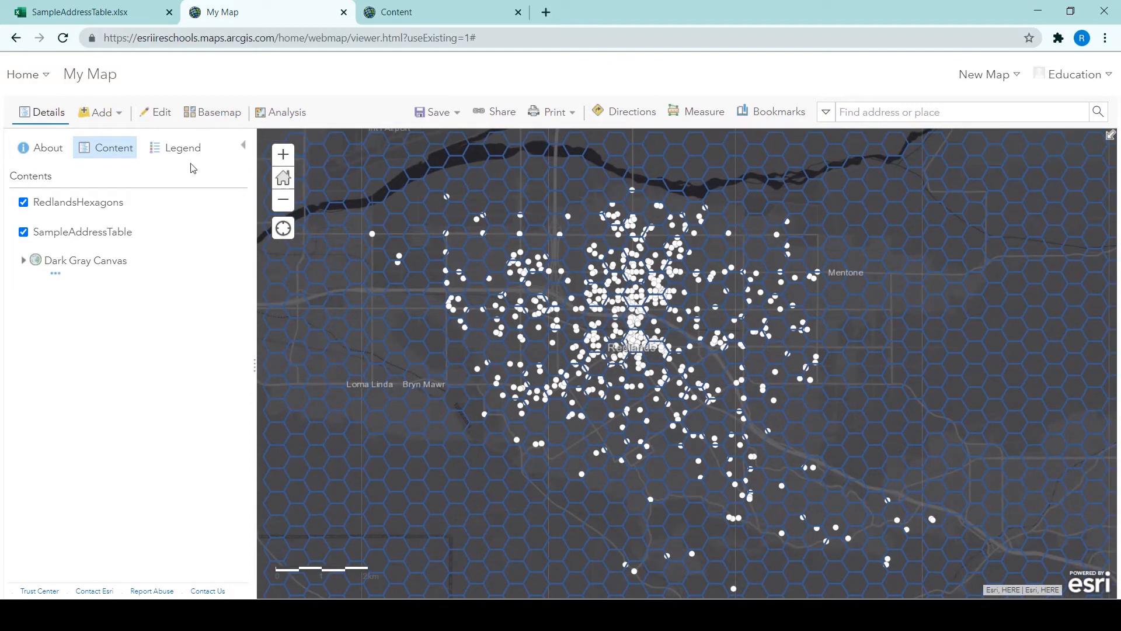
Step: Set up Aggregate Points to count address points into the RedlandsHexagons grid
left_click(288, 112)
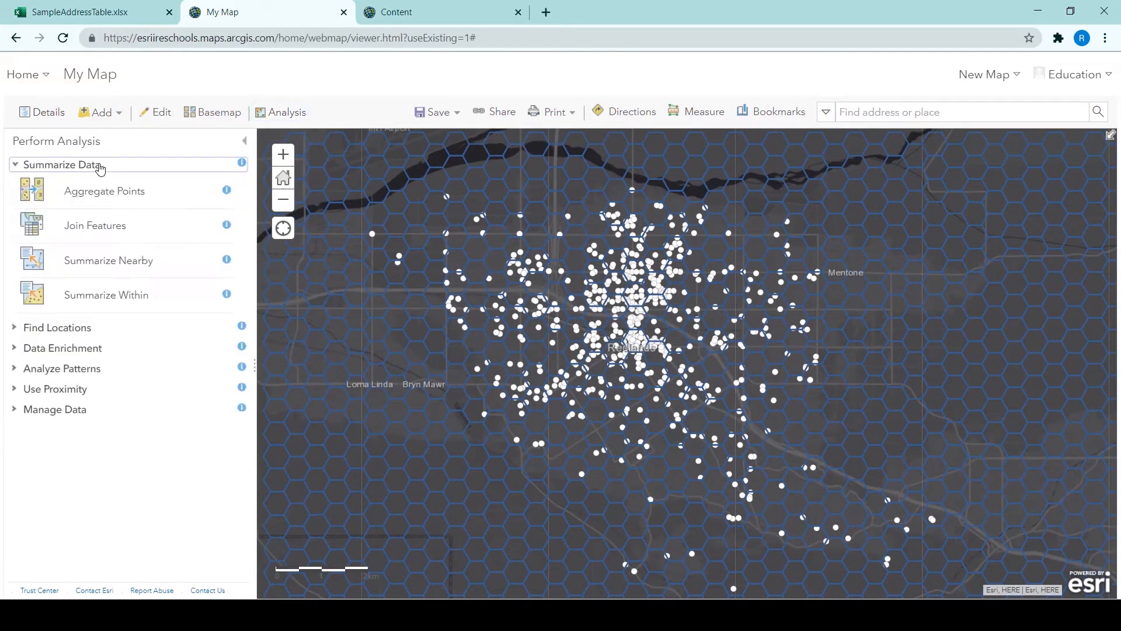
left_click(104, 190)
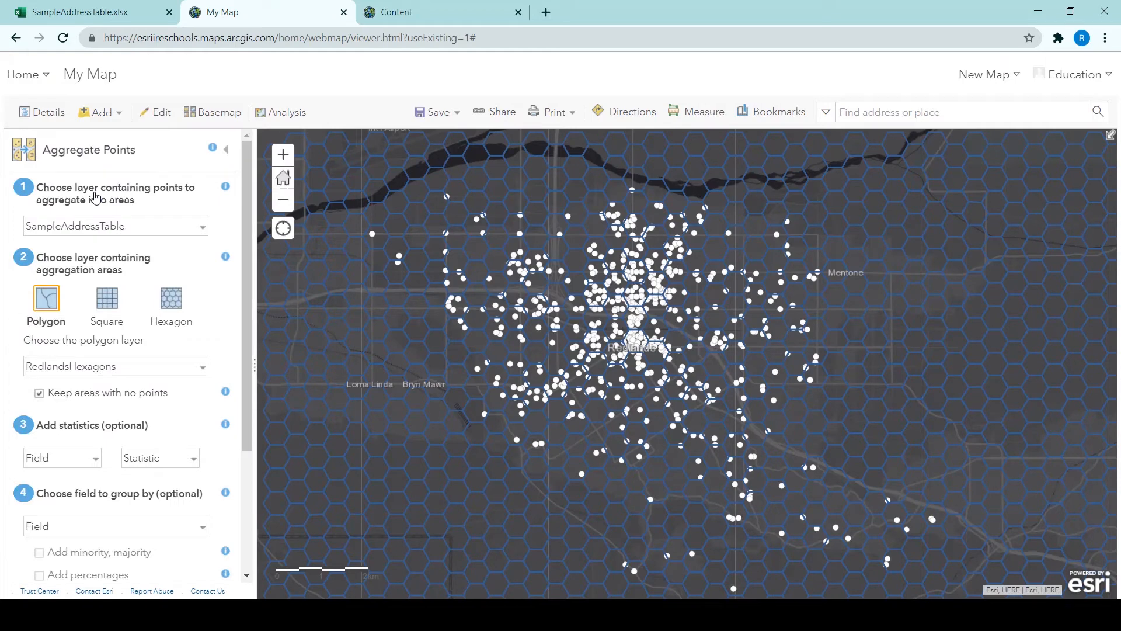
mouse_move(77, 291)
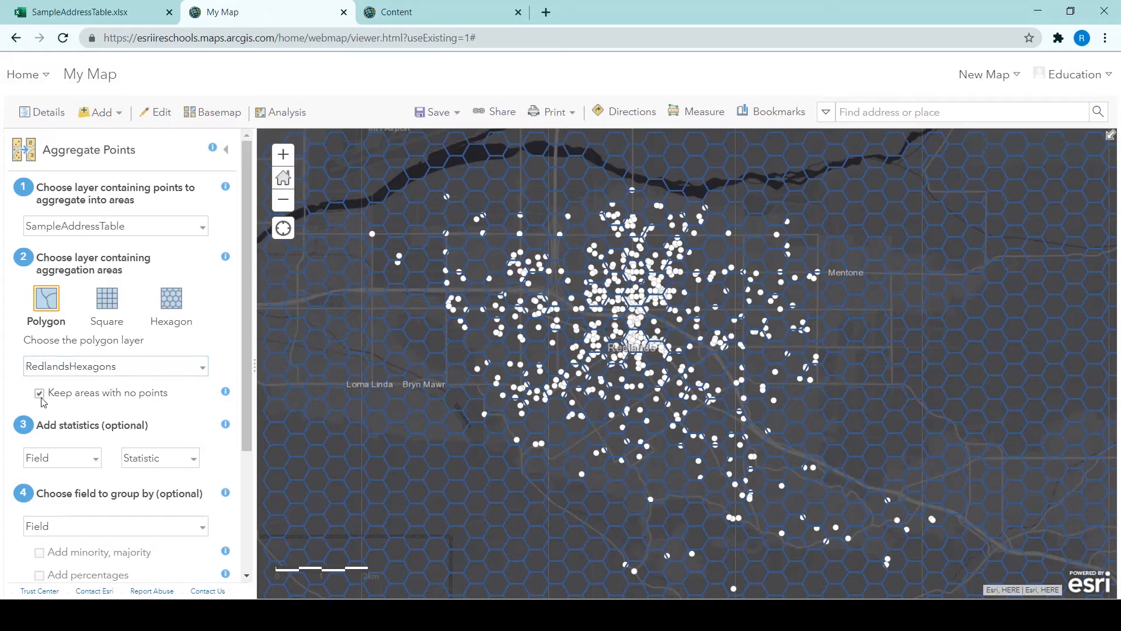
scroll("down", 3)
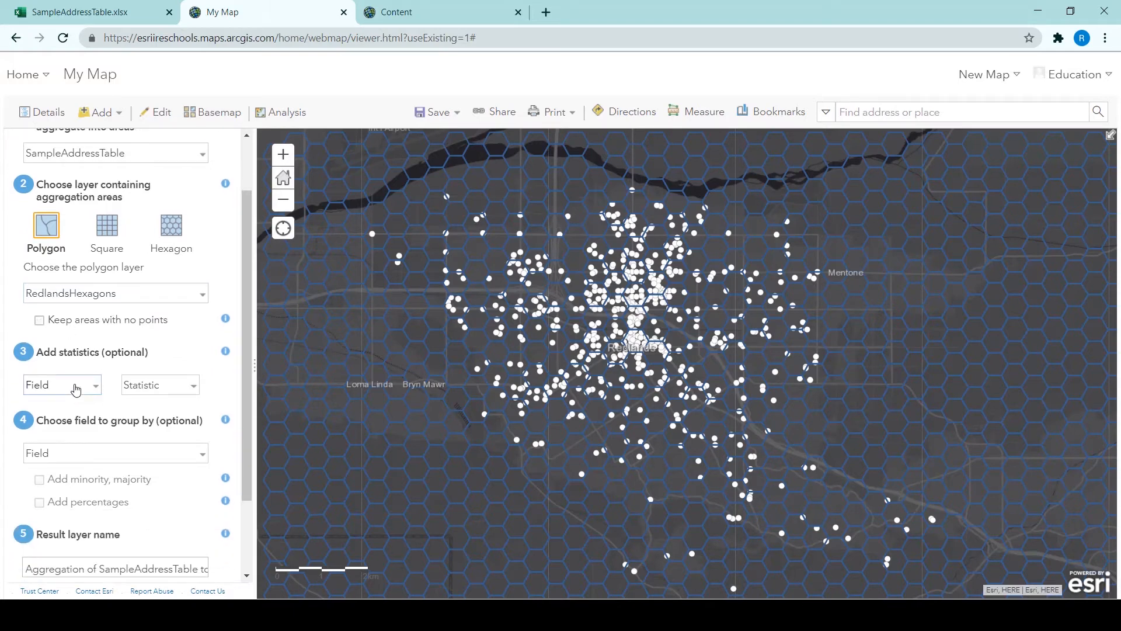
scroll("down", 3)
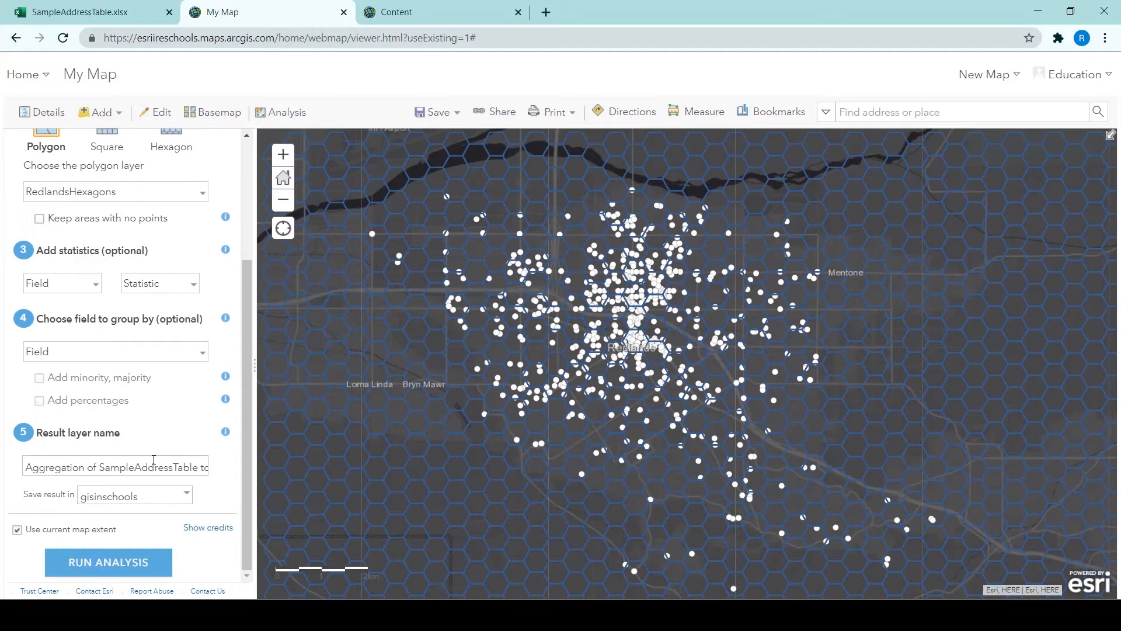
Step: Name the result layer RedlandsHexCount and run the aggregation
triple_click(116, 466)
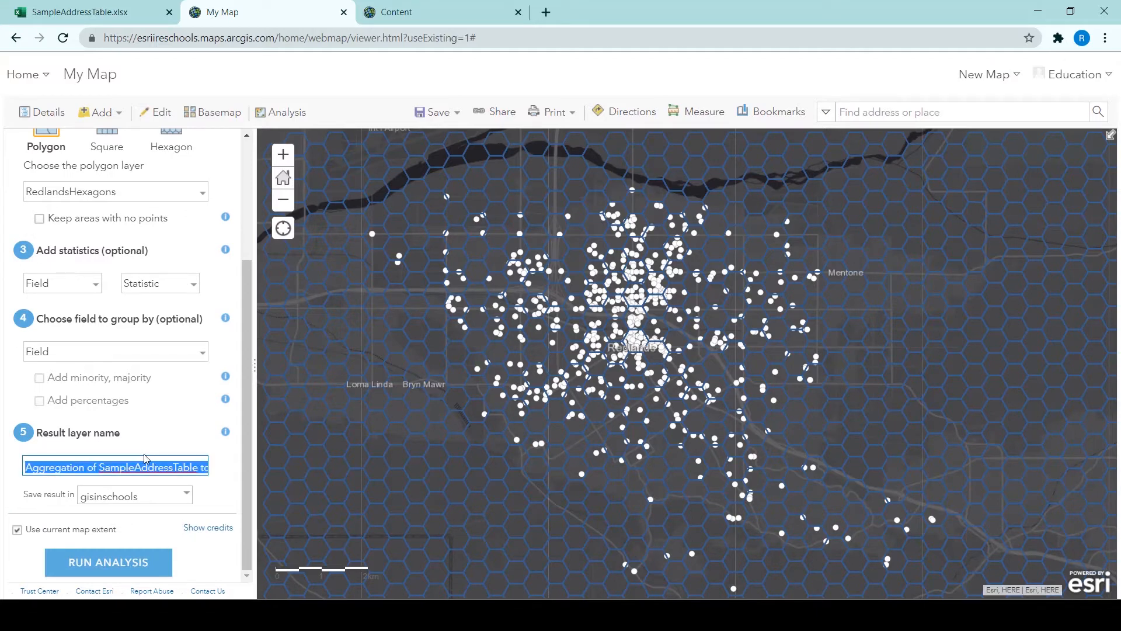
type("Red")
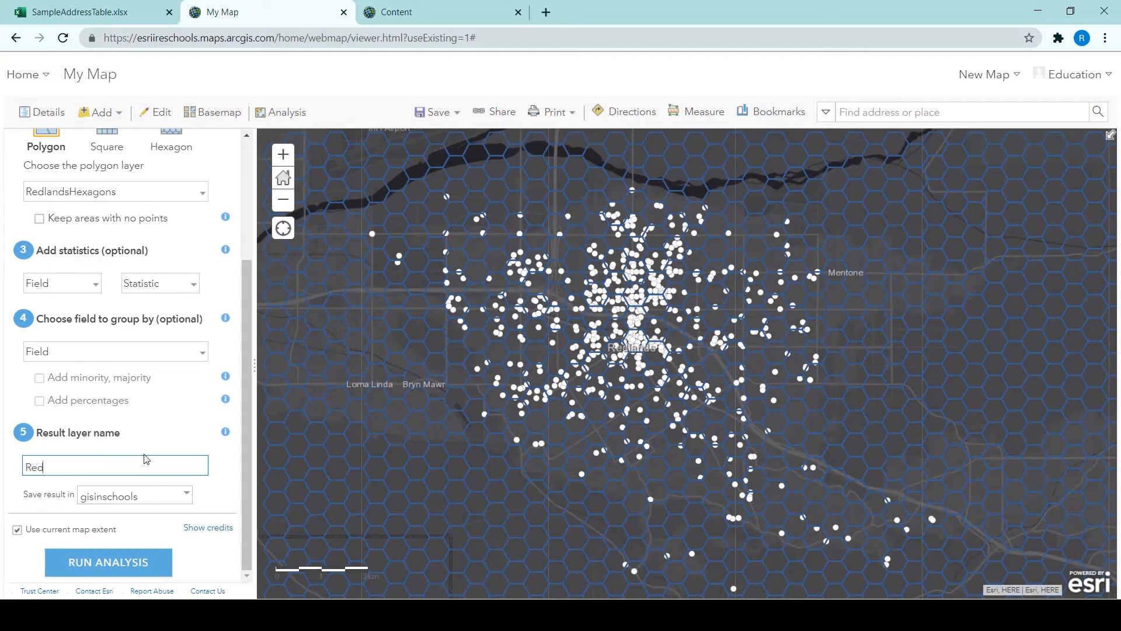
type("lands")
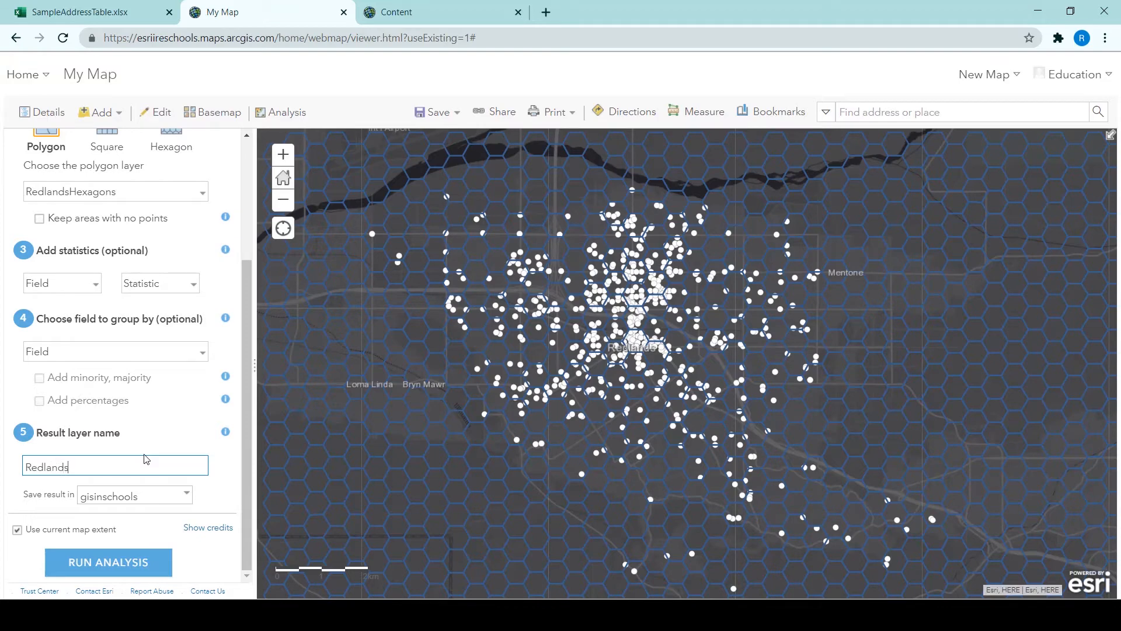
type("HexCo")
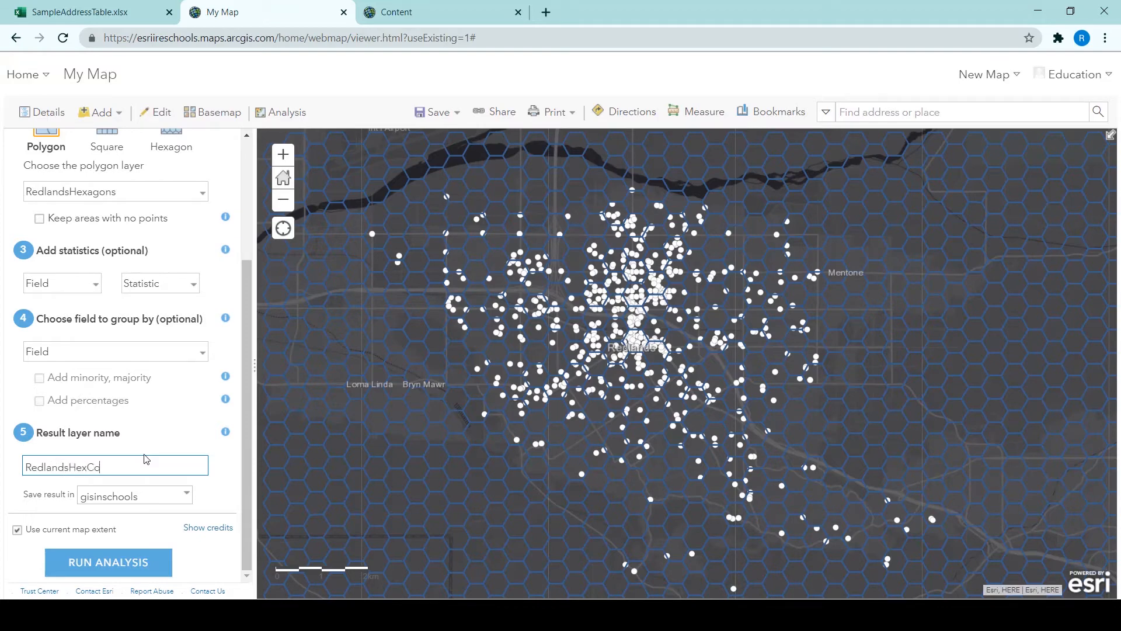
type("unt")
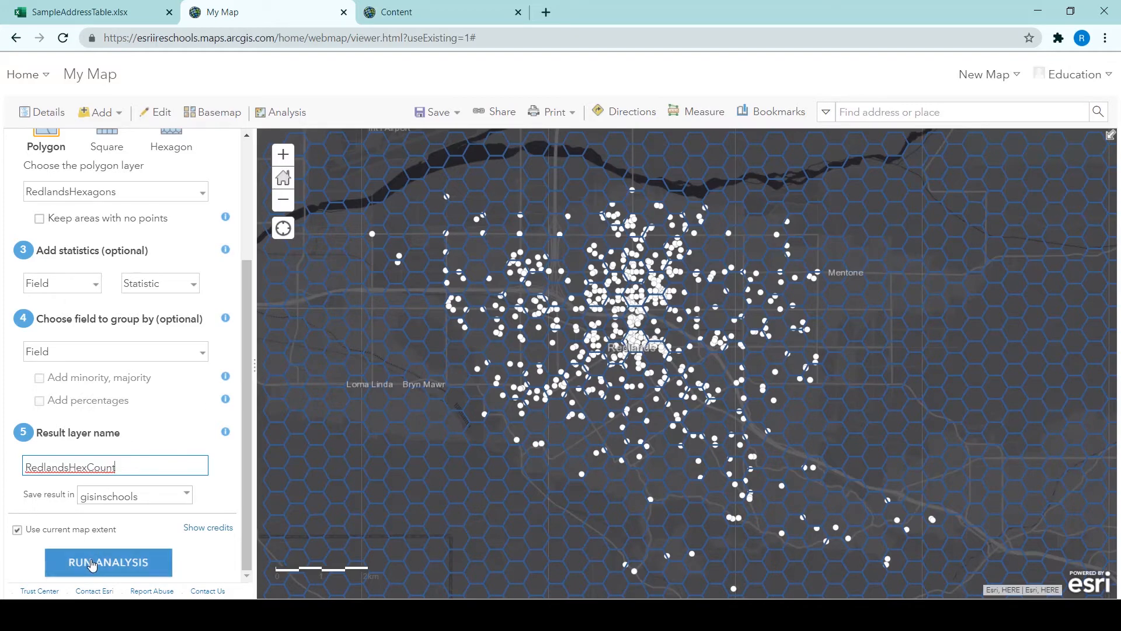
left_click(107, 562)
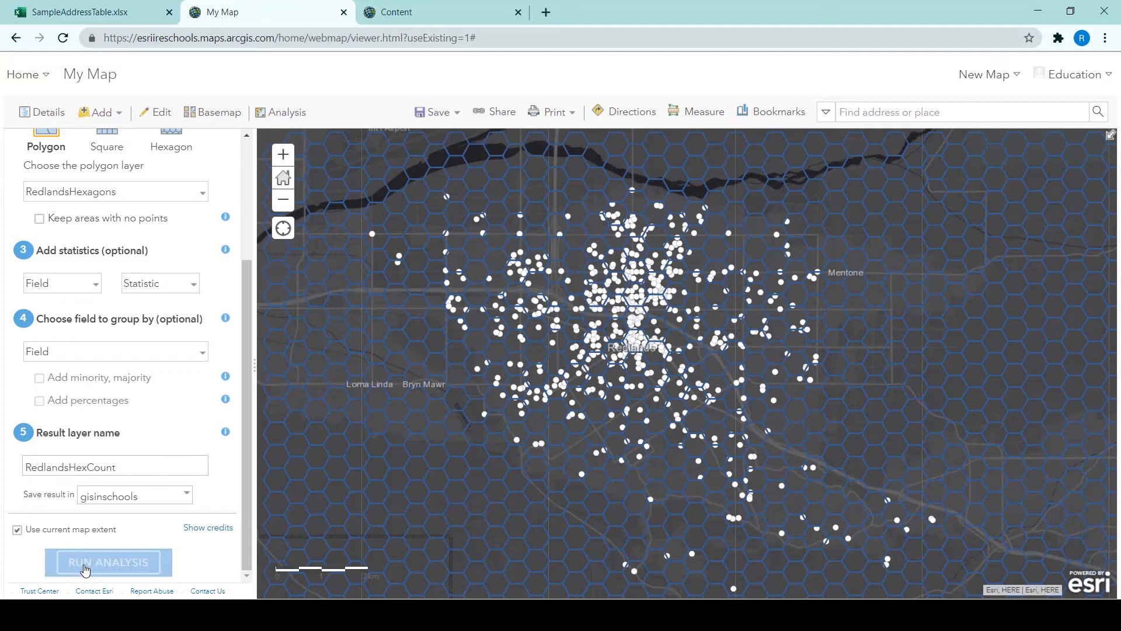
left_click(107, 561)
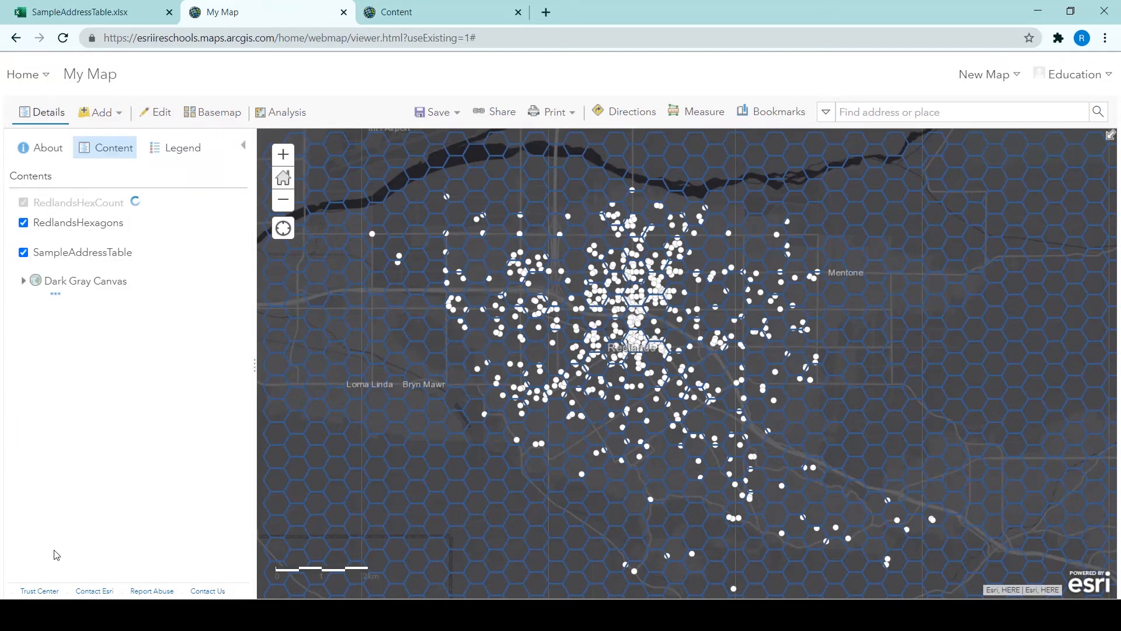
Step: Turn off the RedlandsHexagons grid layer and bring up More Options for RedlandsHexCount
left_click(24, 202)
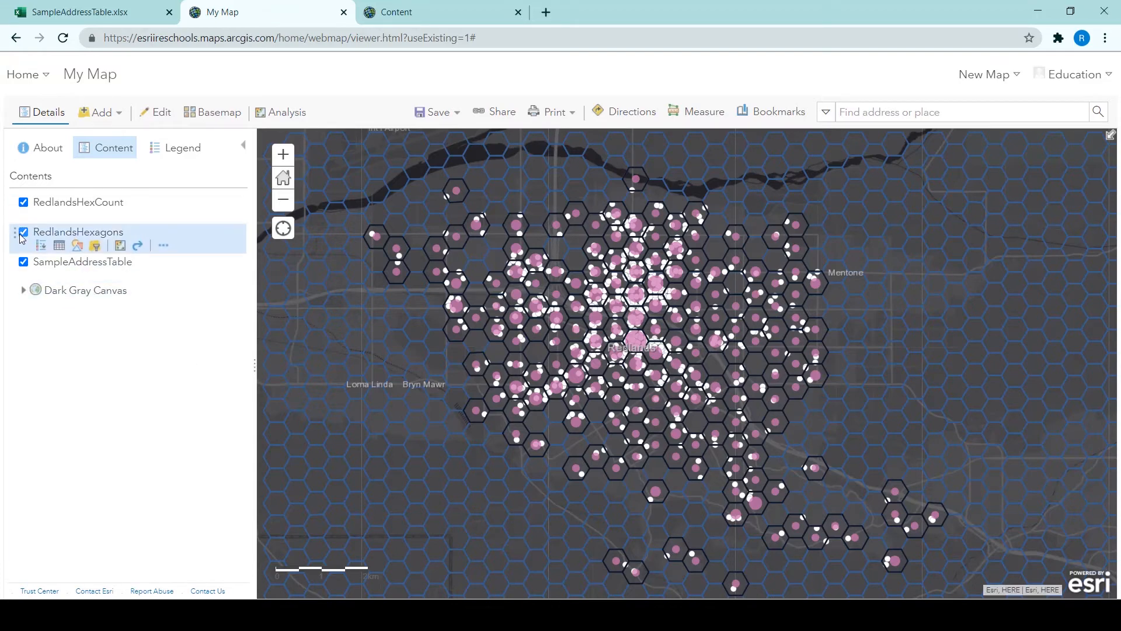
left_click(24, 231)
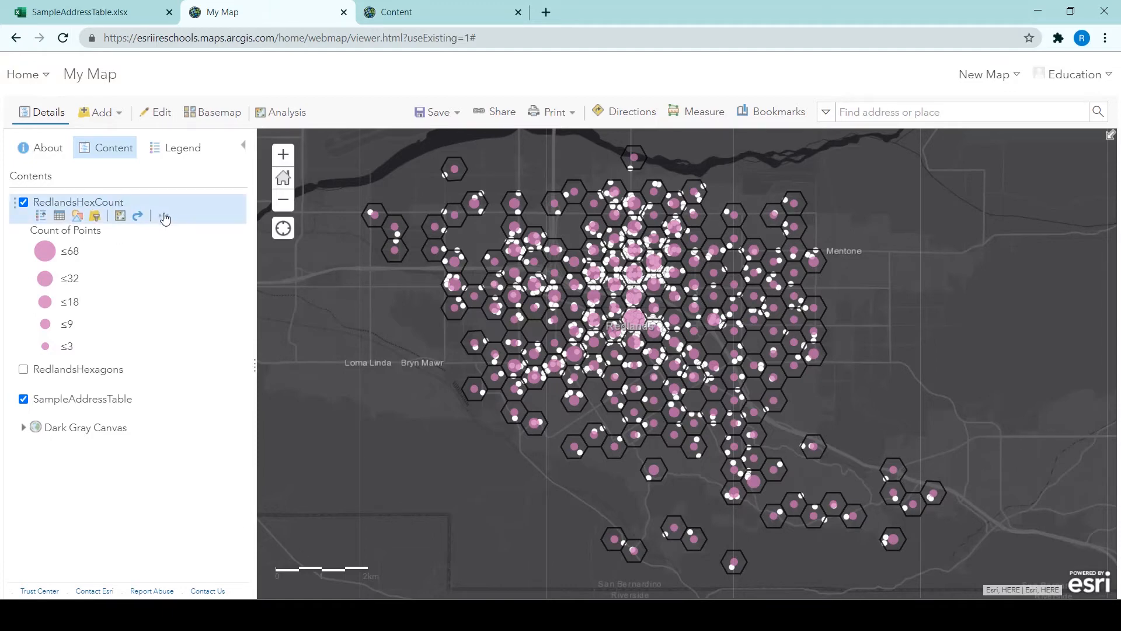
left_click(164, 218)
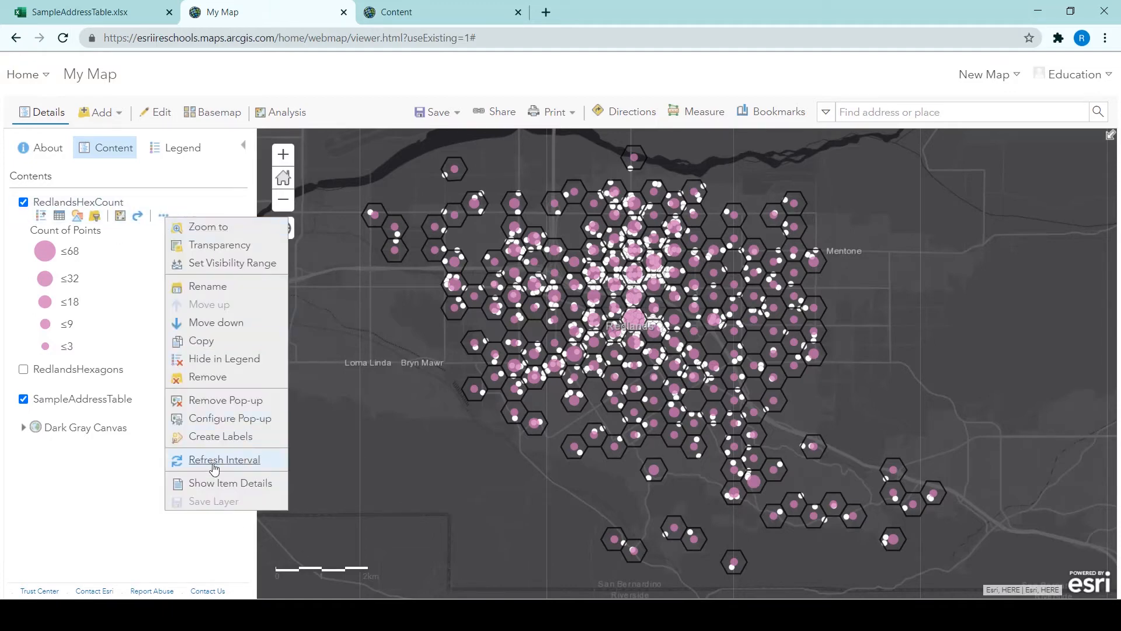
mouse_move(217, 482)
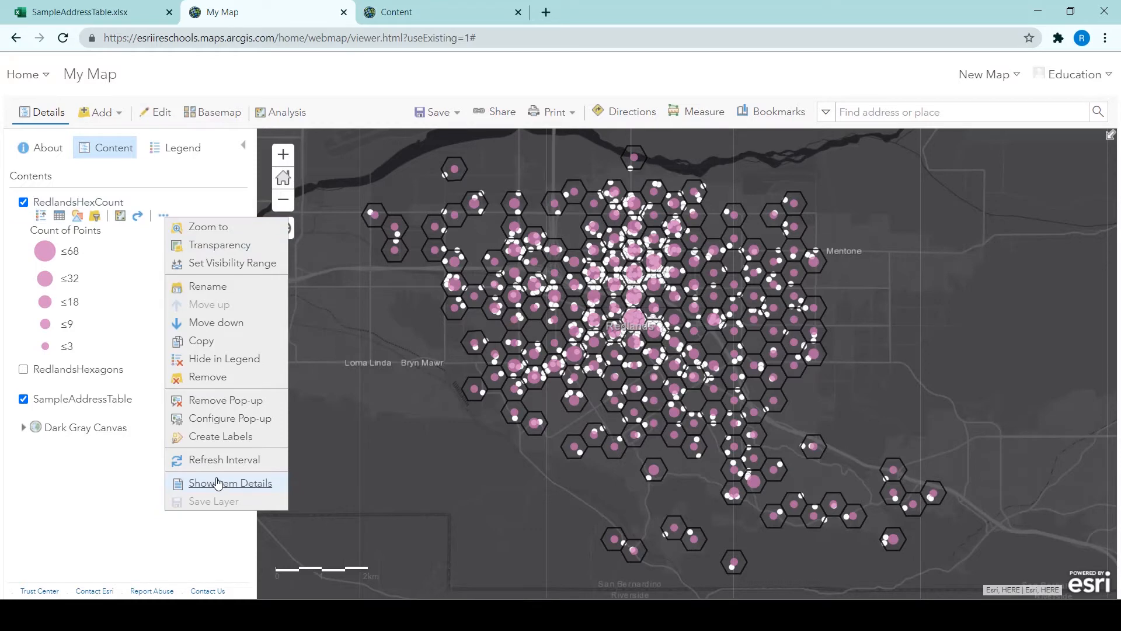
Step: Show the Count of Points statistics from the RedlandsHexCount item's data table
left_click(230, 482)
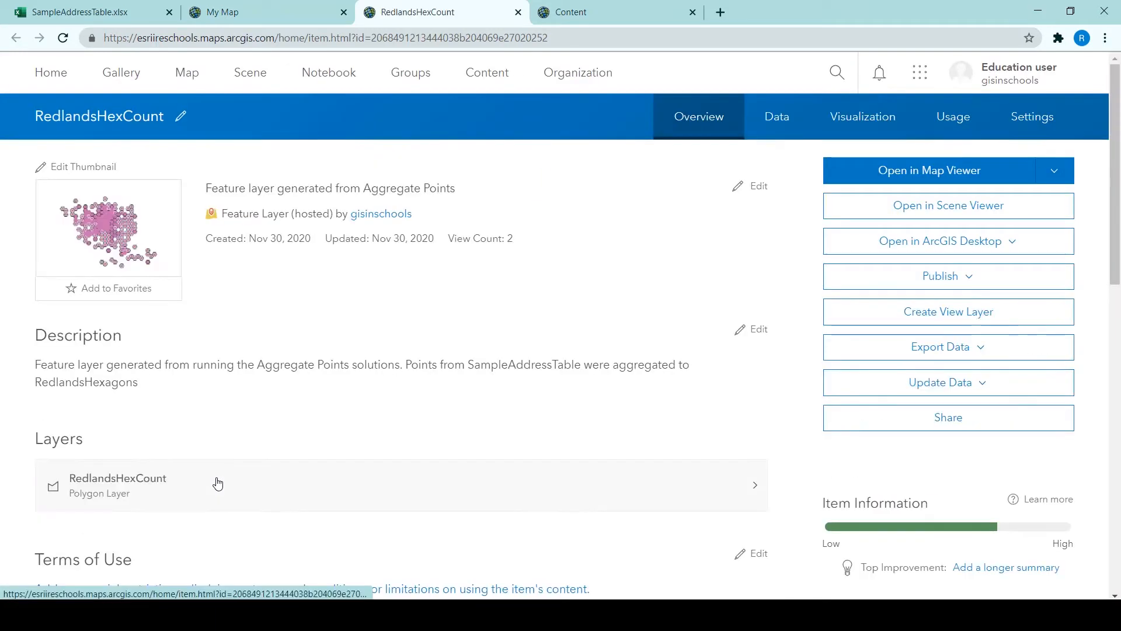
mouse_move(327, 275)
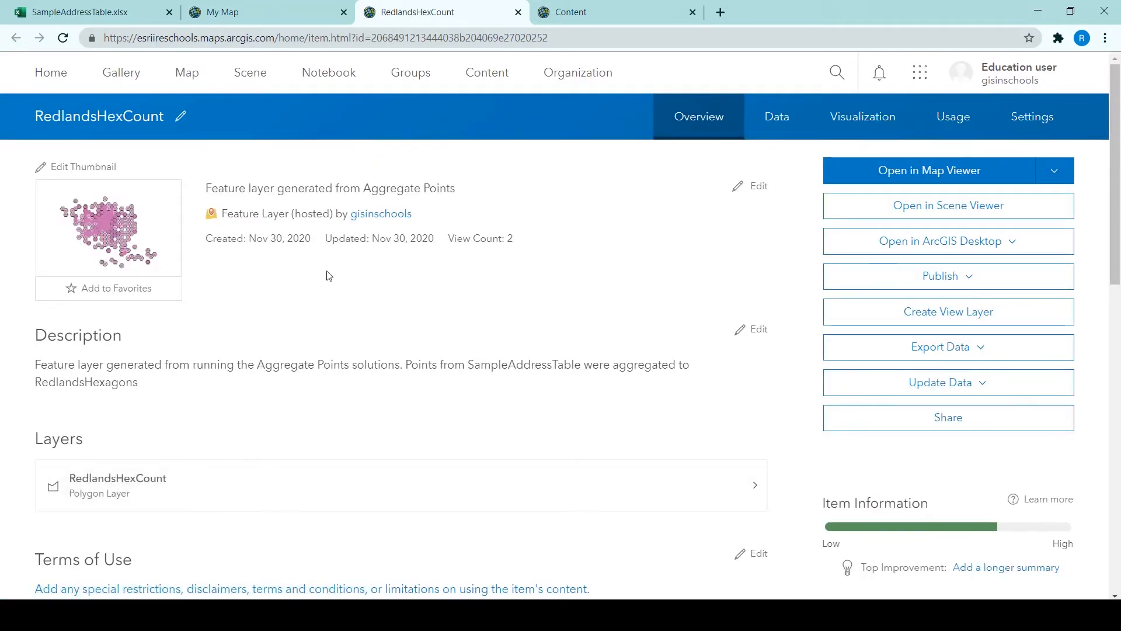
left_click(777, 117)
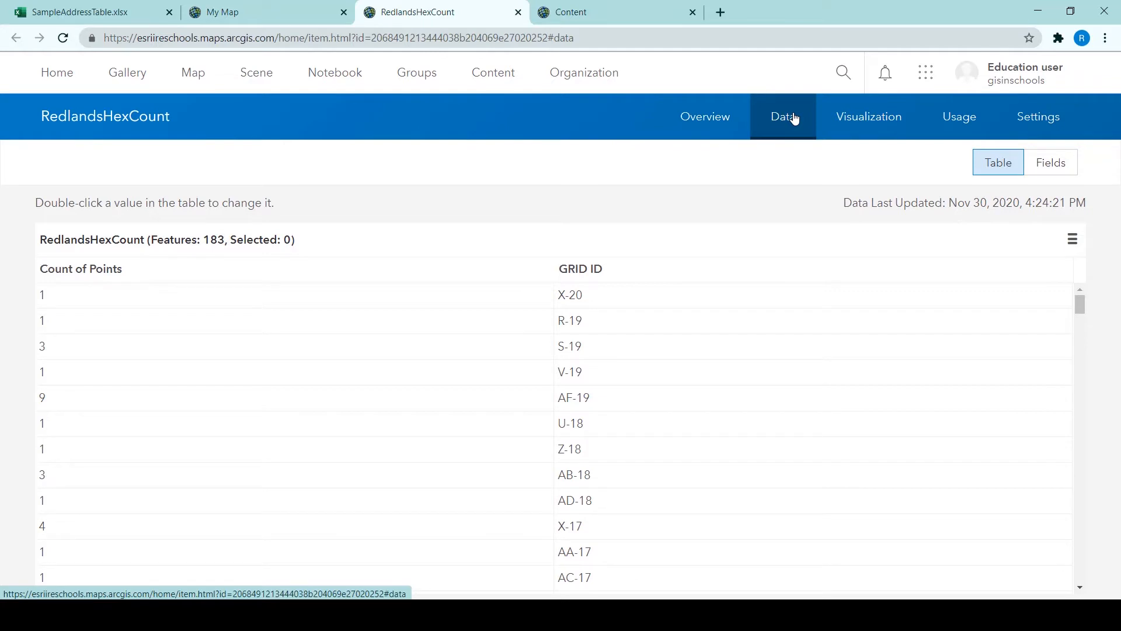
mouse_move(906, 235)
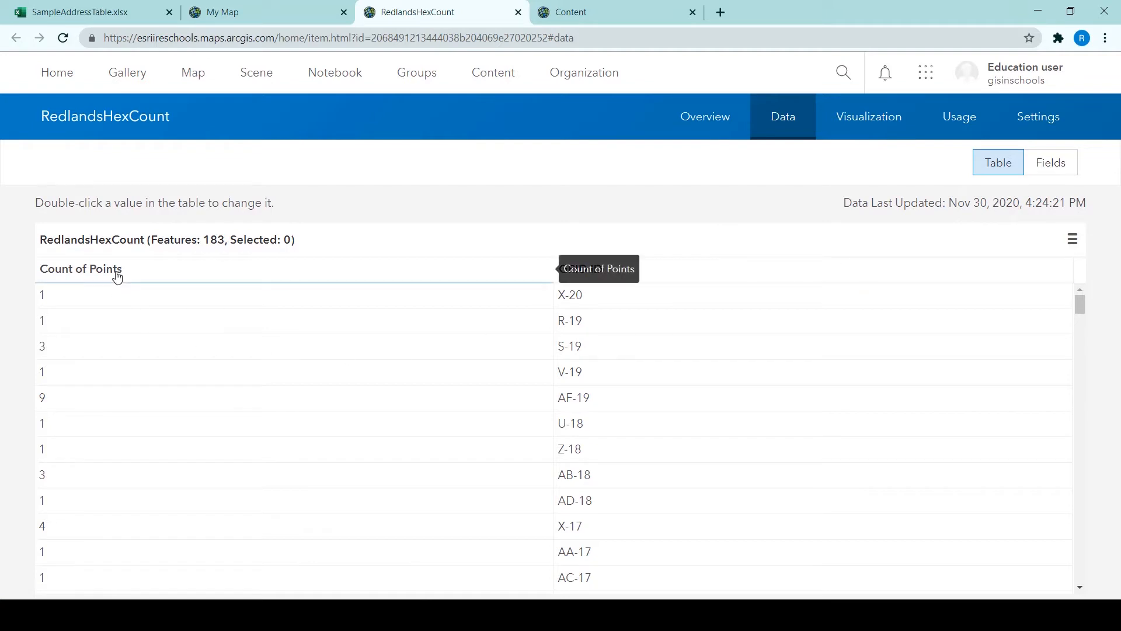
left_click(81, 269)
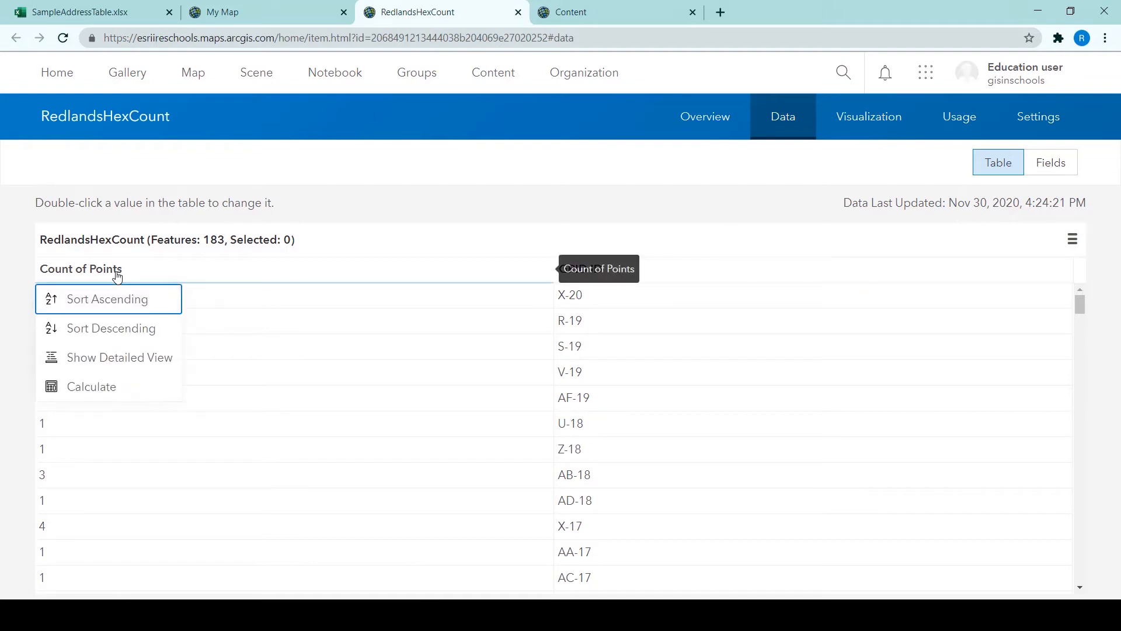
left_click(120, 357)
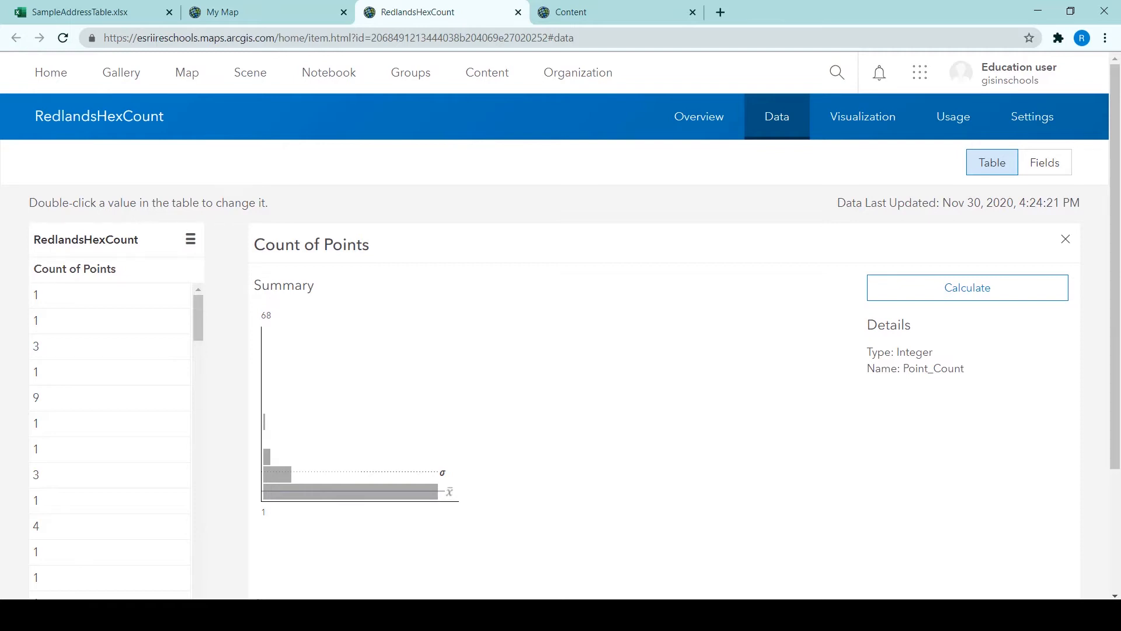
left_click(190, 238)
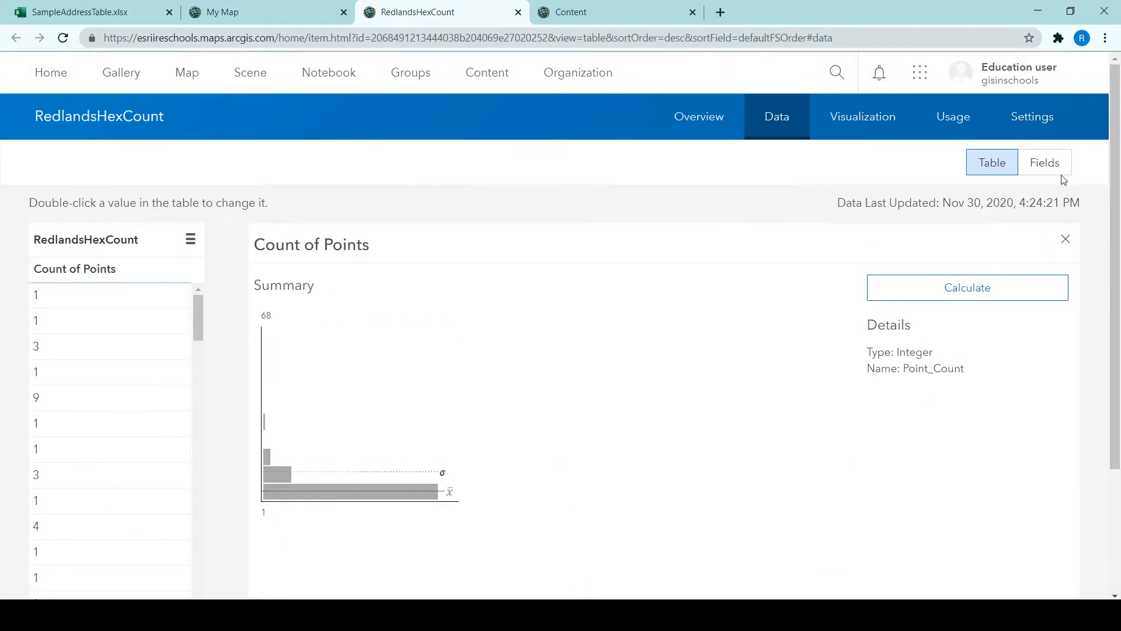
Step: Add an Integer field named Height (display name Height) to RedlandsHexCount
left_click(1044, 163)
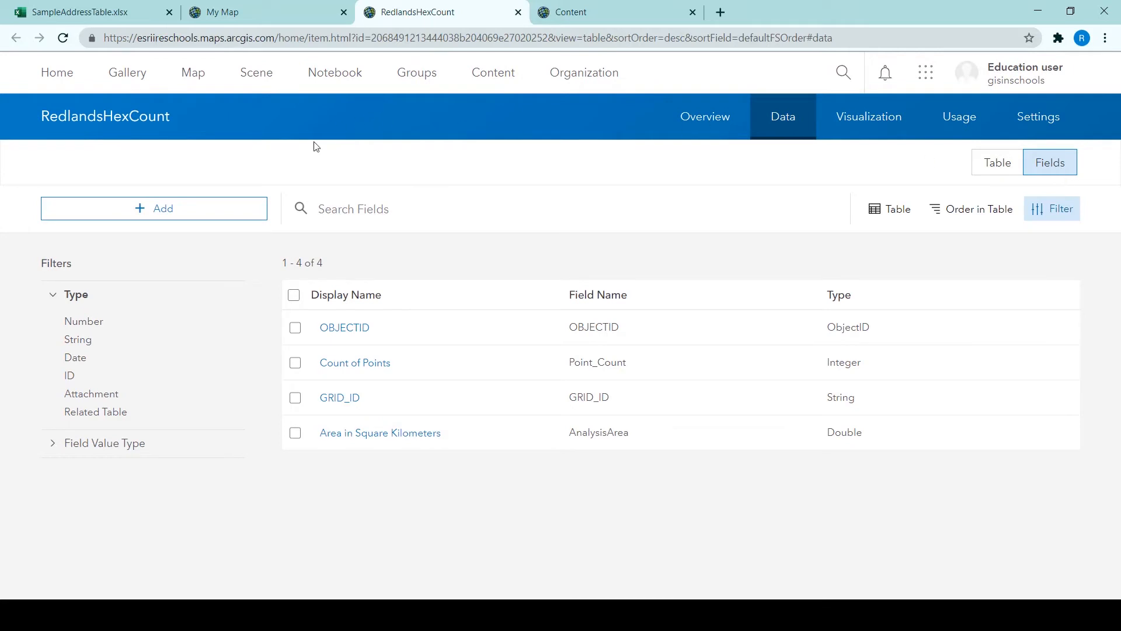
left_click(153, 208)
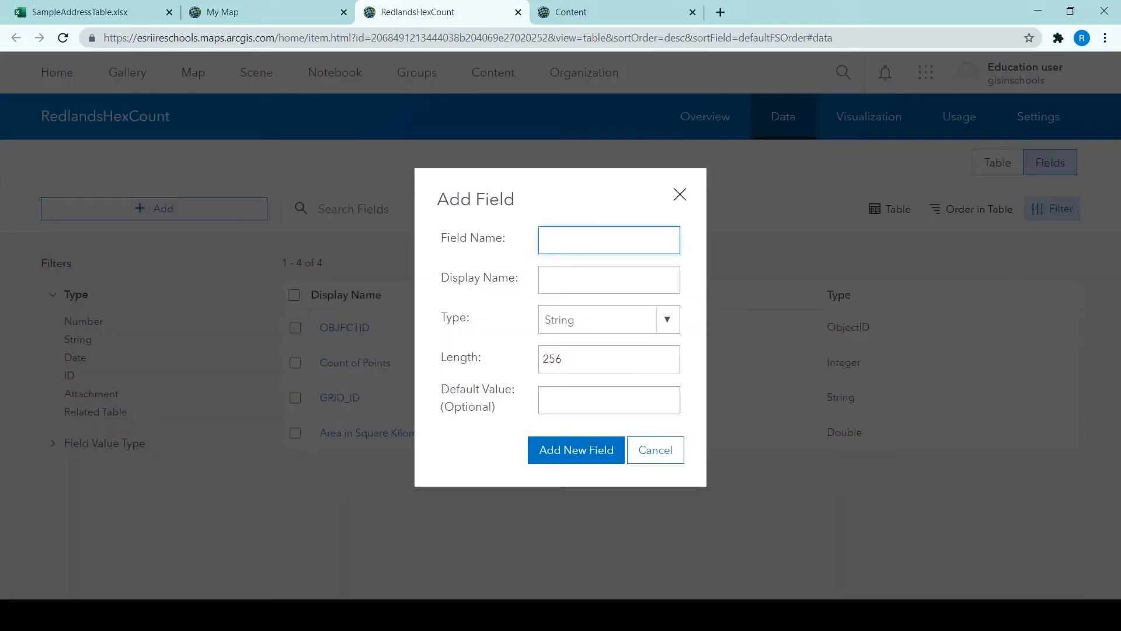
mouse_move(423, 94)
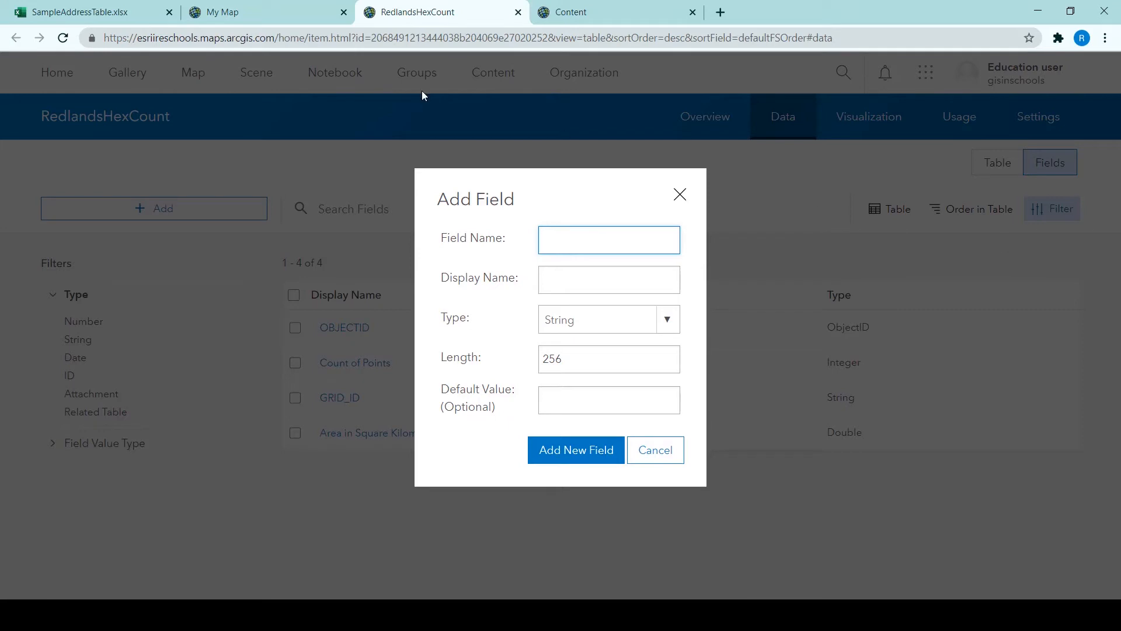
mouse_move(537, 220)
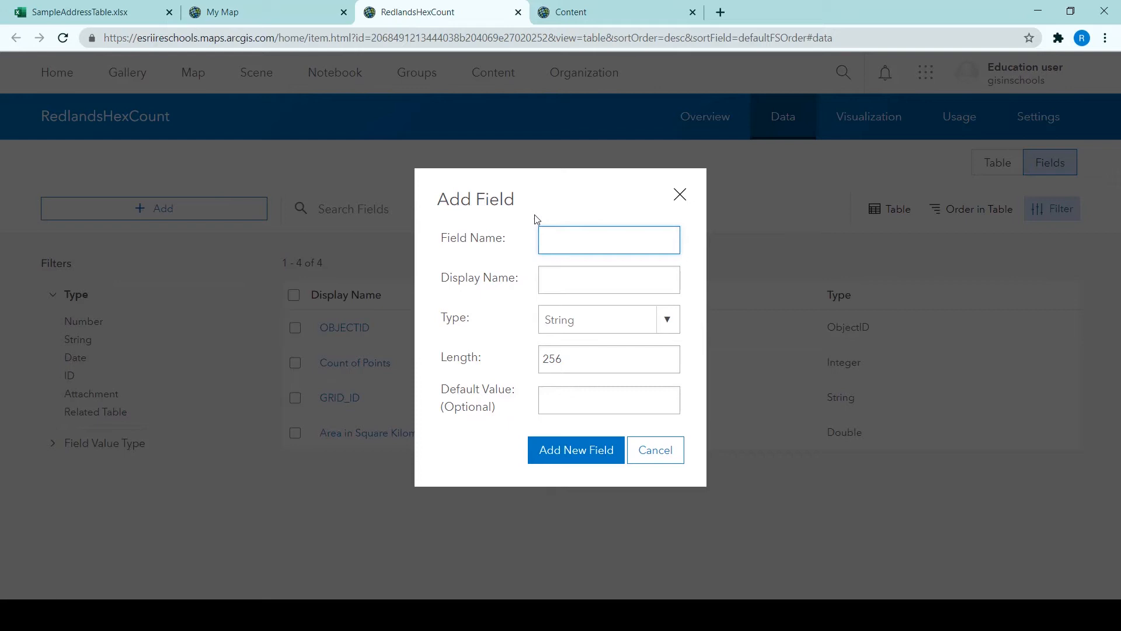
type("Height")
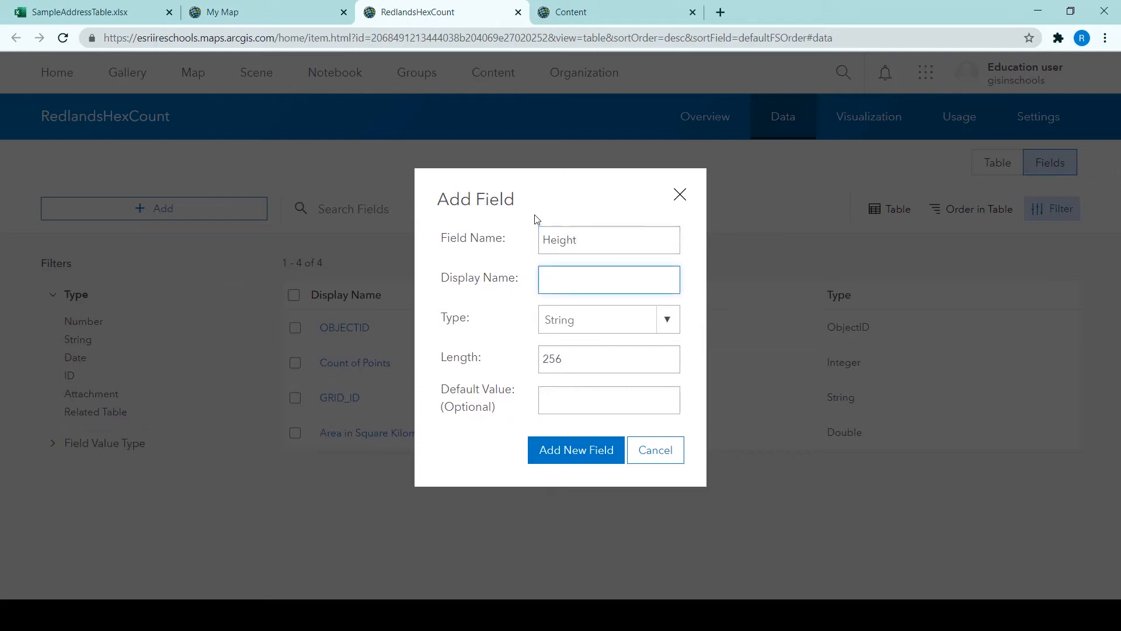
type("Hei")
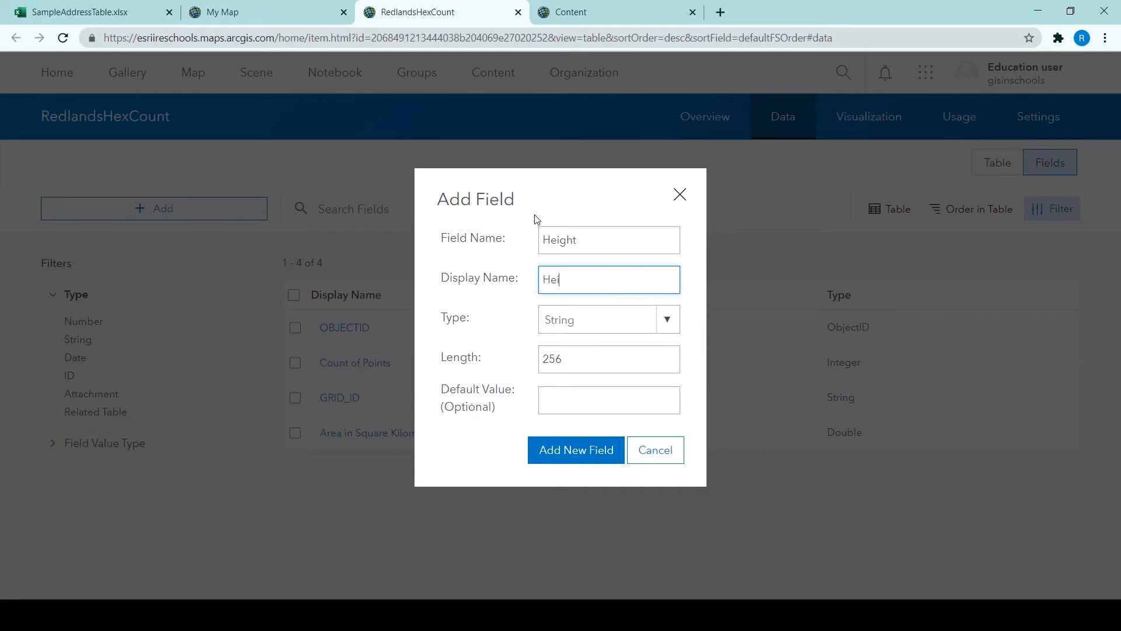
type("ght")
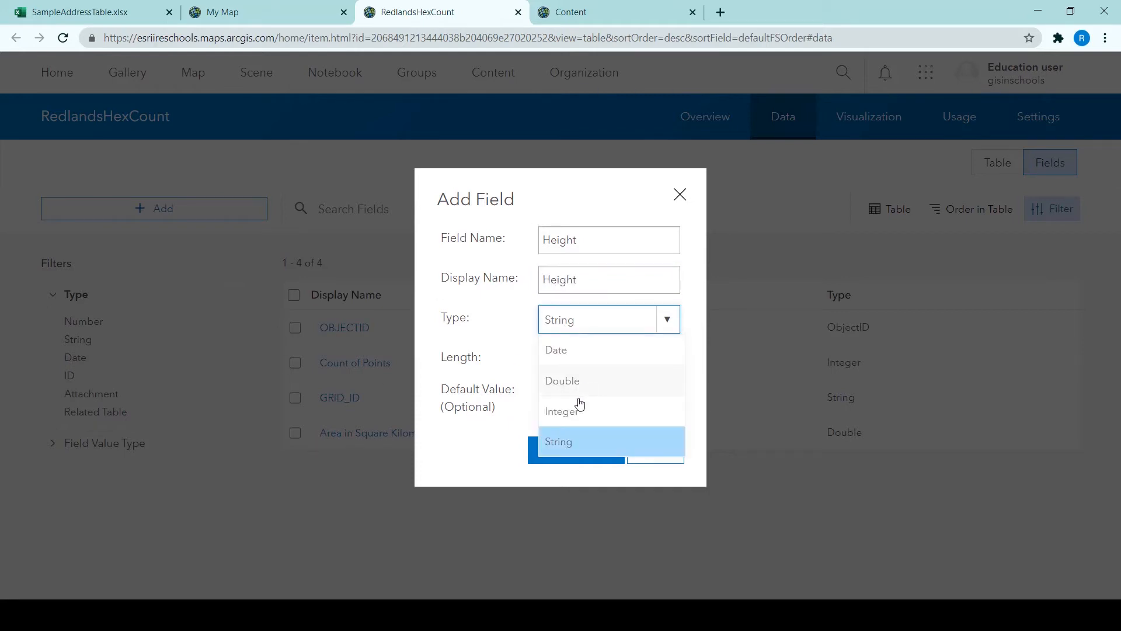
left_click(563, 410)
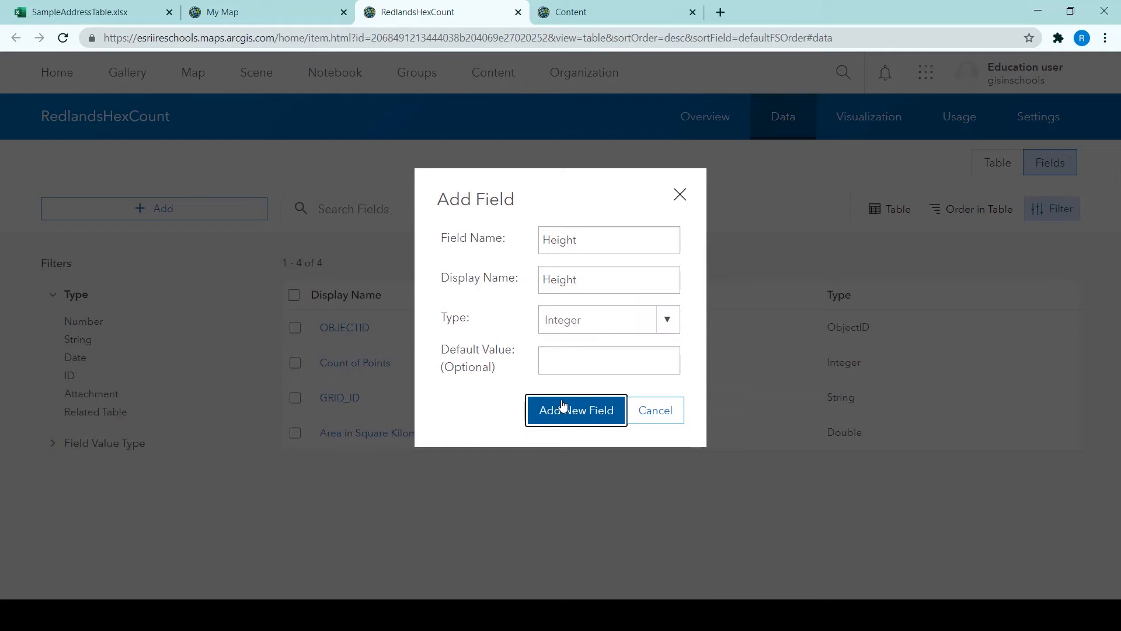
left_click(575, 410)
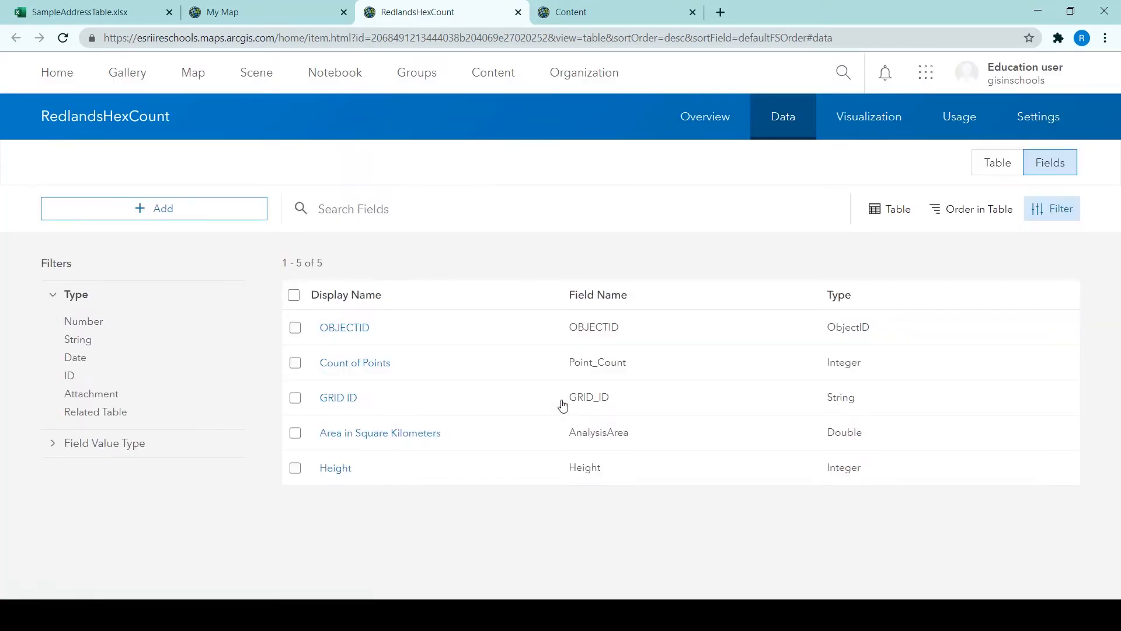
mouse_move(350, 492)
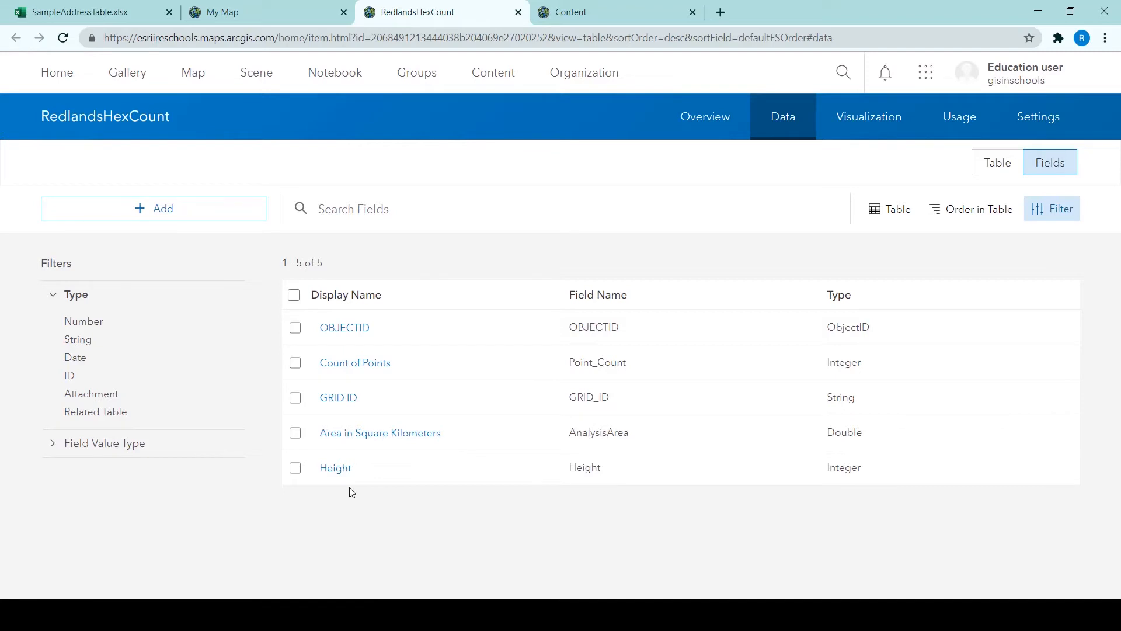
mouse_move(336, 481)
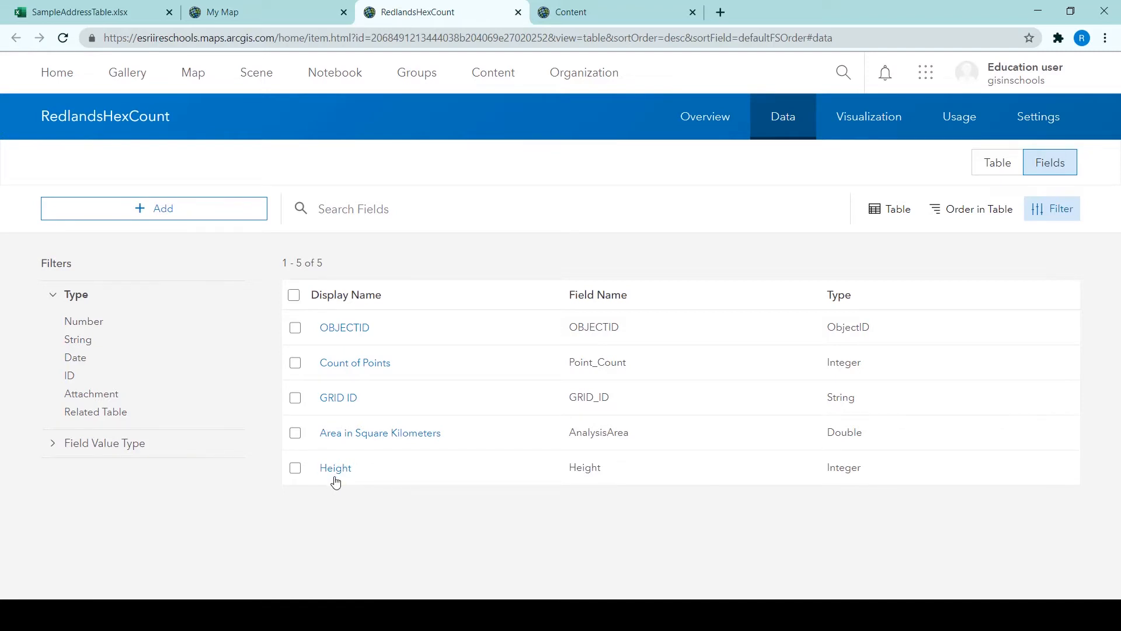
Step: Calculate Height for all 183 records with the Arcade expression $feature["Point_Count"]*100
left_click(335, 467)
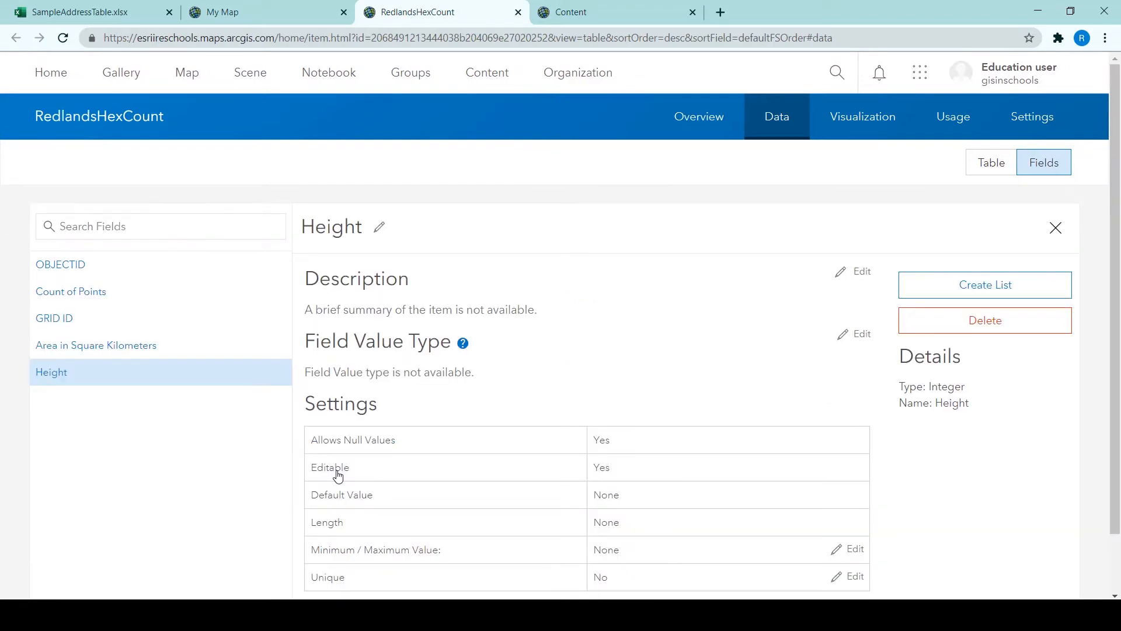
mouse_move(930, 227)
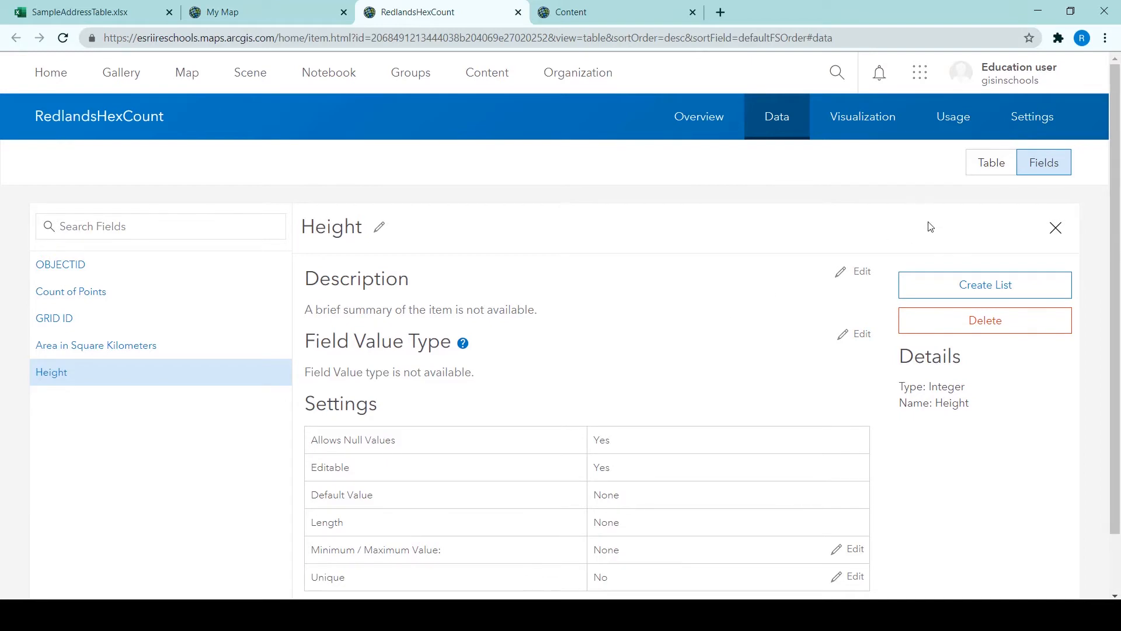
mouse_move(1021, 196)
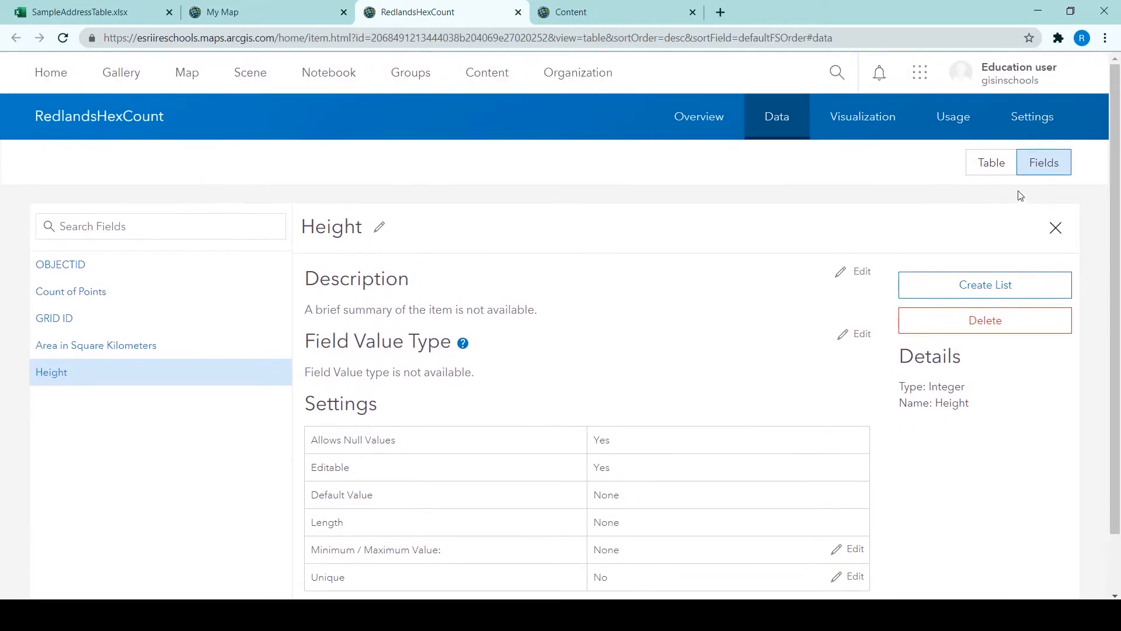
left_click(991, 162)
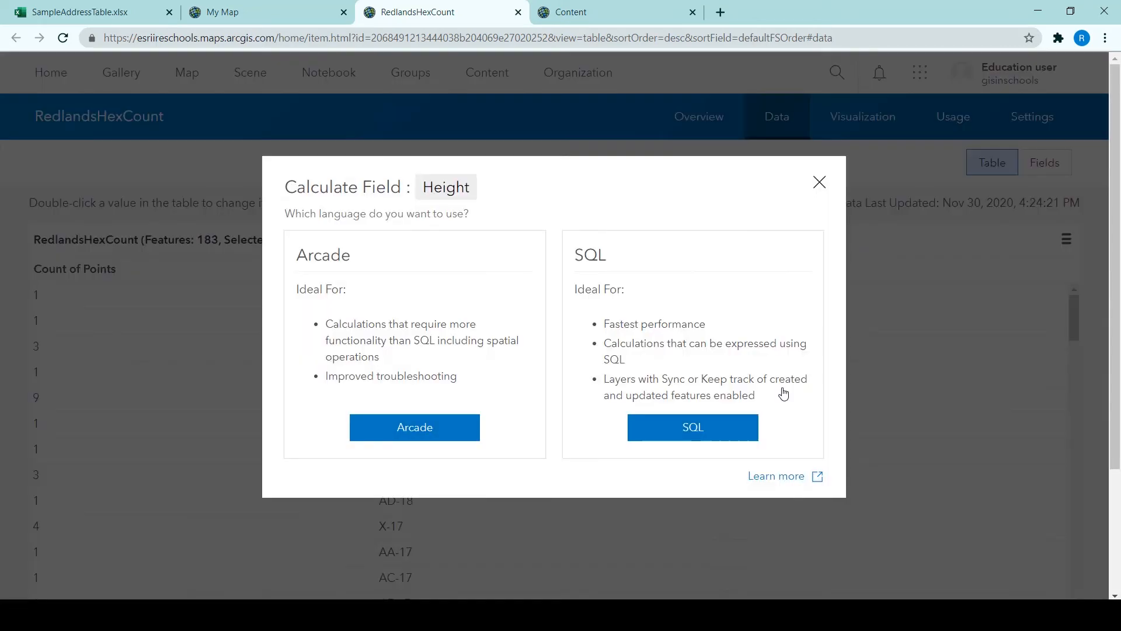
mouse_move(751, 378)
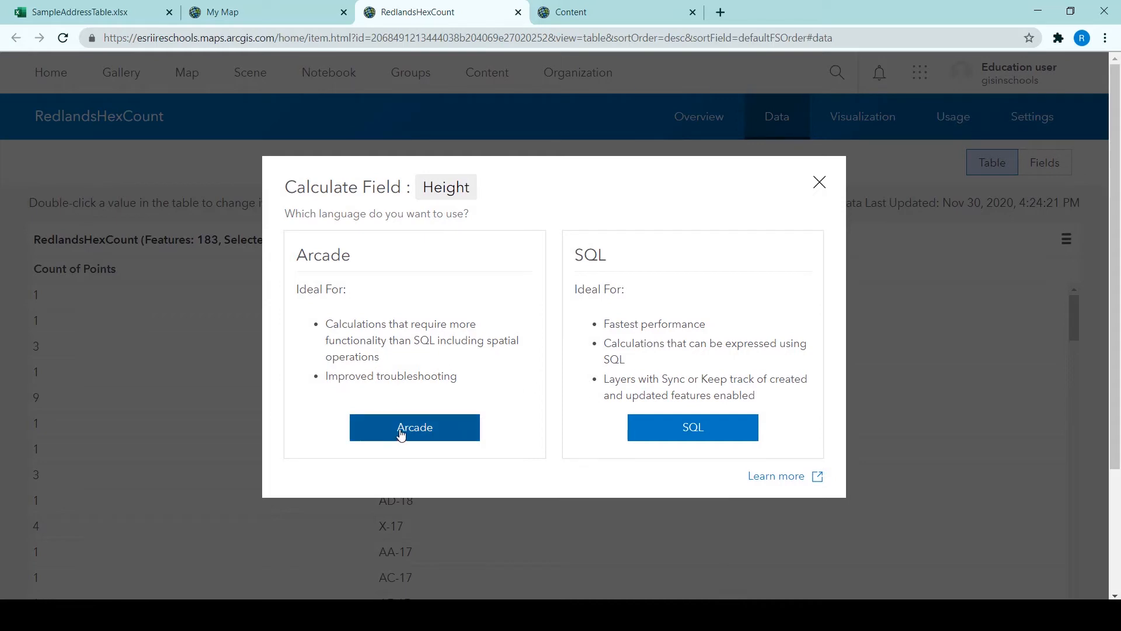
left_click(414, 427)
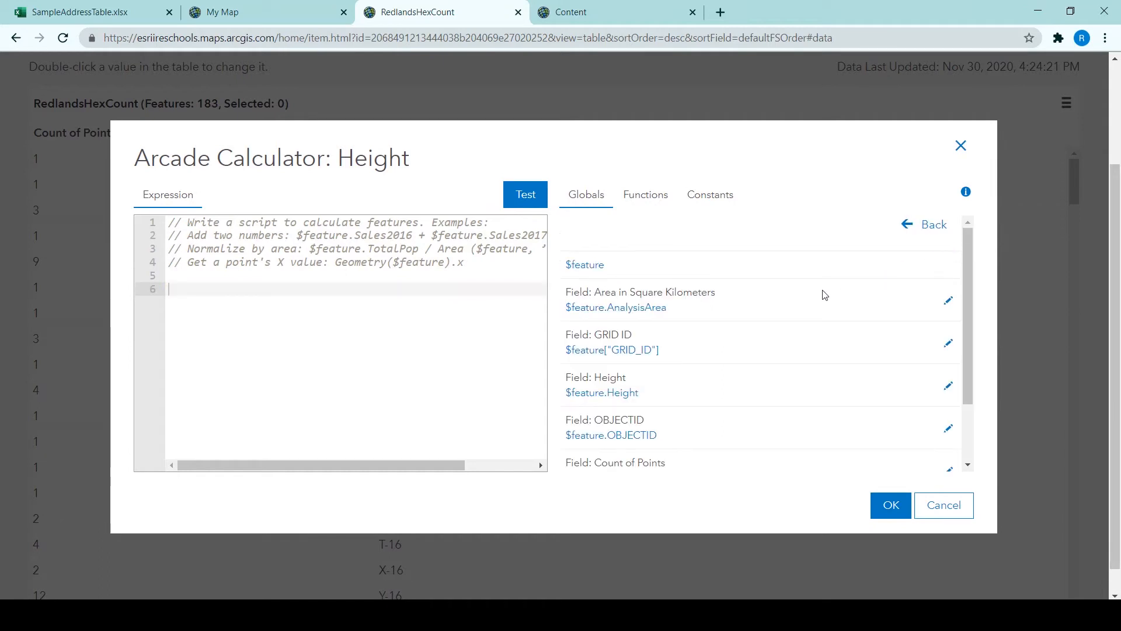
scroll("down", 3)
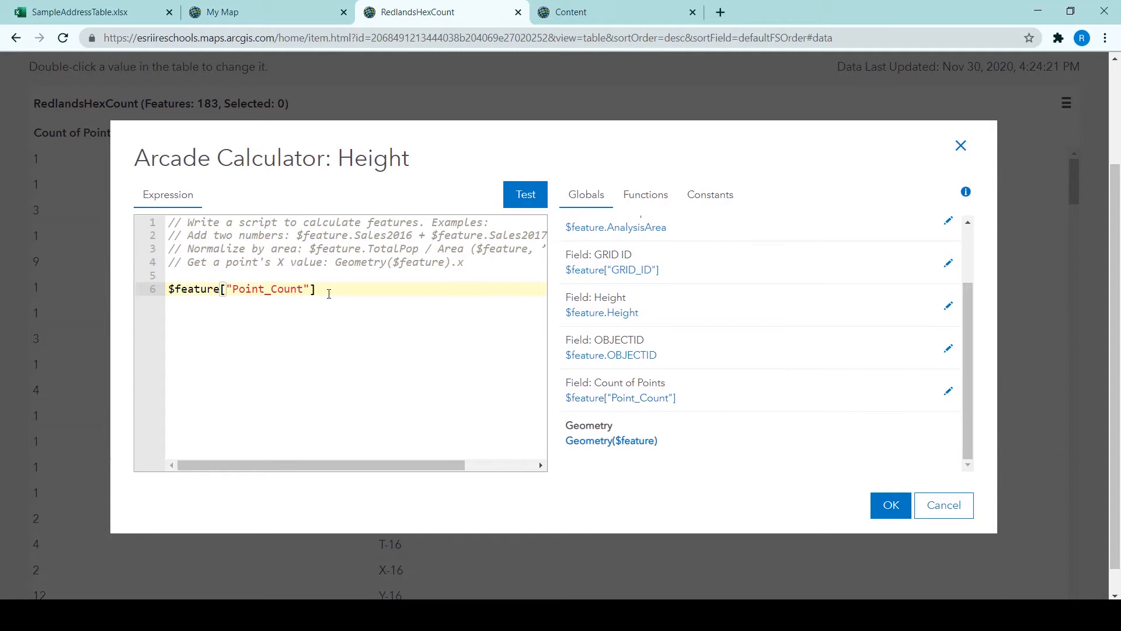
type("*")
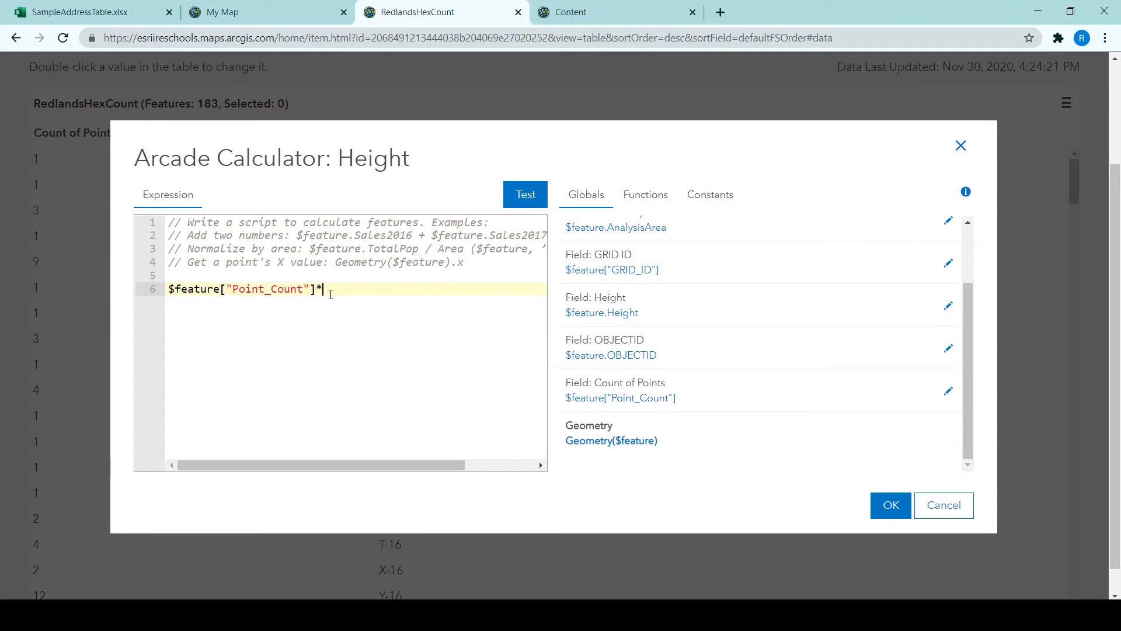
type("100")
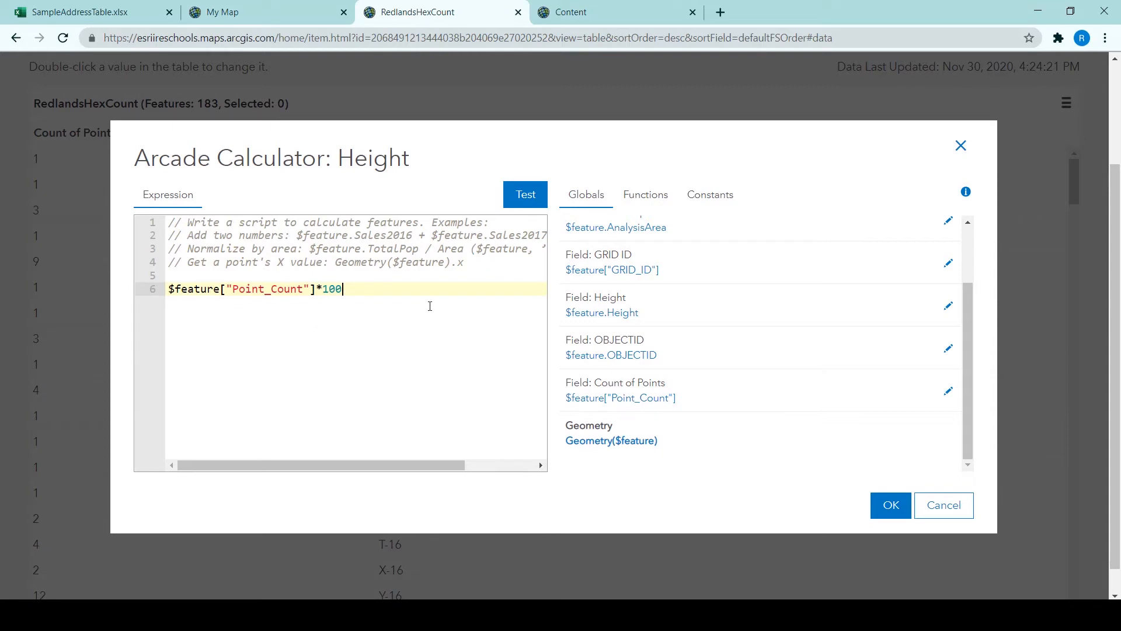
left_click(890, 505)
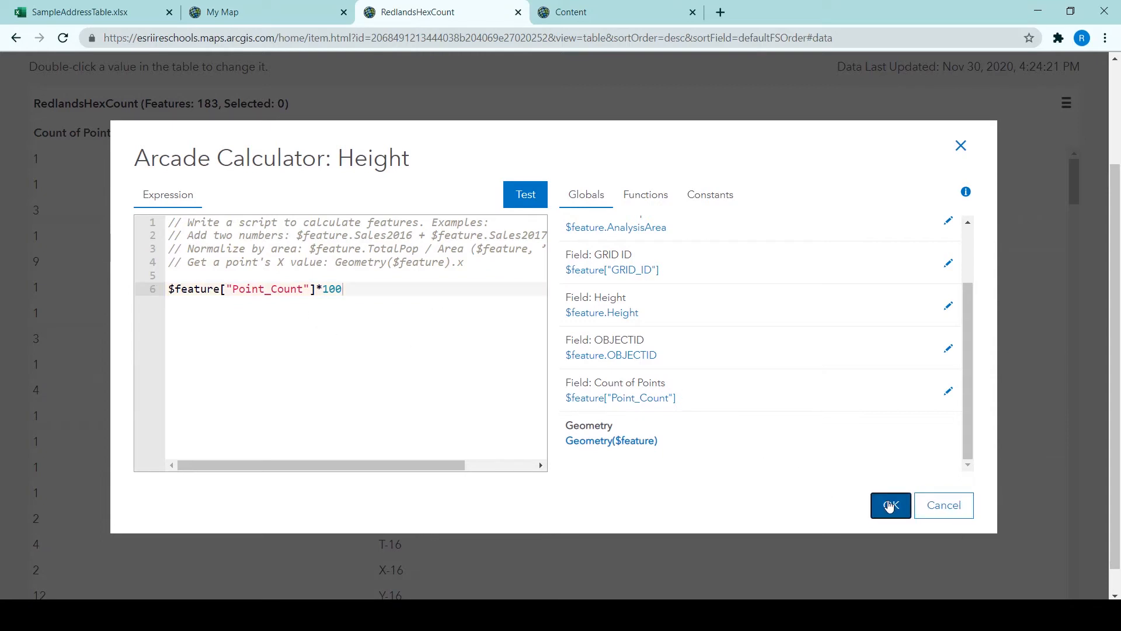
left_click(890, 504)
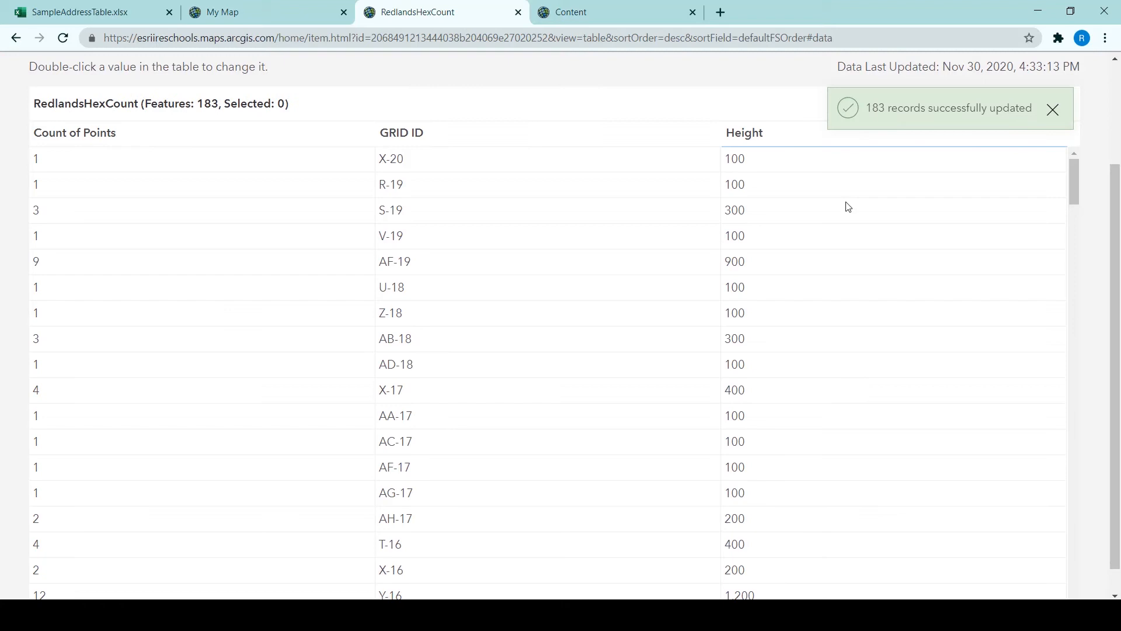
scroll("down", 3)
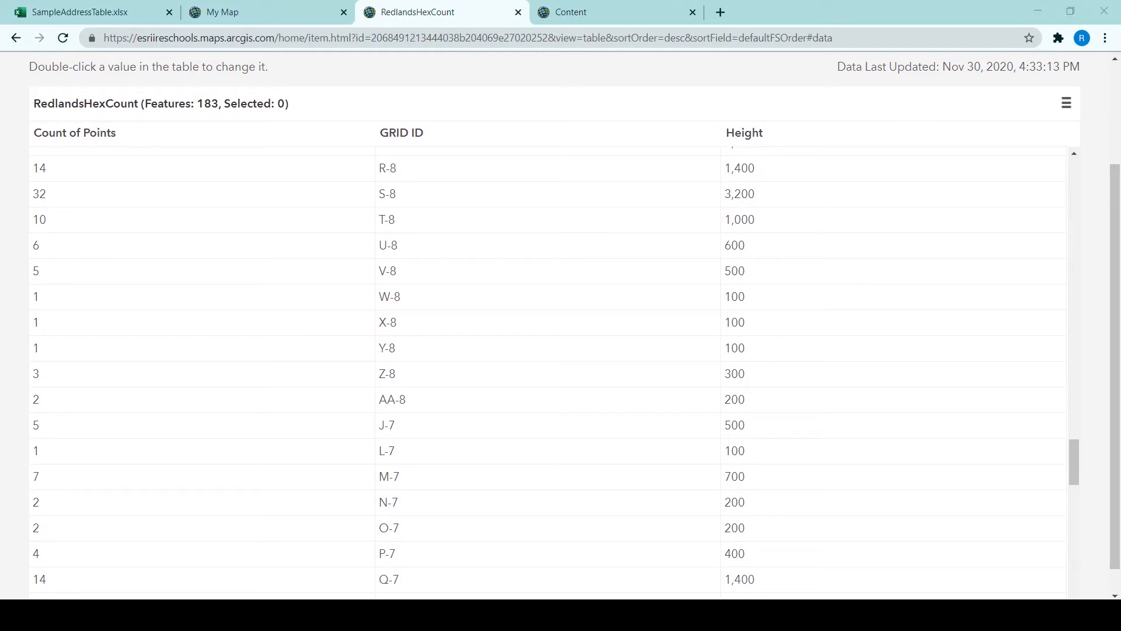
scroll("down", 3)
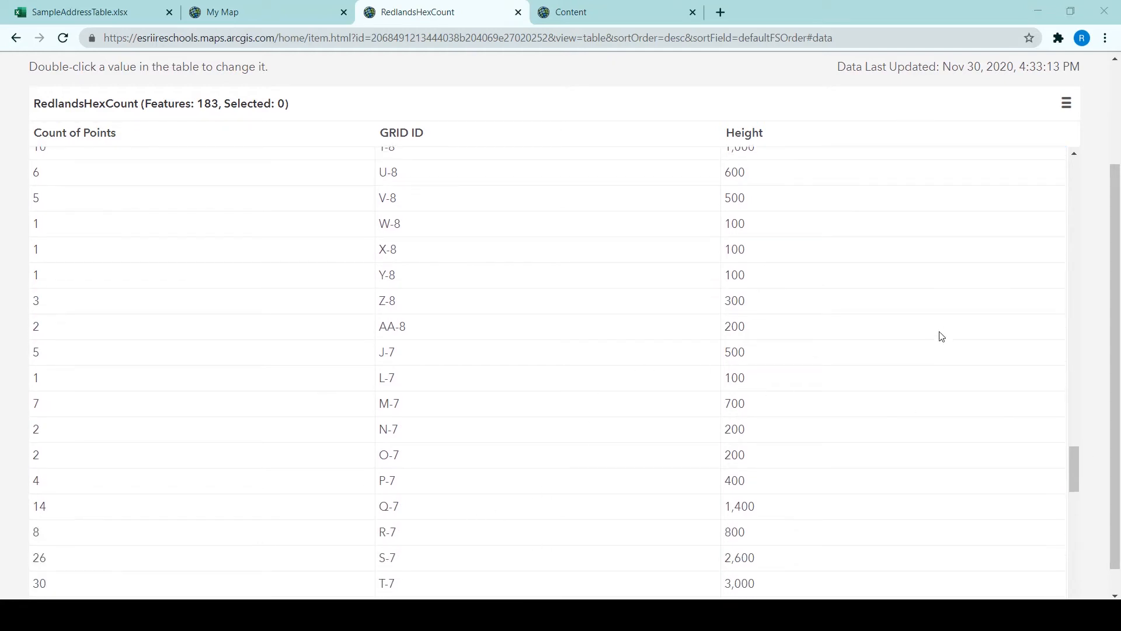
scroll("up", 3)
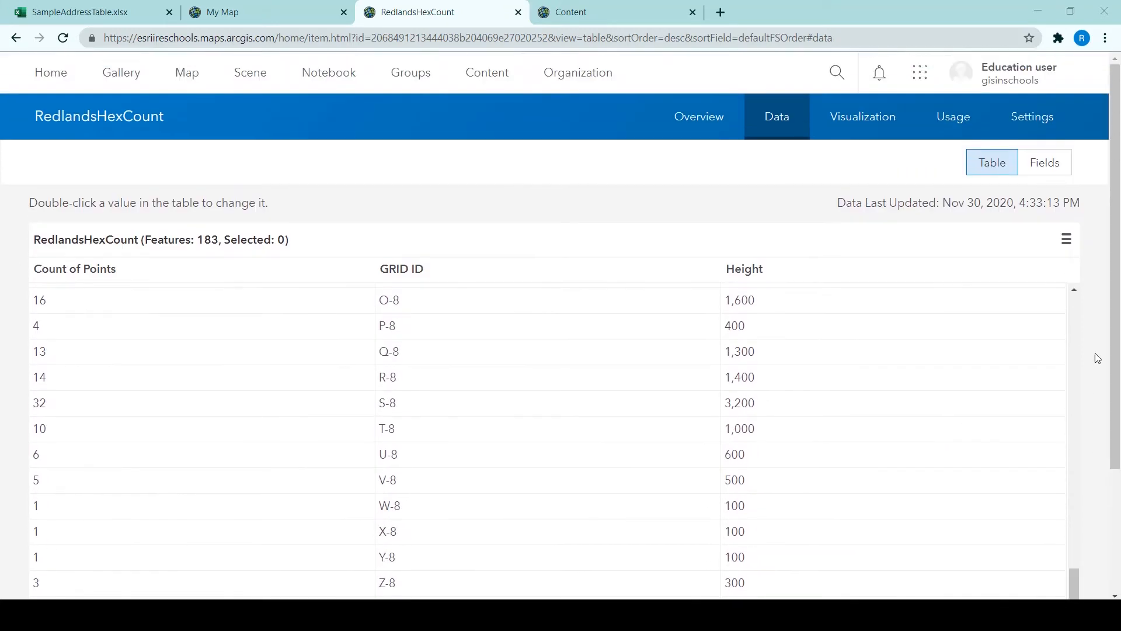
Step: From the RedlandsHexCount overview, launch the layer in Scene Viewer
left_click(699, 117)
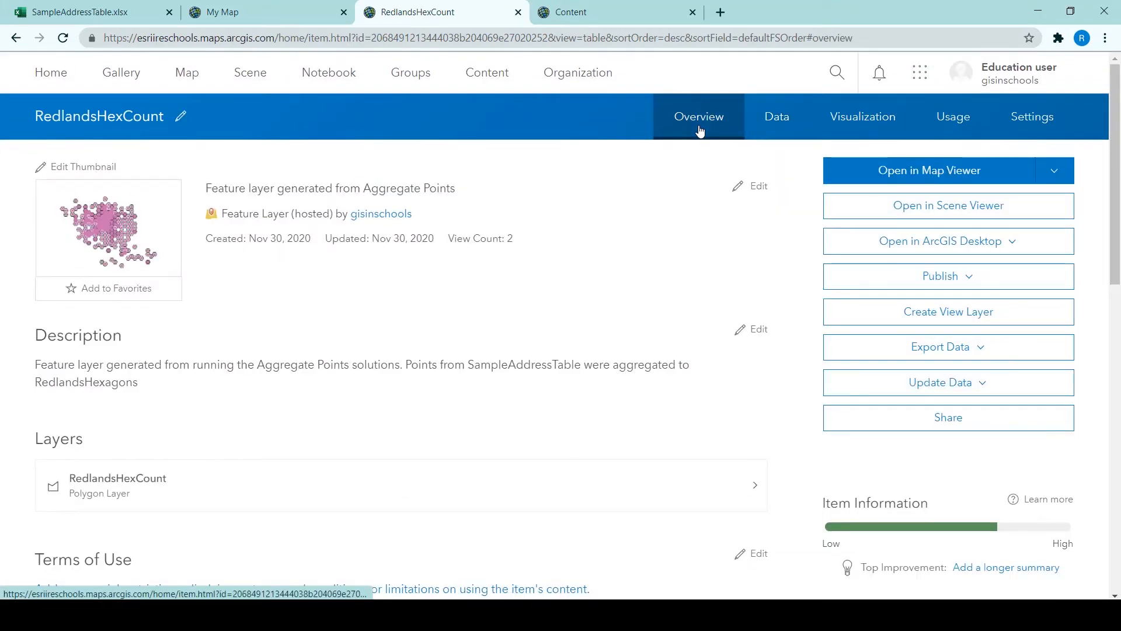
left_click(949, 205)
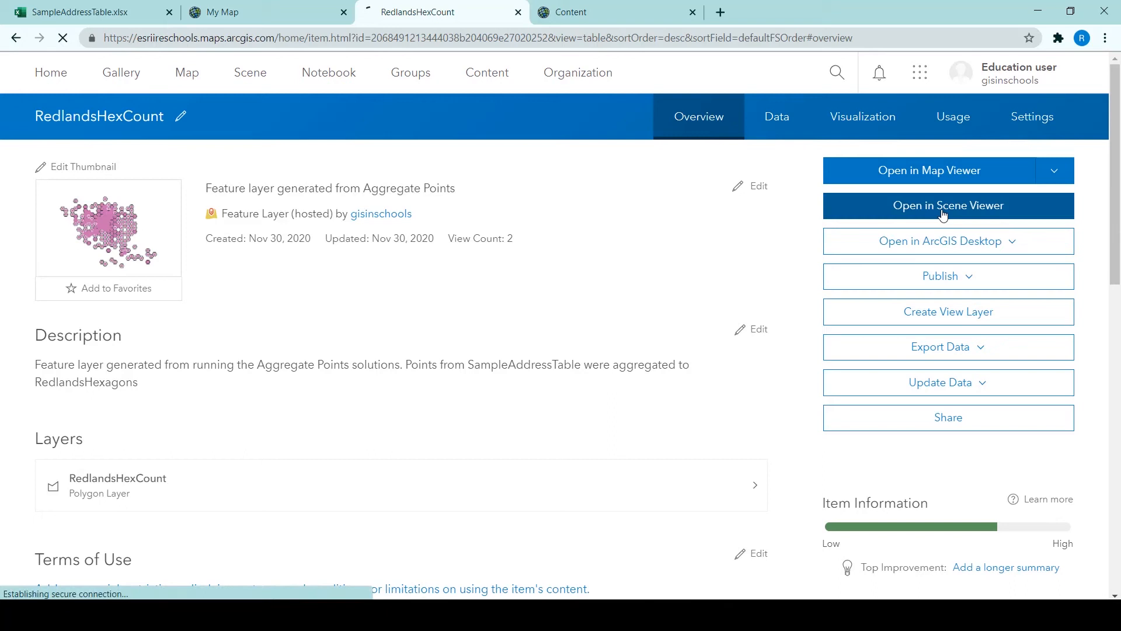
left_click(947, 205)
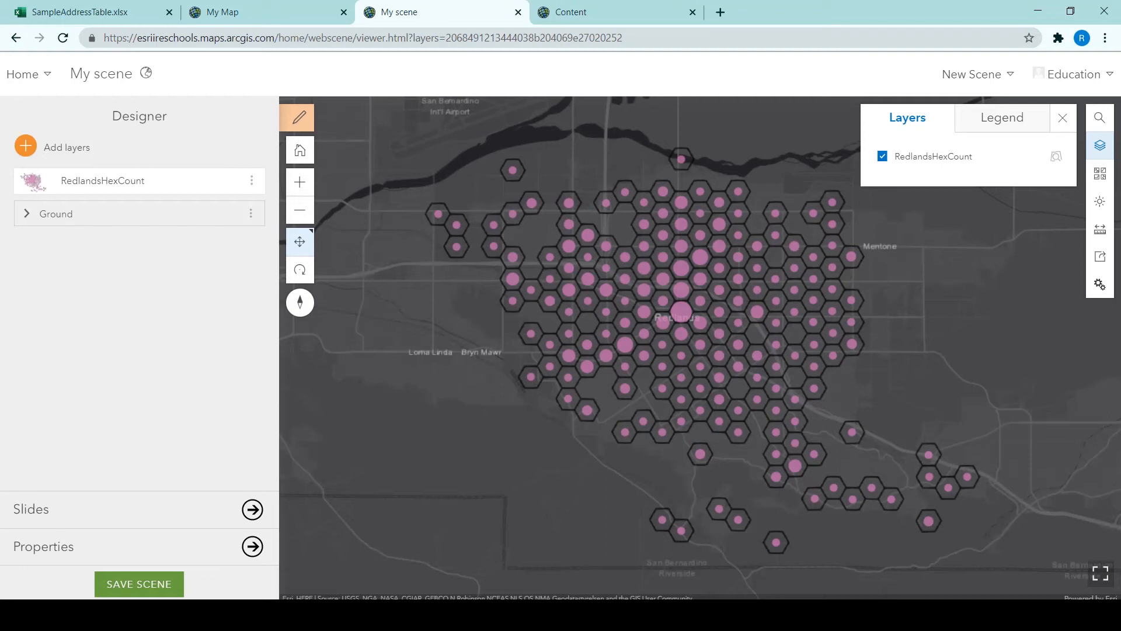
Step: Style RedlandsHexCount as 3D Counts and Amounts with symbol heights from the Height field
left_click(251, 180)
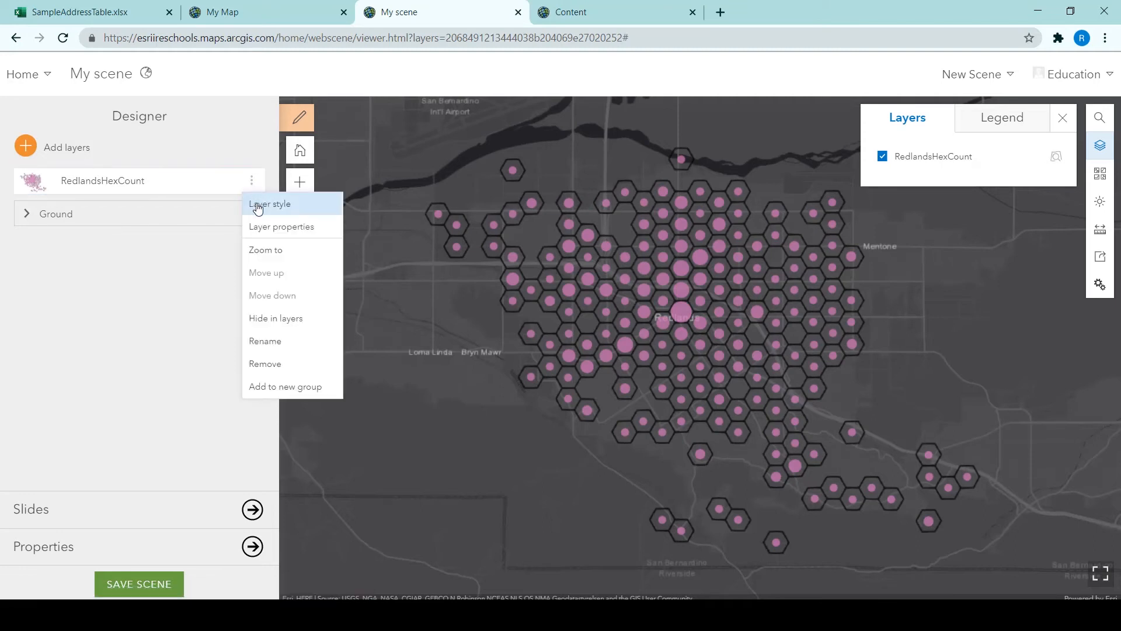
left_click(270, 203)
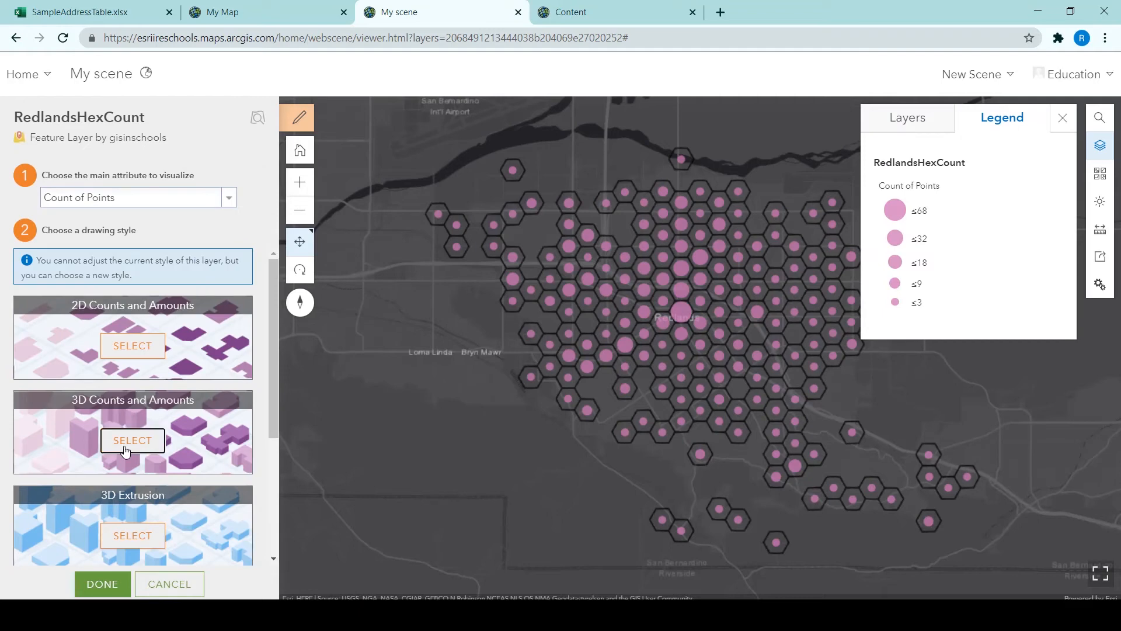
left_click(132, 440)
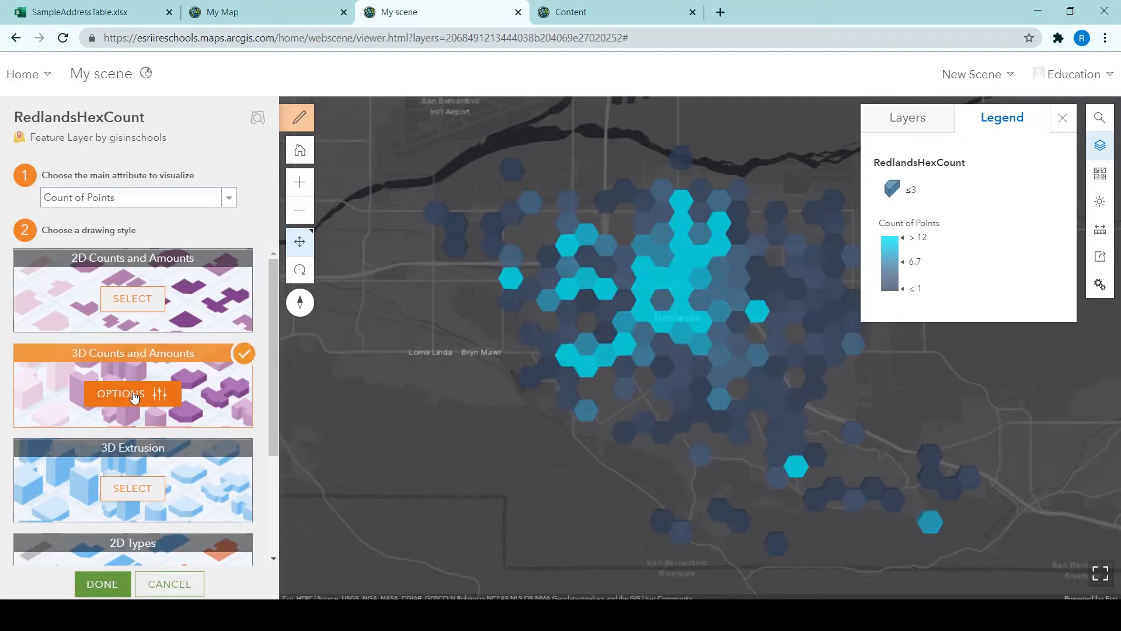
left_click(132, 393)
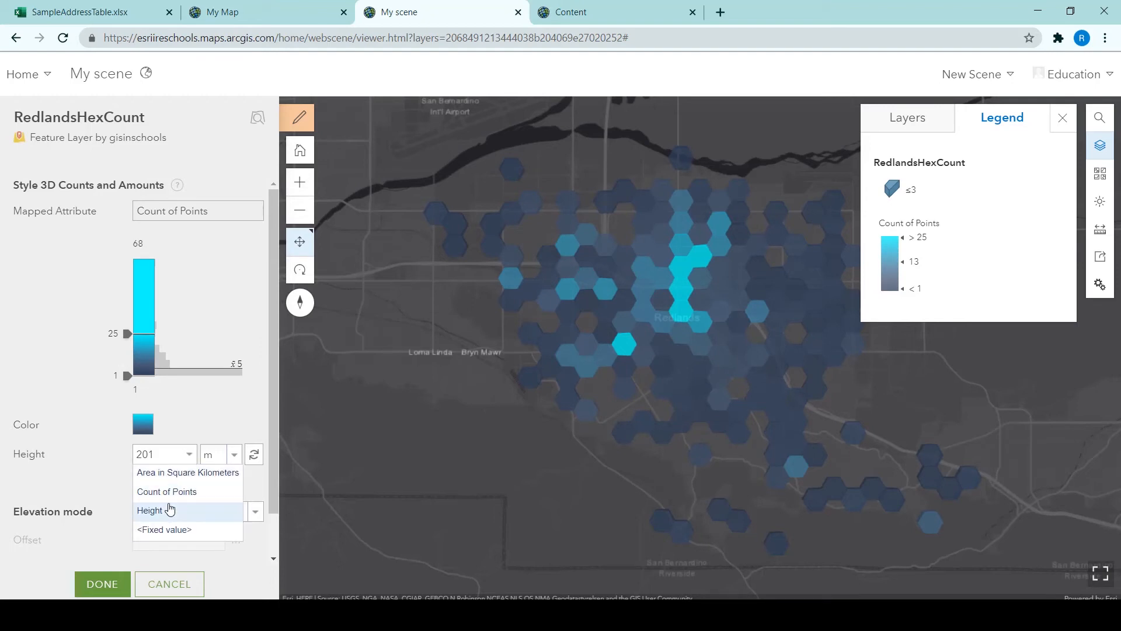
left_click(150, 492)
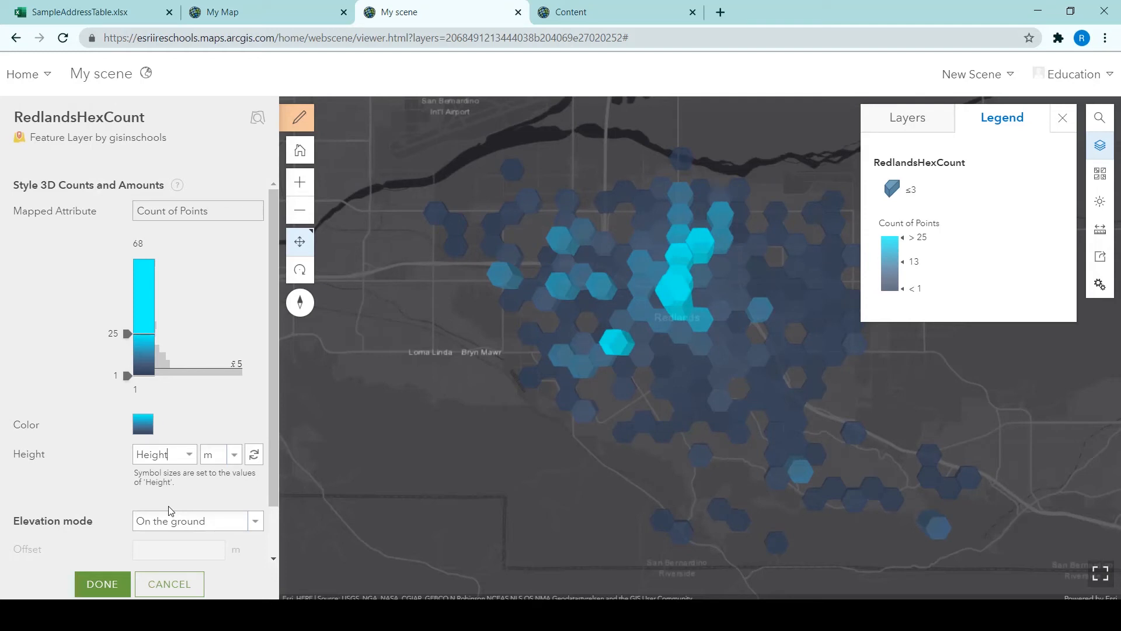
mouse_move(189, 514)
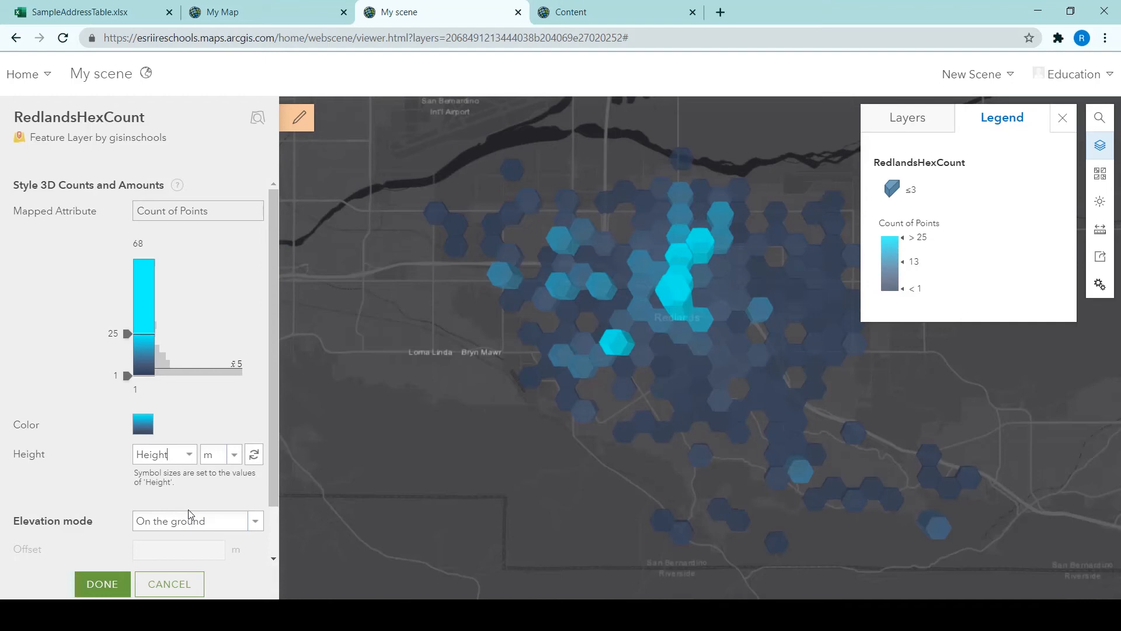
left_click(102, 584)
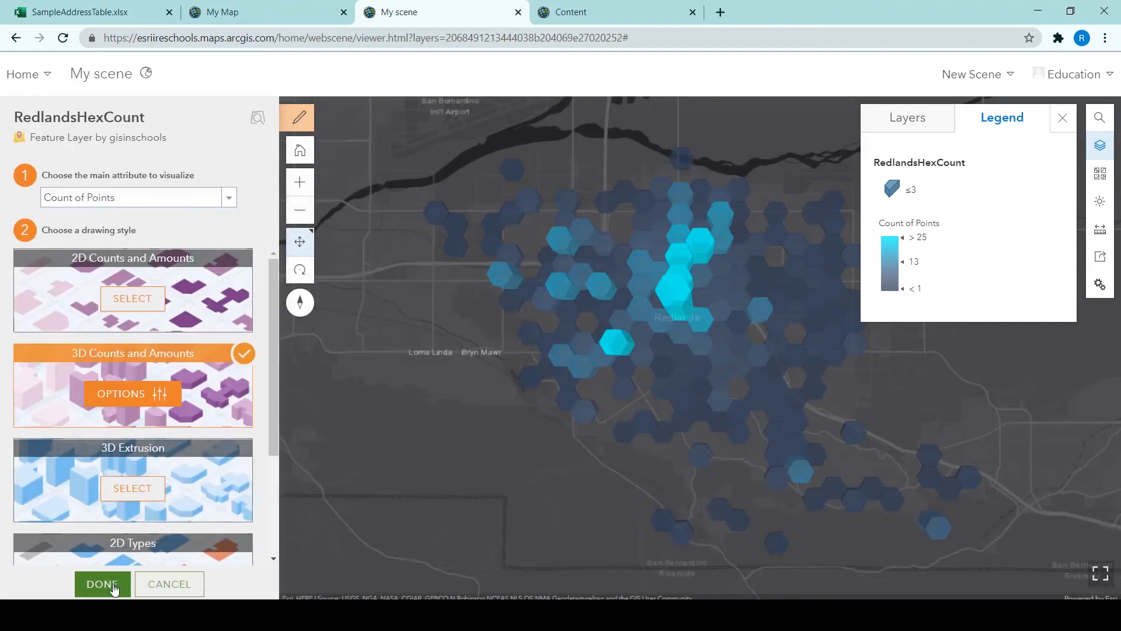
left_click(101, 584)
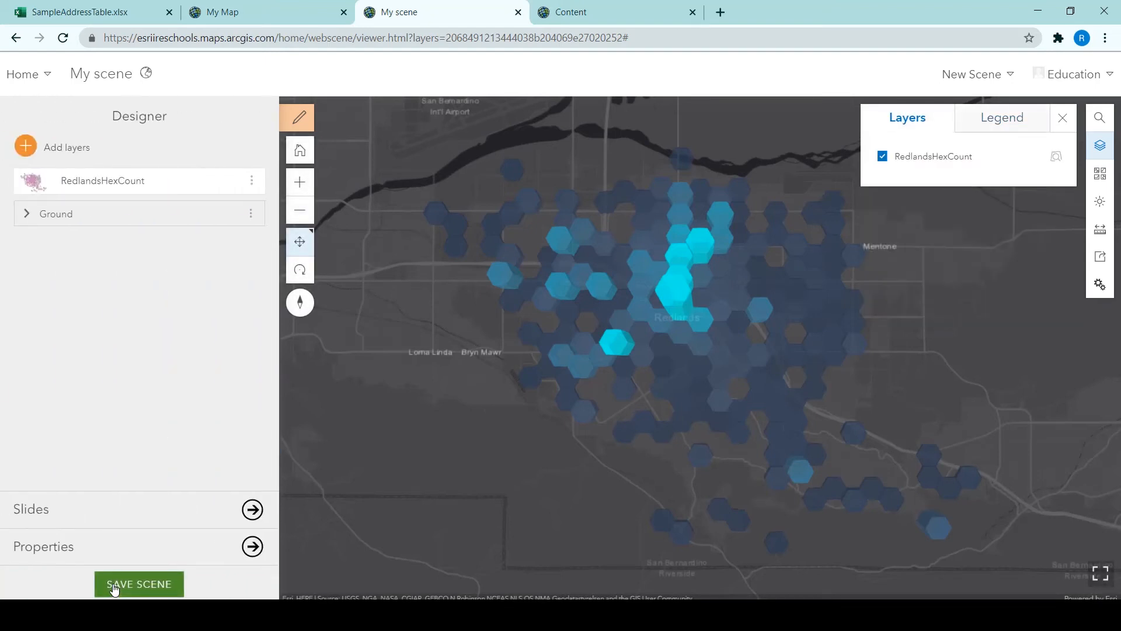
Step: Remove the Terrain3D elevation layer from the scene's Ground
left_click(24, 212)
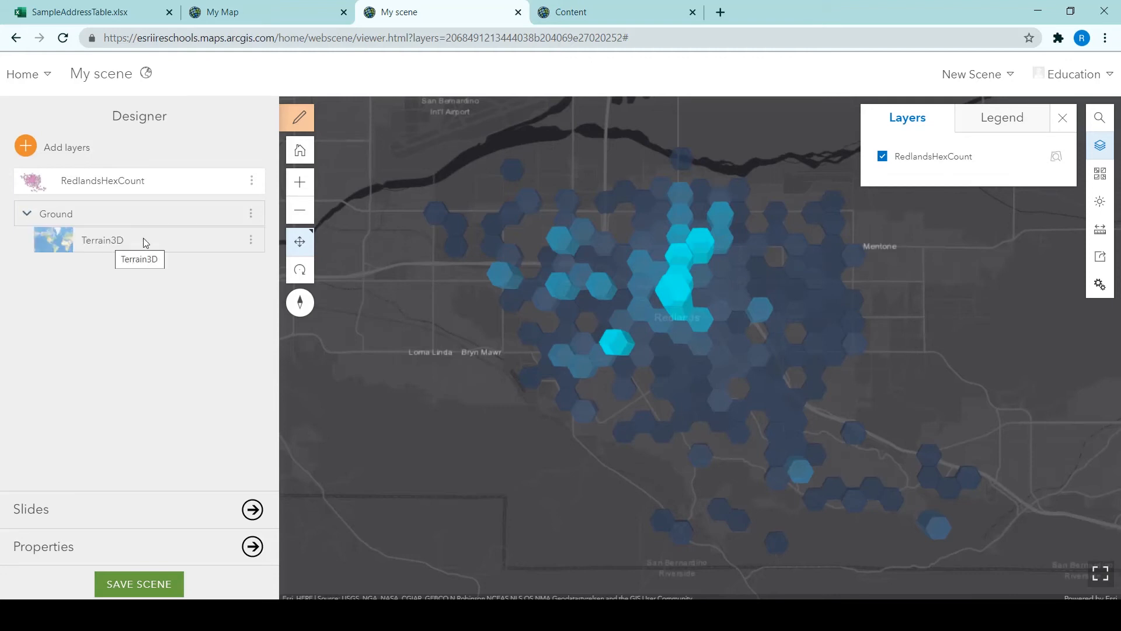
left_click(250, 239)
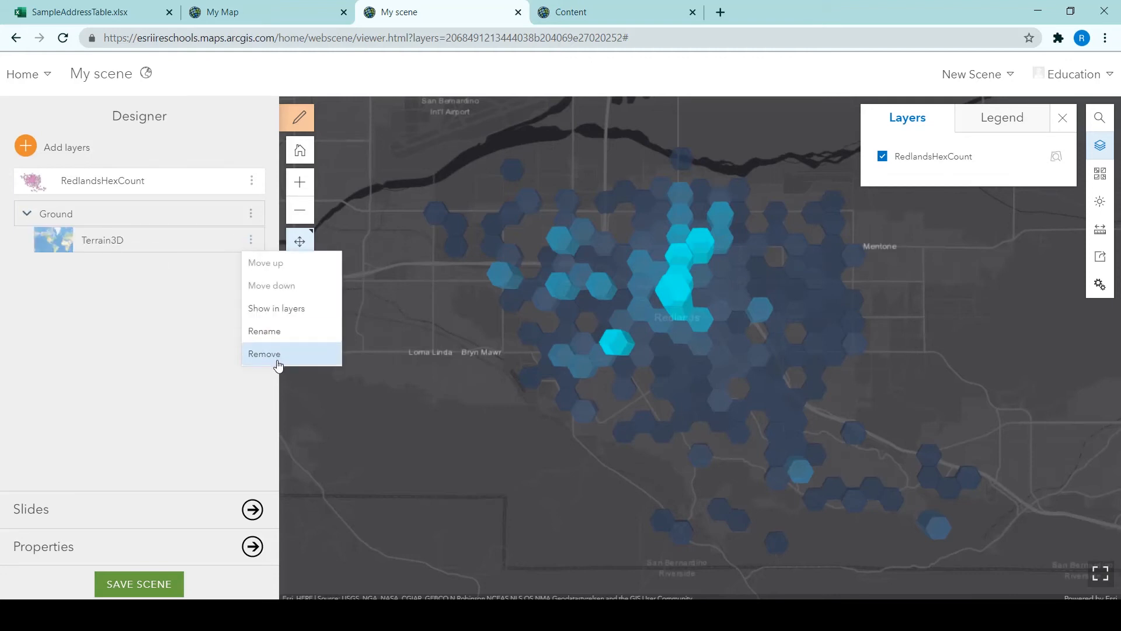
left_click(264, 352)
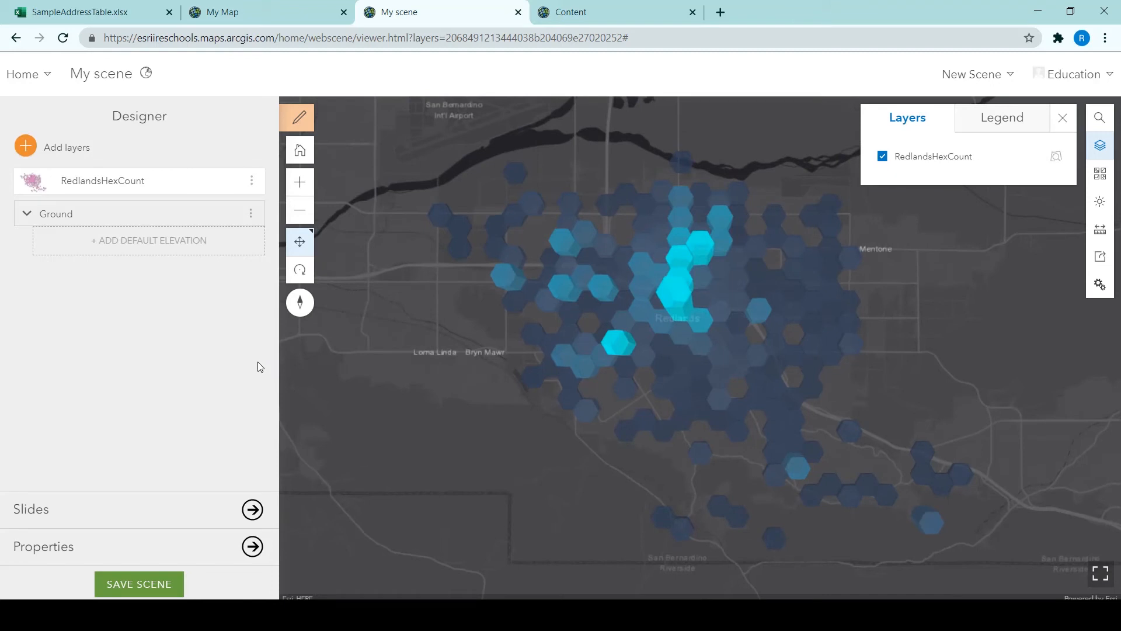
left_click(299, 117)
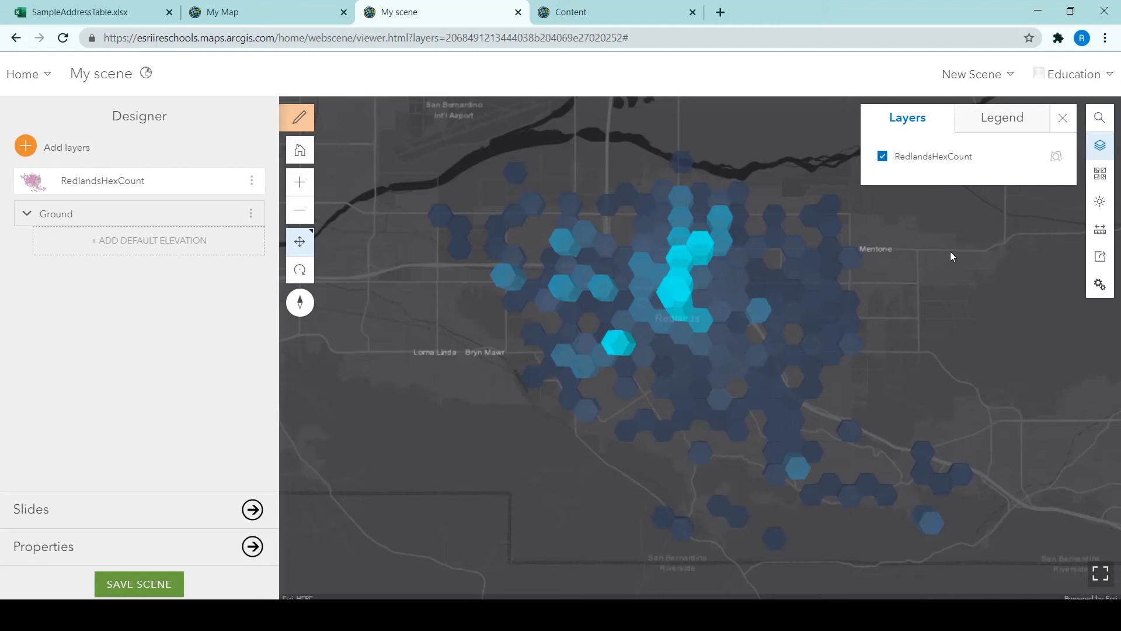
Step: Change the scene basemap to Nova Map from the basemap gallery
left_click(1100, 173)
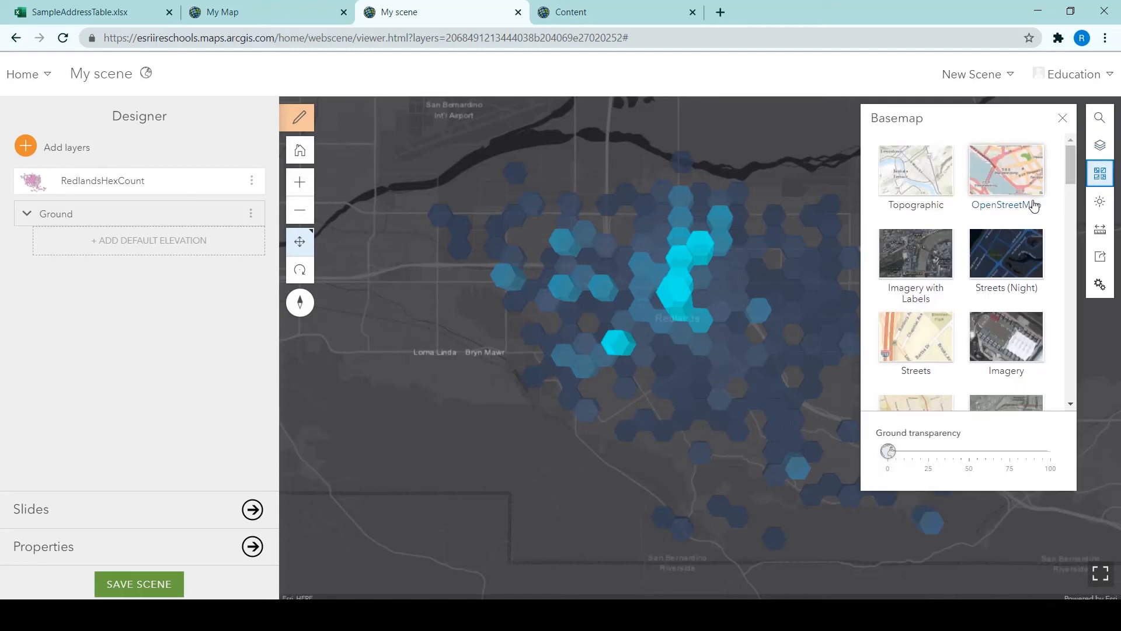
scroll("down", 3)
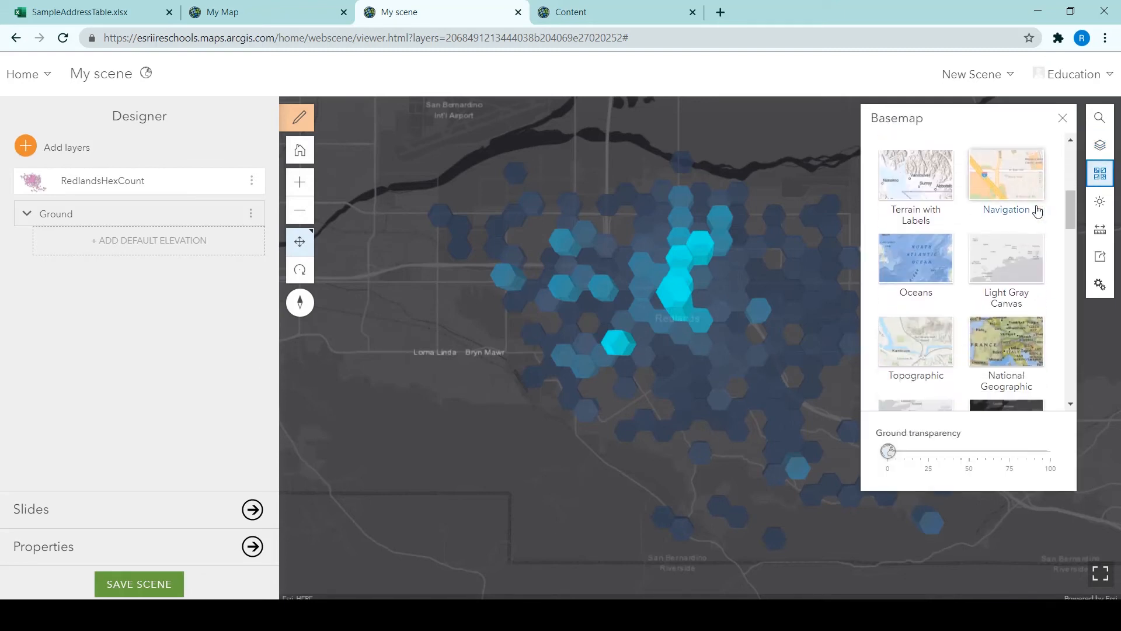
scroll("down", 3)
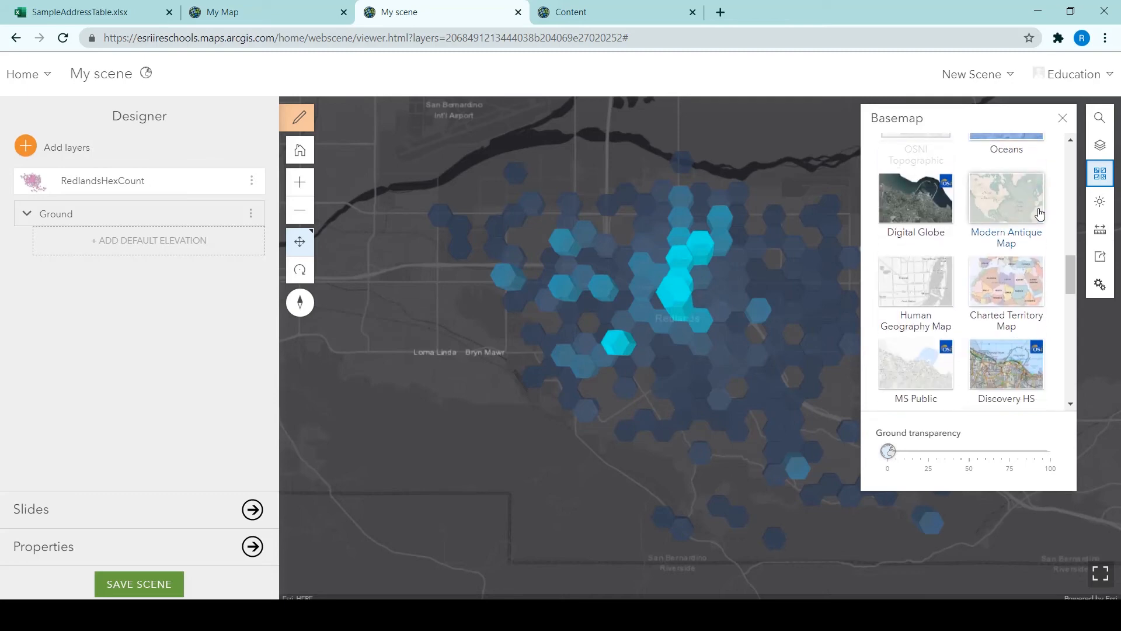
scroll("down", 3)
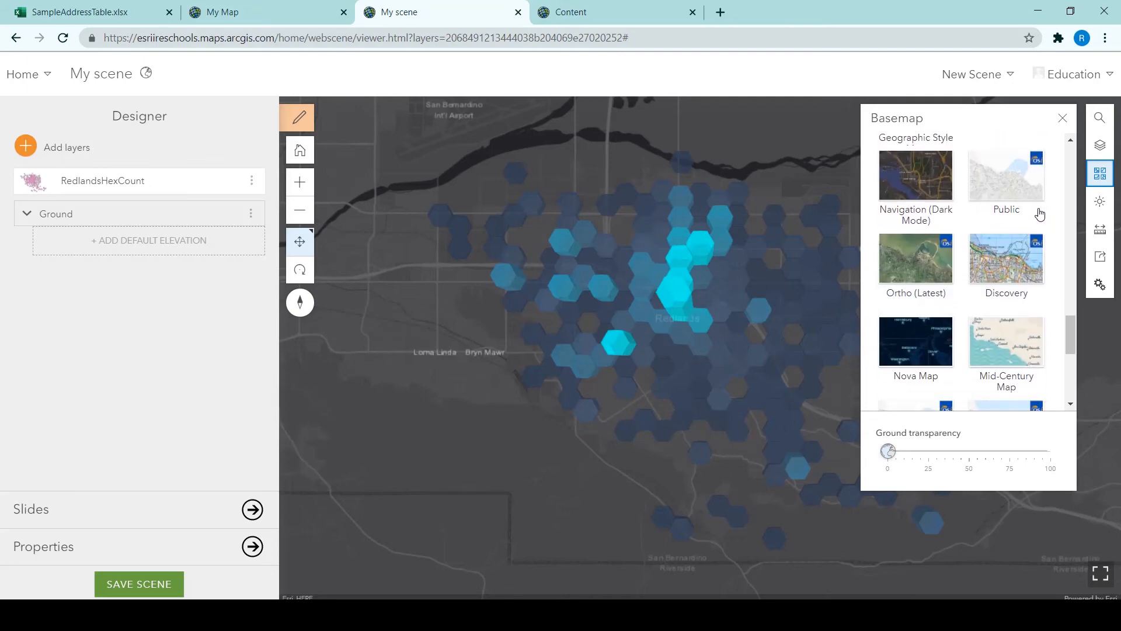
scroll("down", 3)
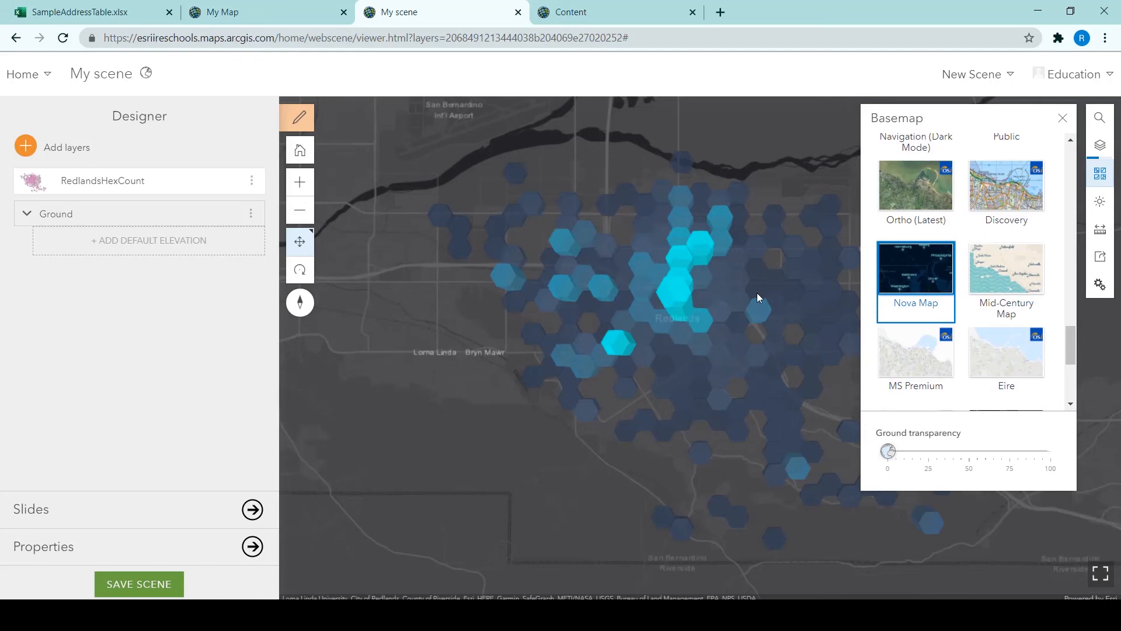
left_click(1063, 118)
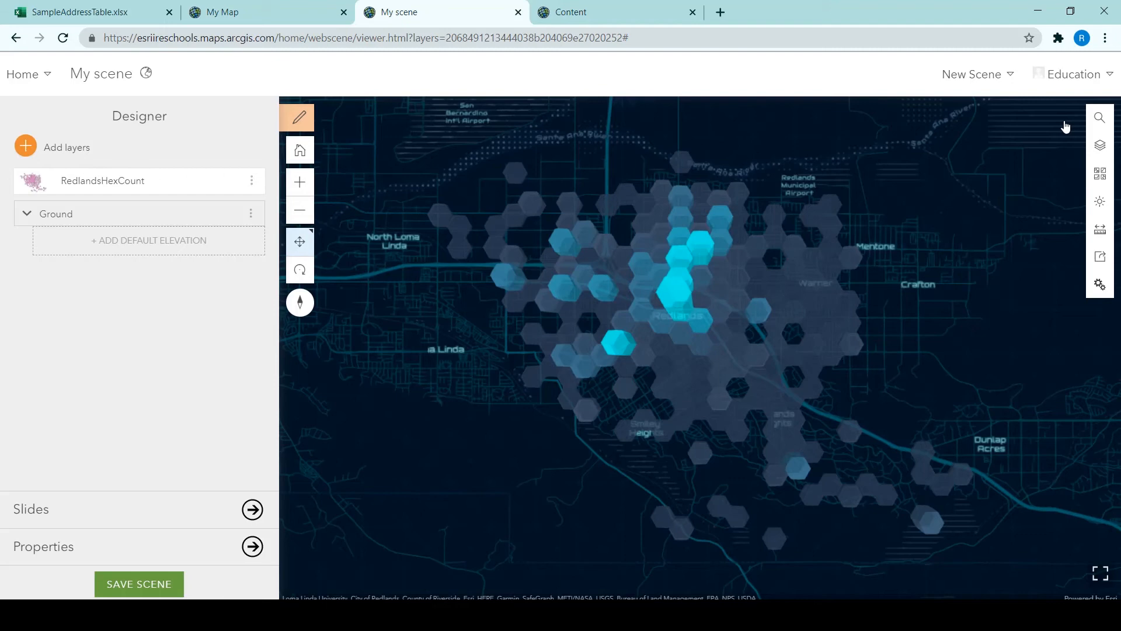
left_click(299, 117)
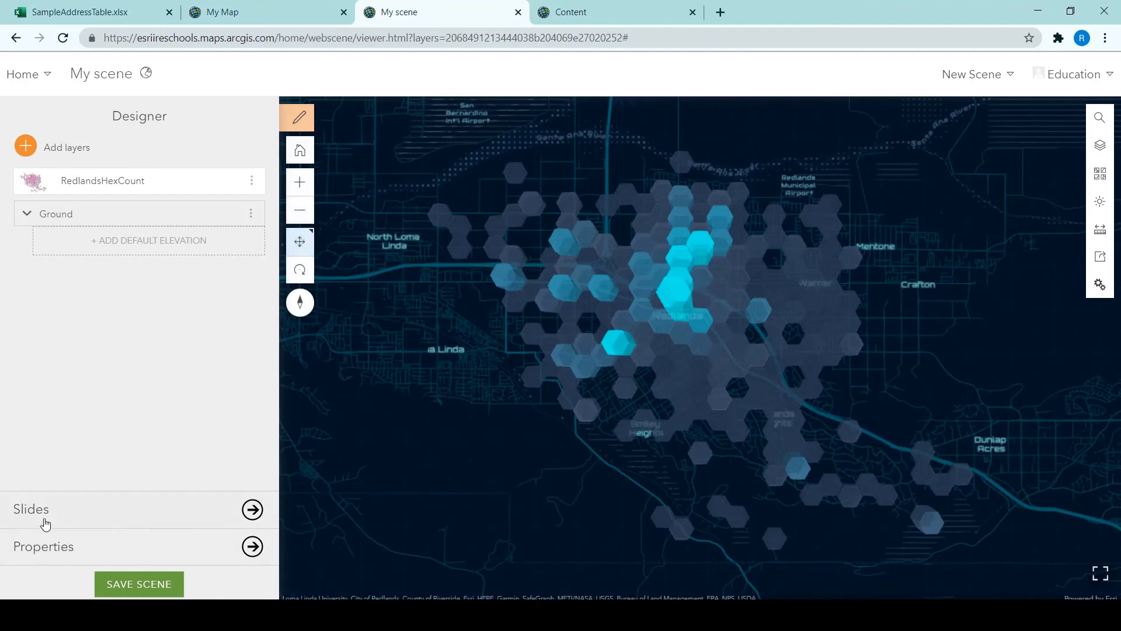
Step: Capture four slides of the tilted extruded-hexagon scene from different angles
left_click(251, 509)
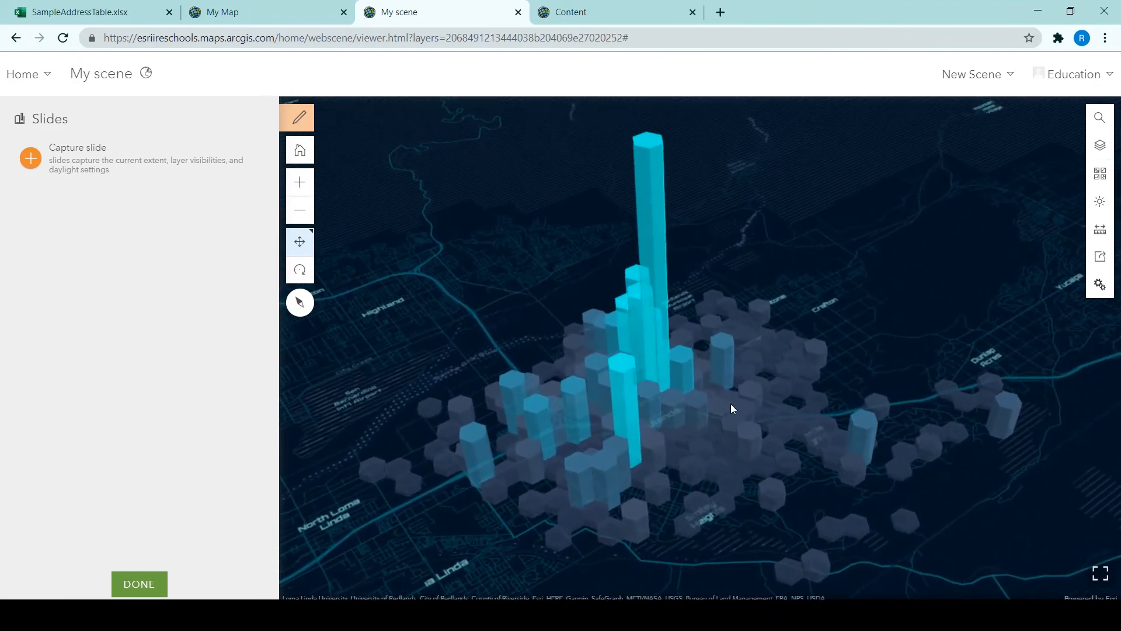
left_click(31, 158)
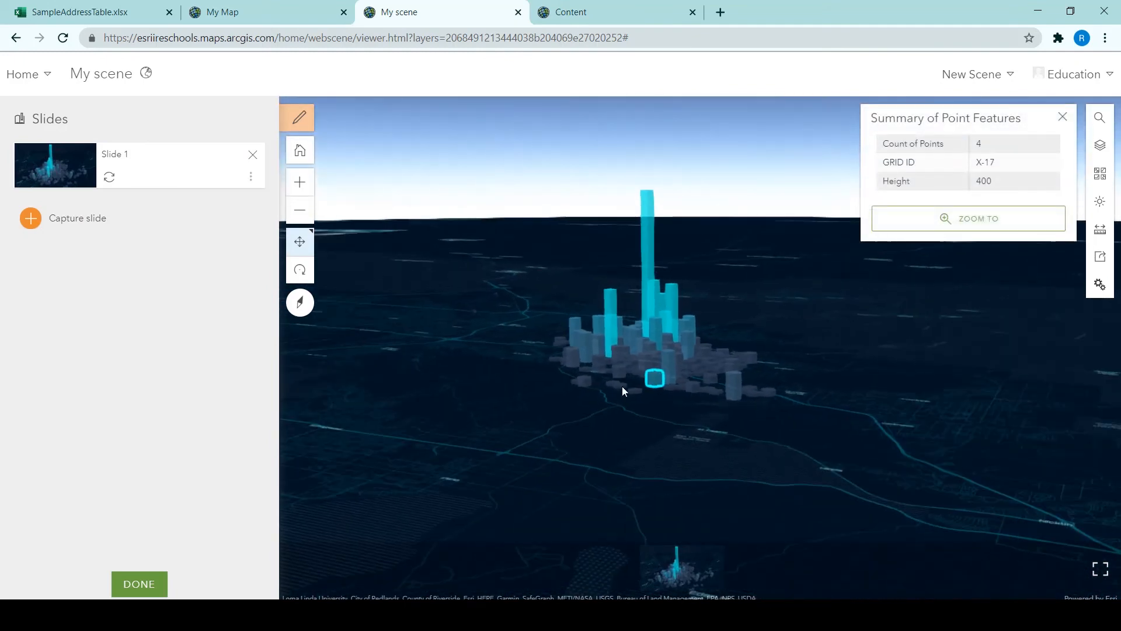
left_click(1062, 116)
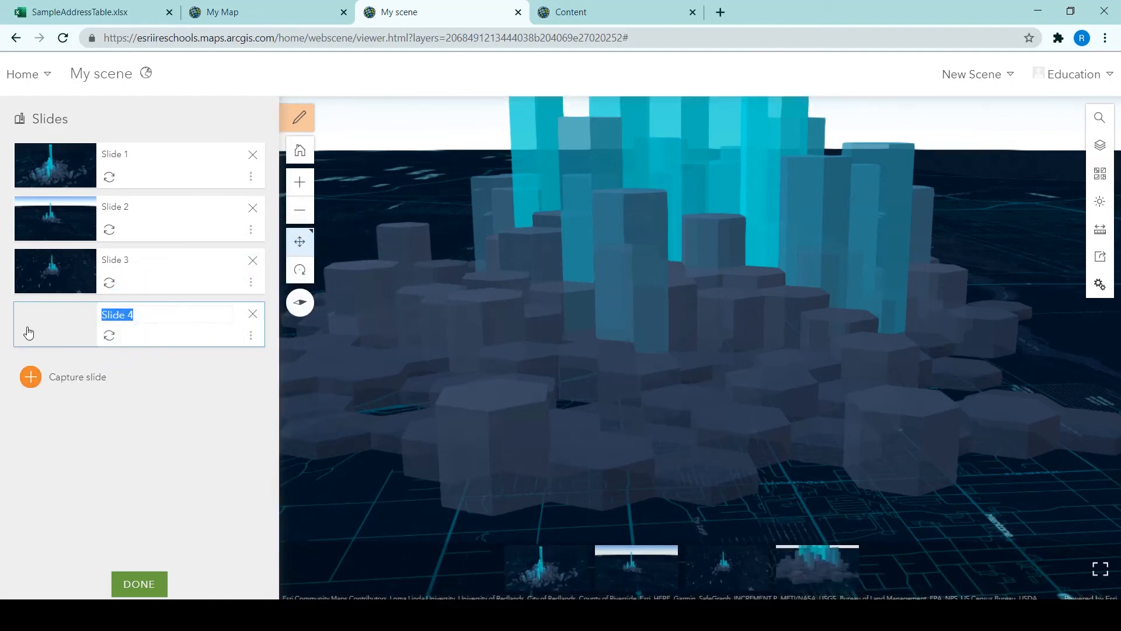
left_click(109, 335)
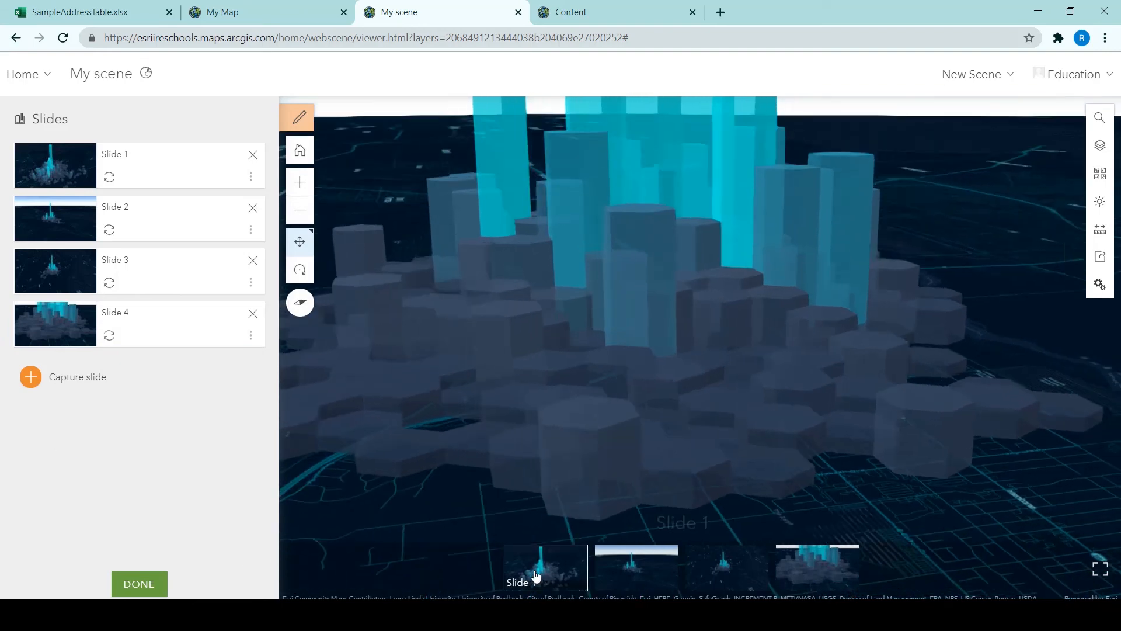
Step: Preview the Slide 1, 2 and 3 viewpoints and close the Slides panel
left_click(545, 568)
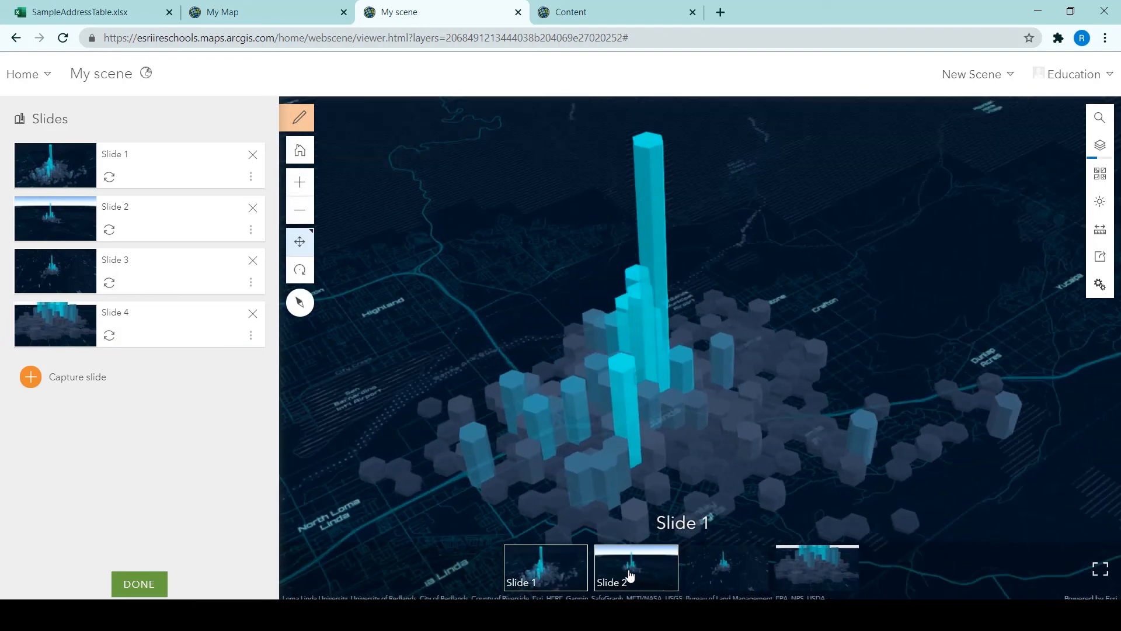
left_click(726, 567)
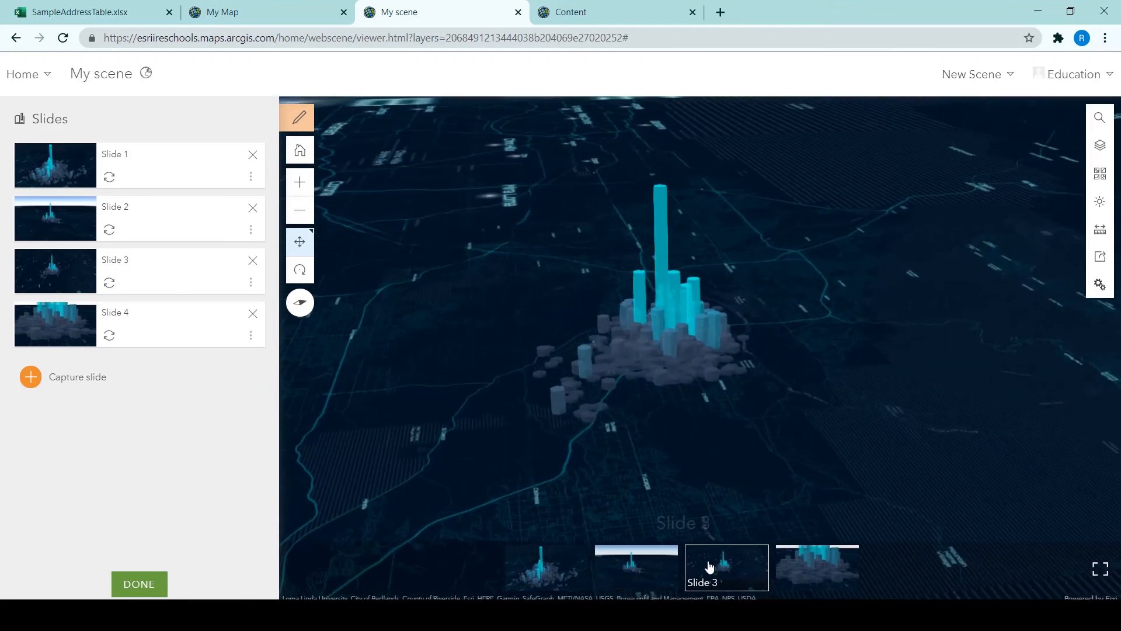
left_click(817, 568)
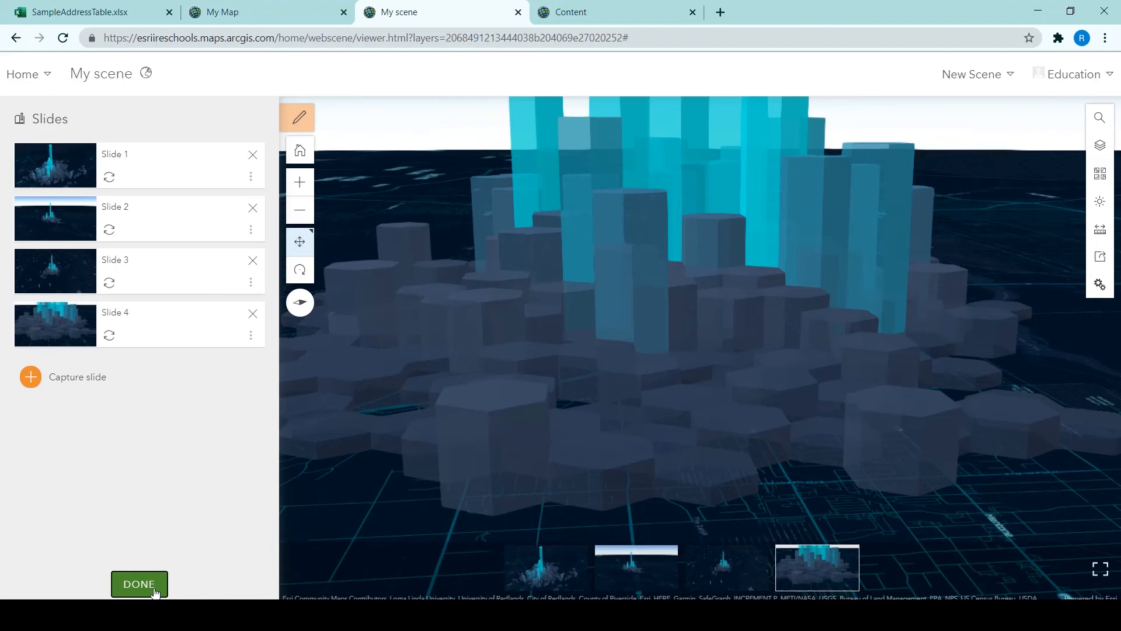
left_click(139, 584)
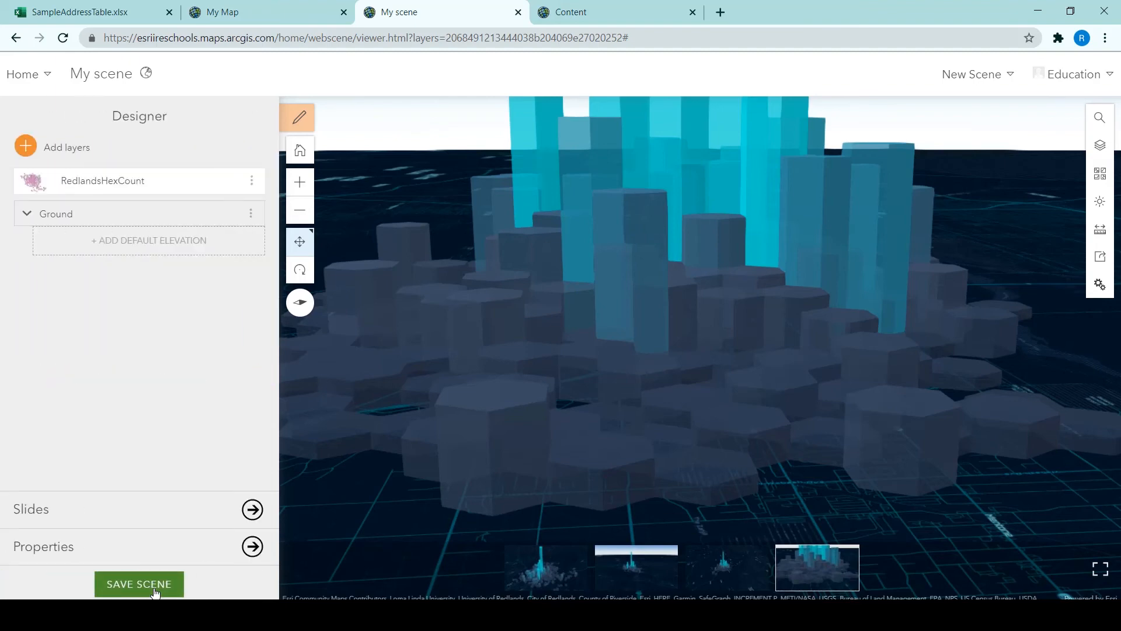
Step: Title the scene Hexagon Tutorial Scene with tags tutorial, hexagon, scene
left_click(139, 584)
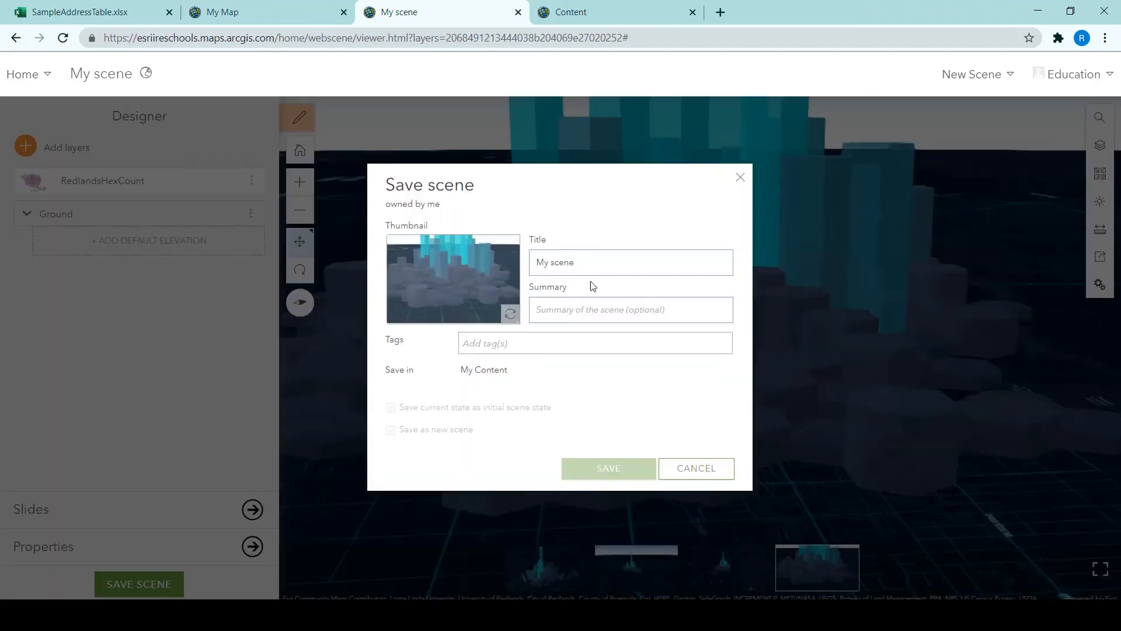
triple_click(608, 262)
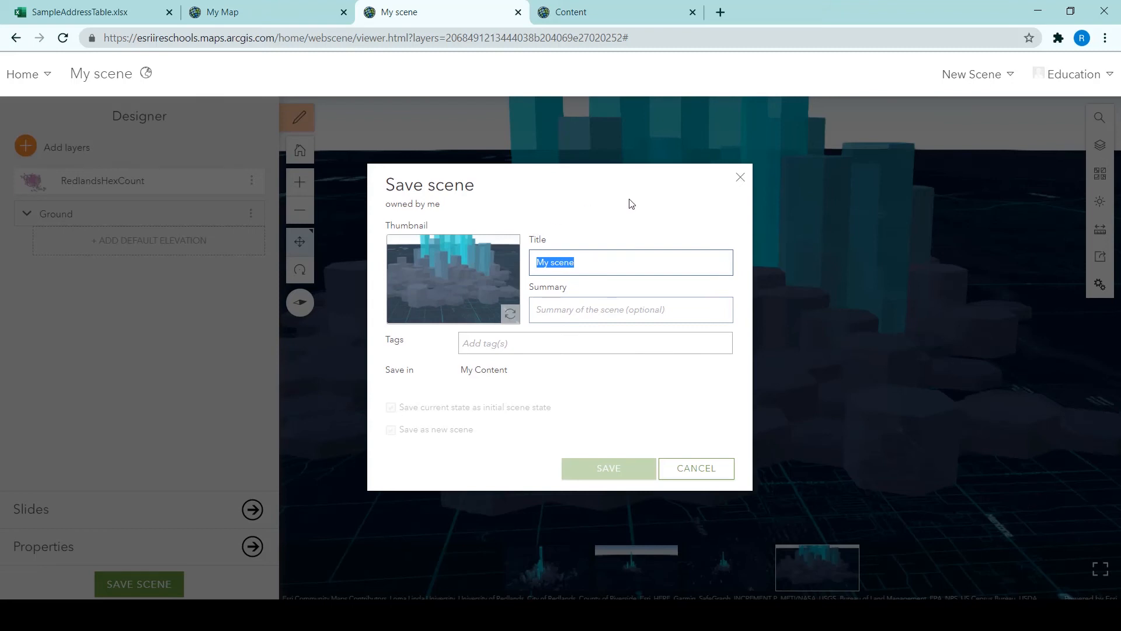
type("He")
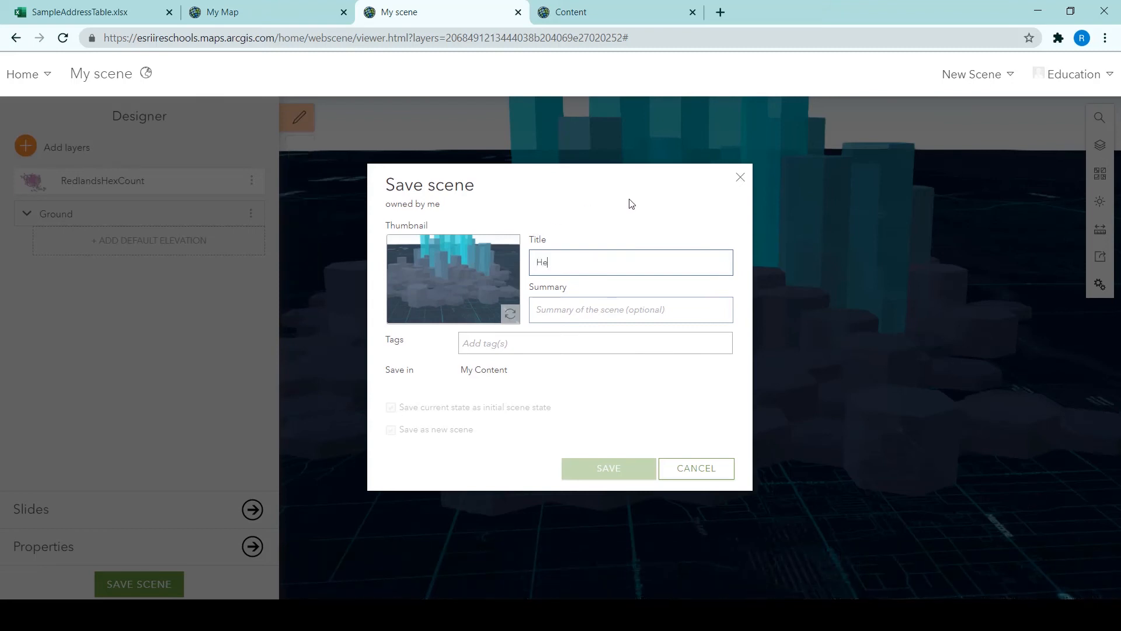
type("xagon")
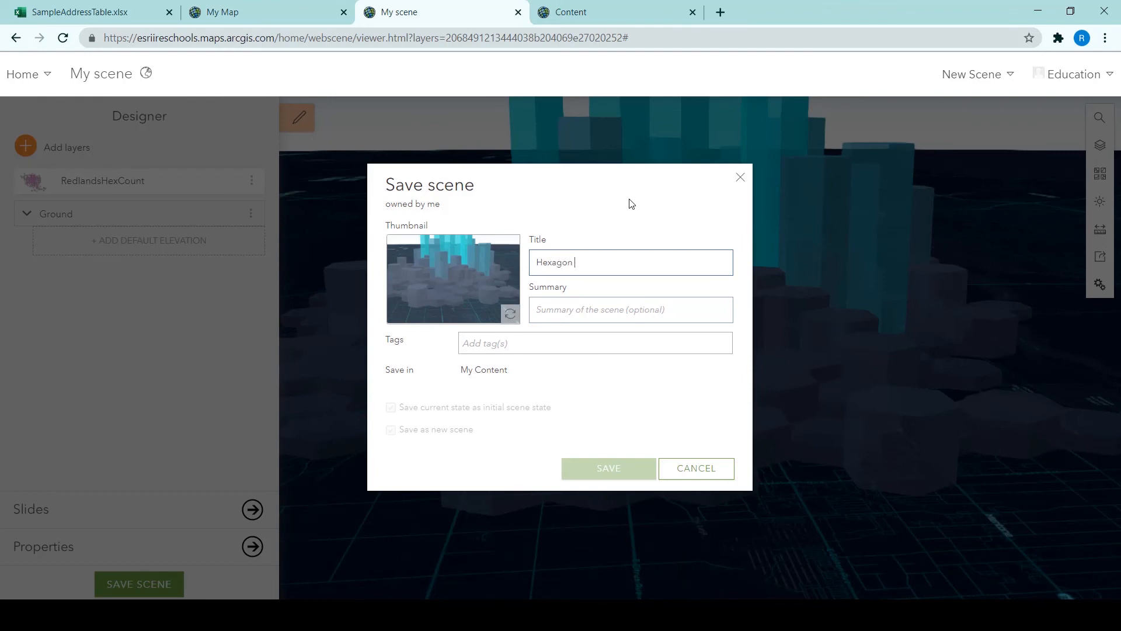
type("Tutorial S")
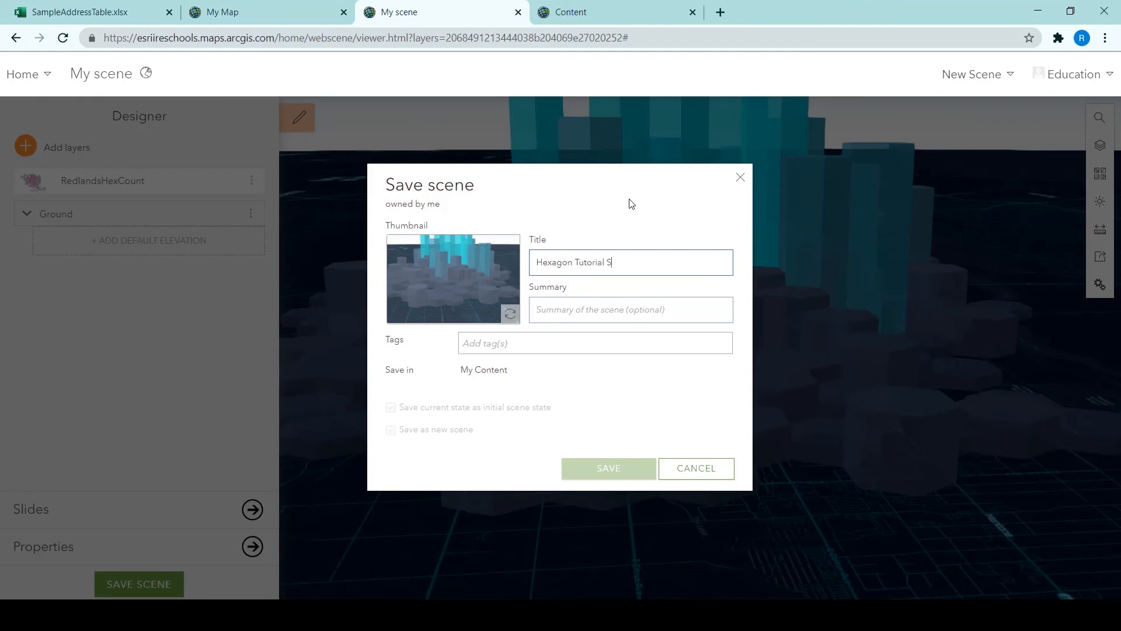
type("cene")
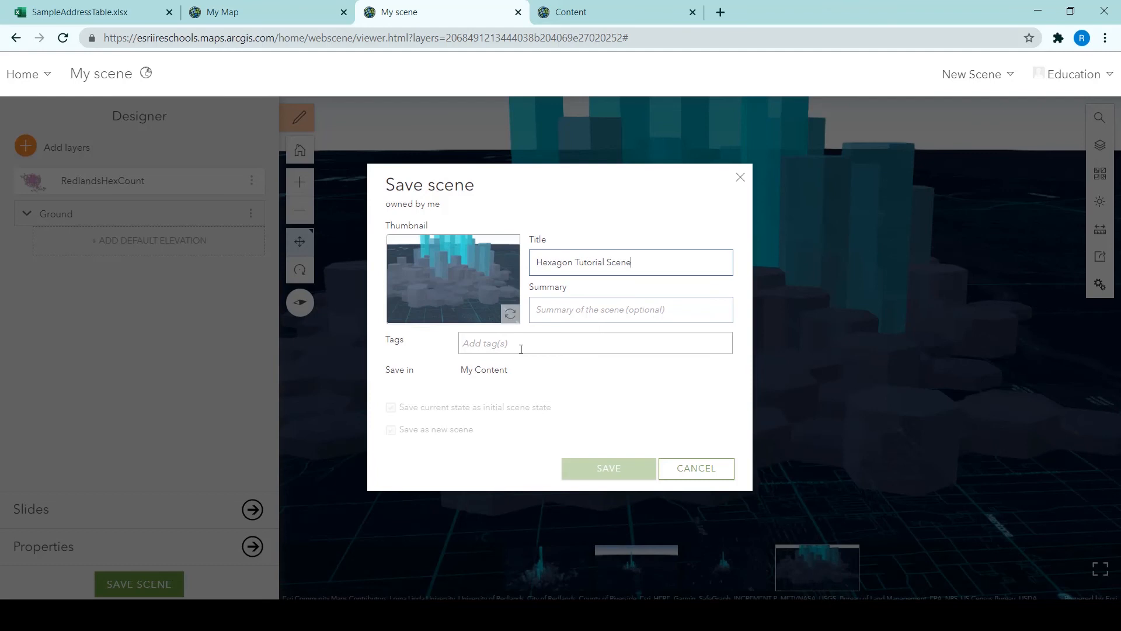
type("tutorial,")
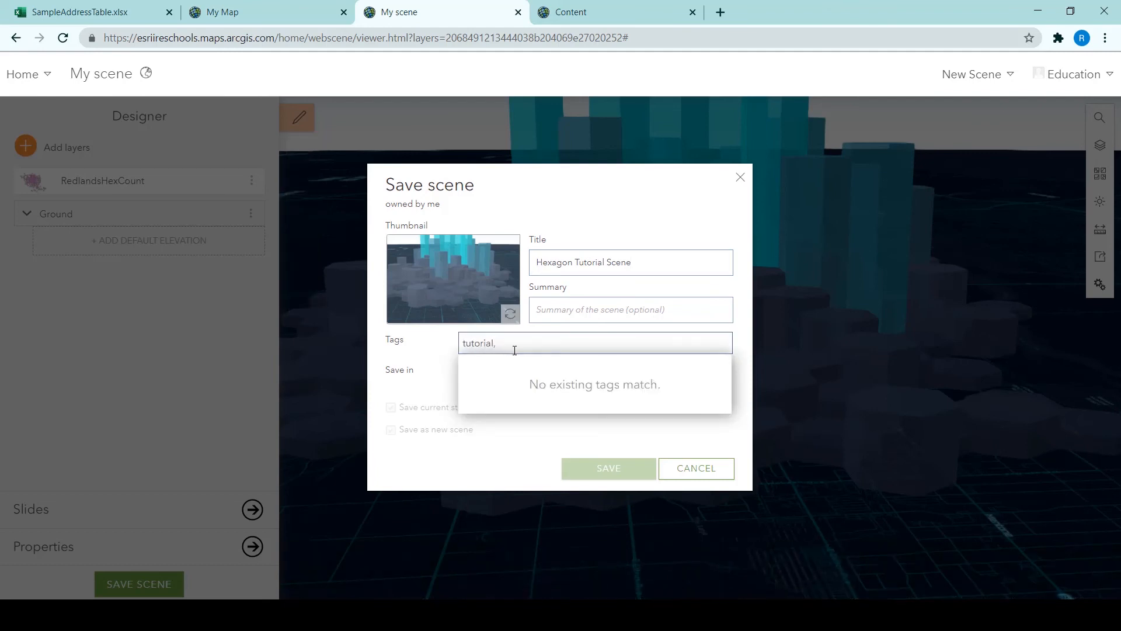
type("hexagon, scene")
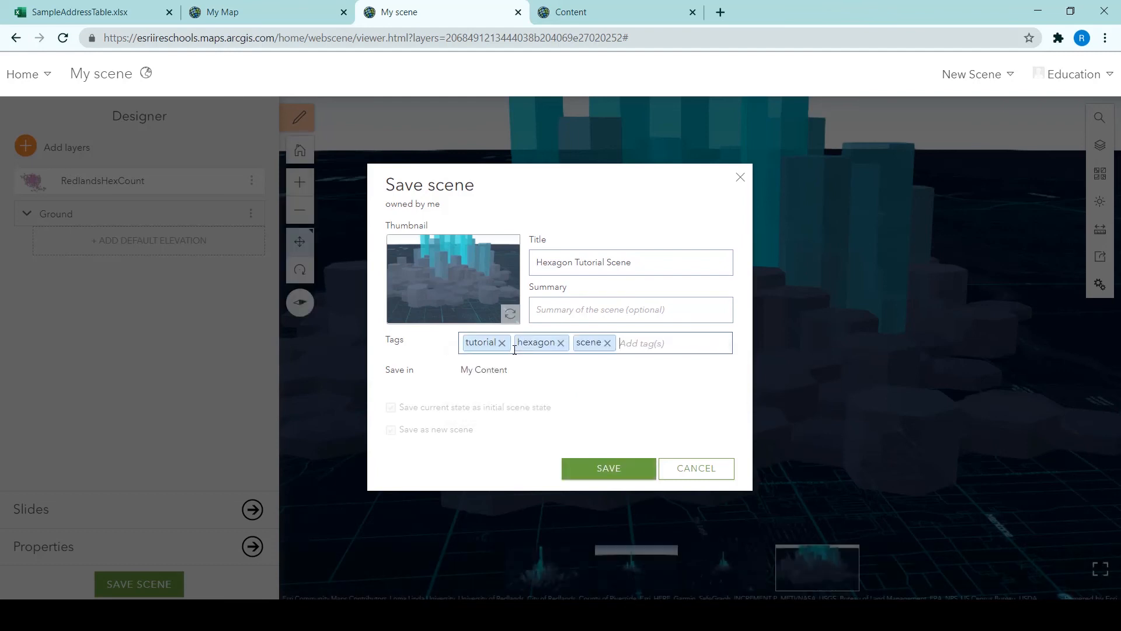
mouse_move(571, 319)
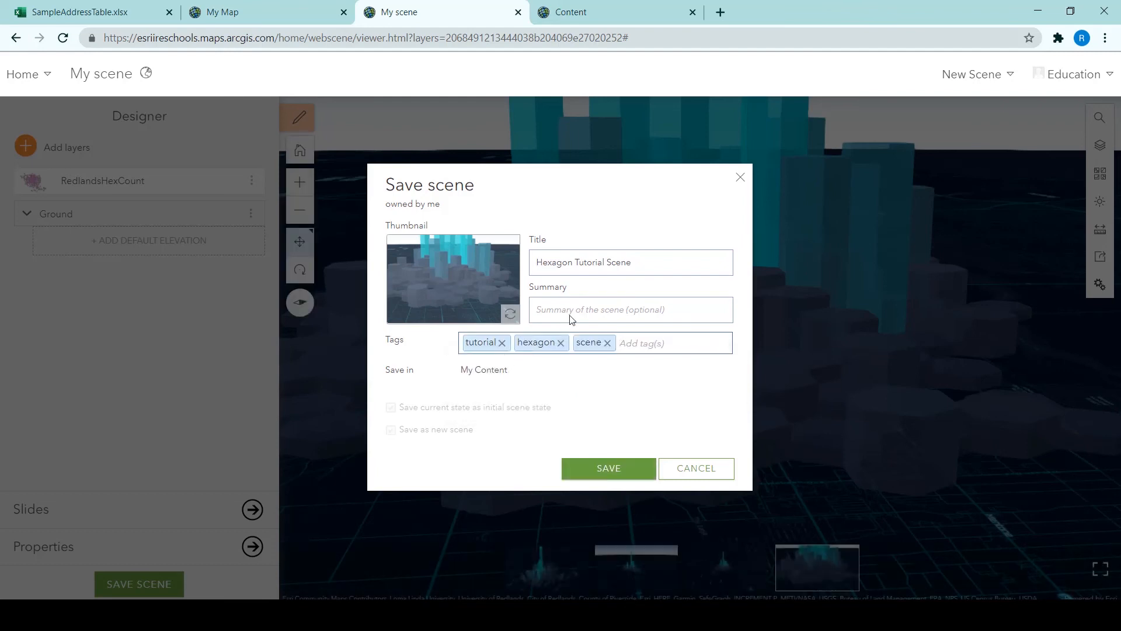
Step: Add the summary 'I created this scene for Top Tip Tuesday' and save the scene
left_click(630, 308)
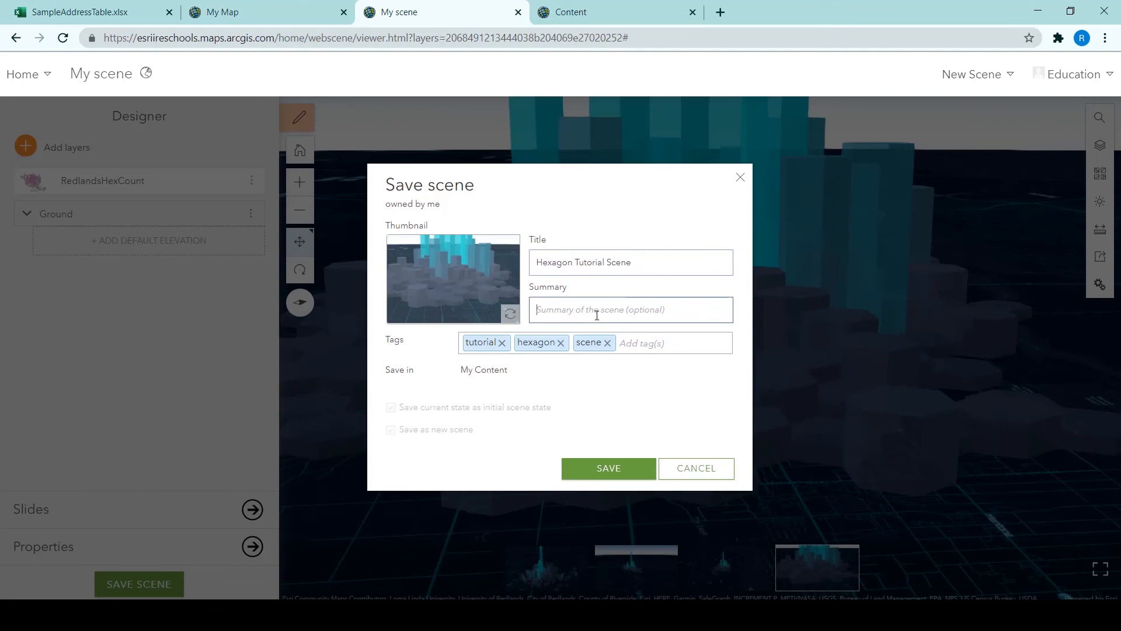
type("I created this")
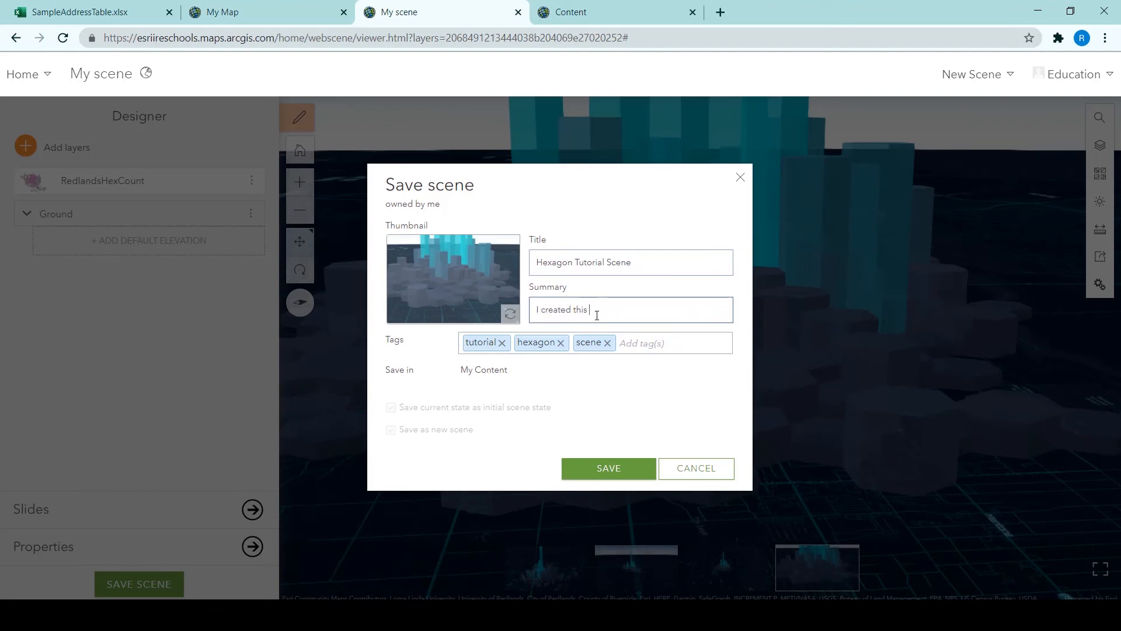
type("scene for To")
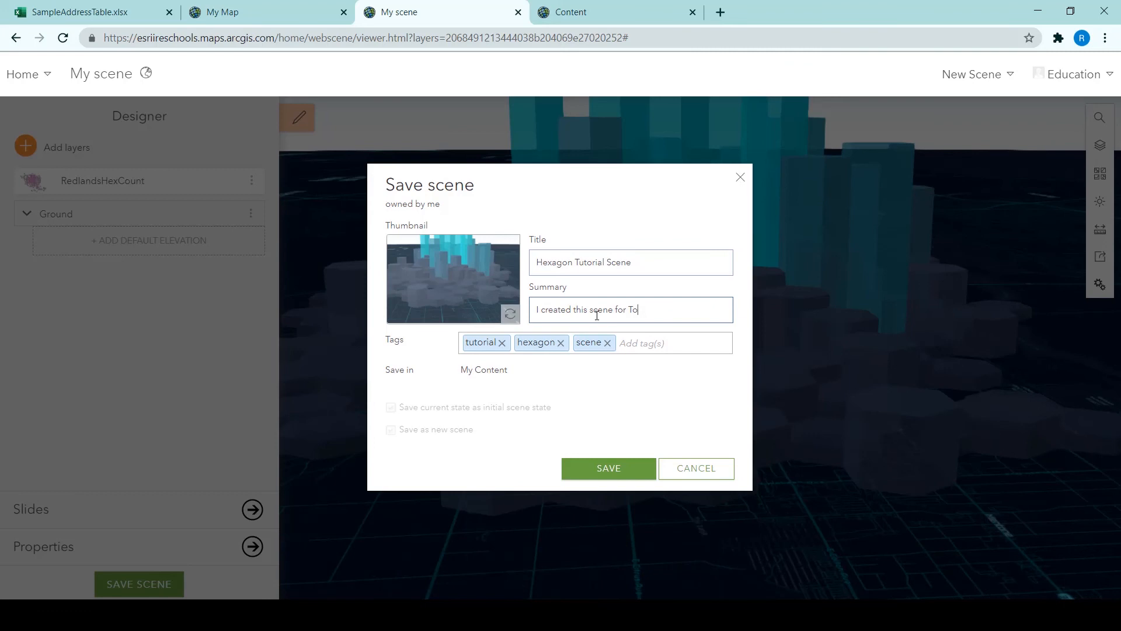
type("p Tip T")
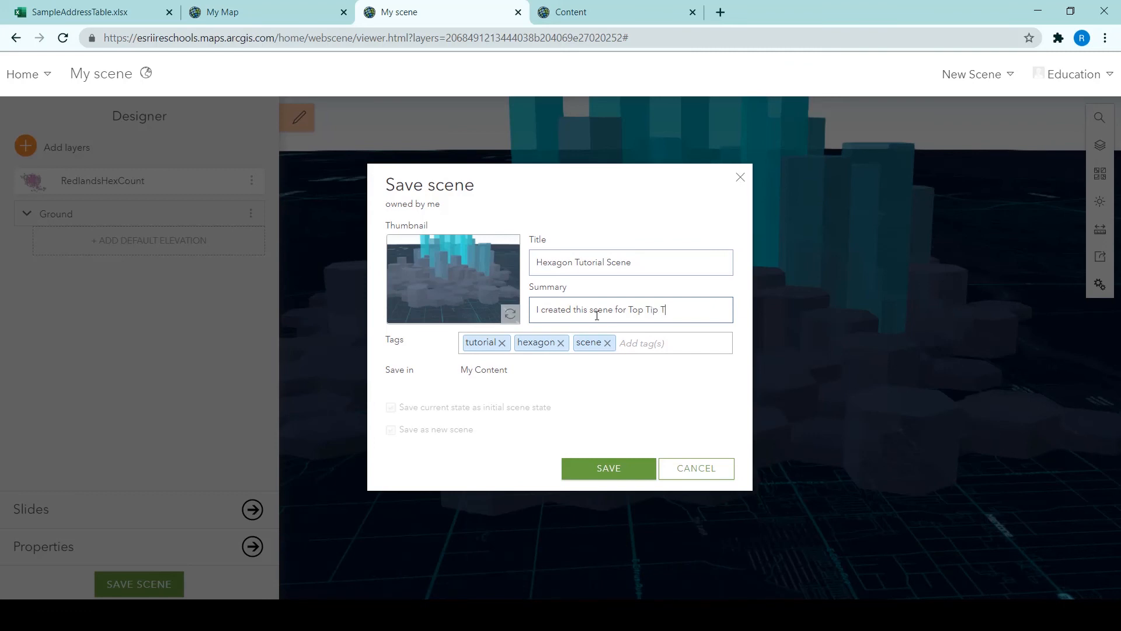
type("uesday")
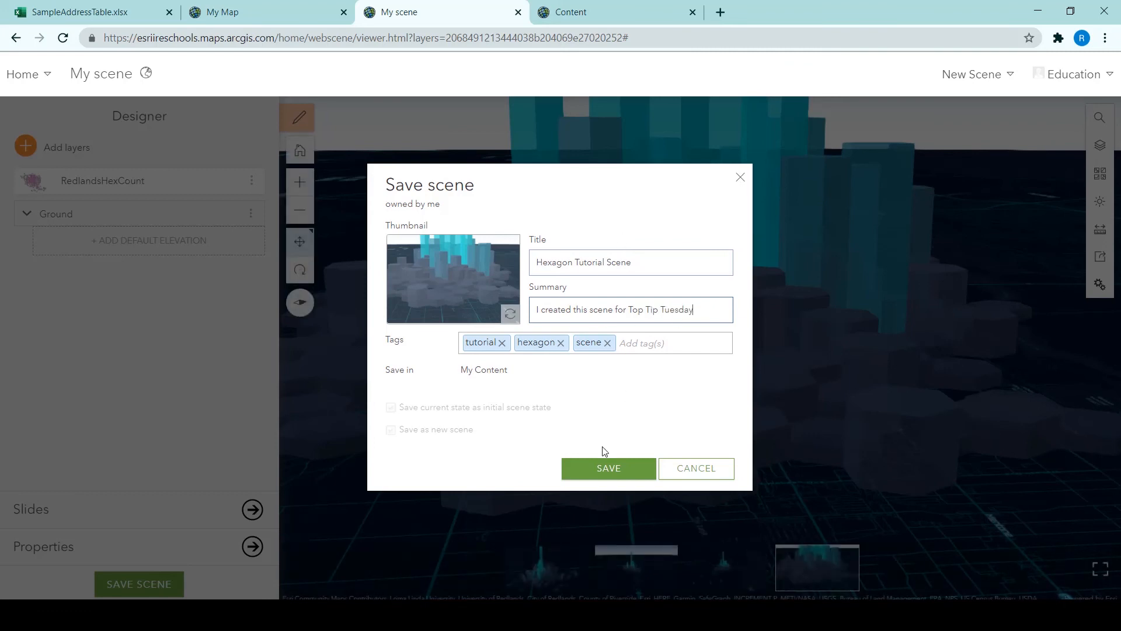
left_click(607, 467)
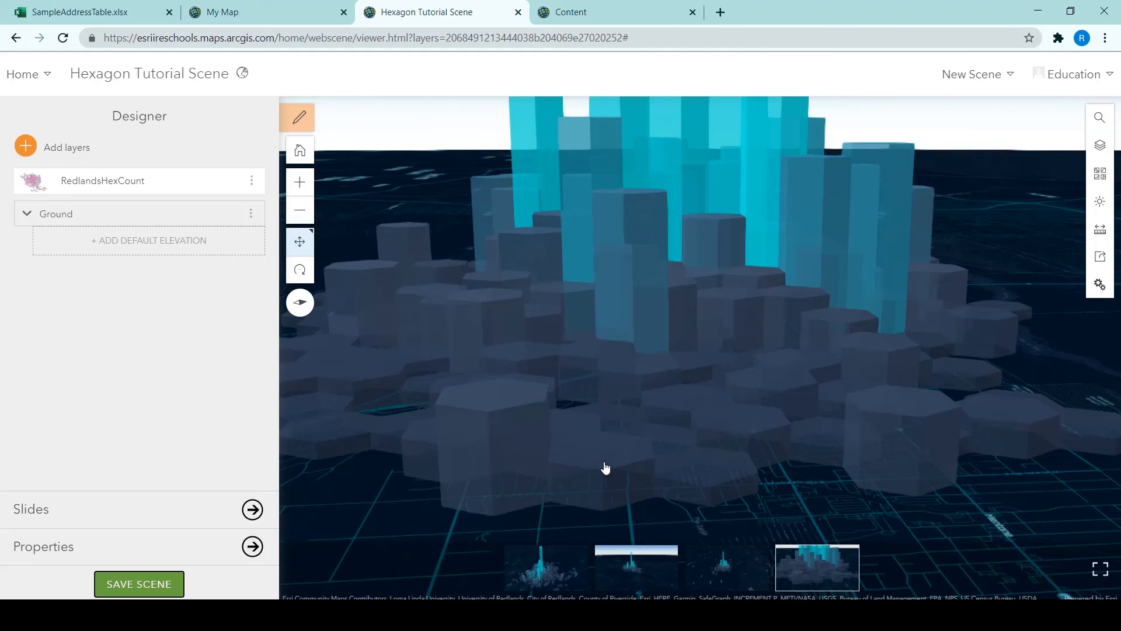
Step: From the Share widget, go to the Hexagon Tutorial Scene item page via Change Share Settings
left_click(139, 584)
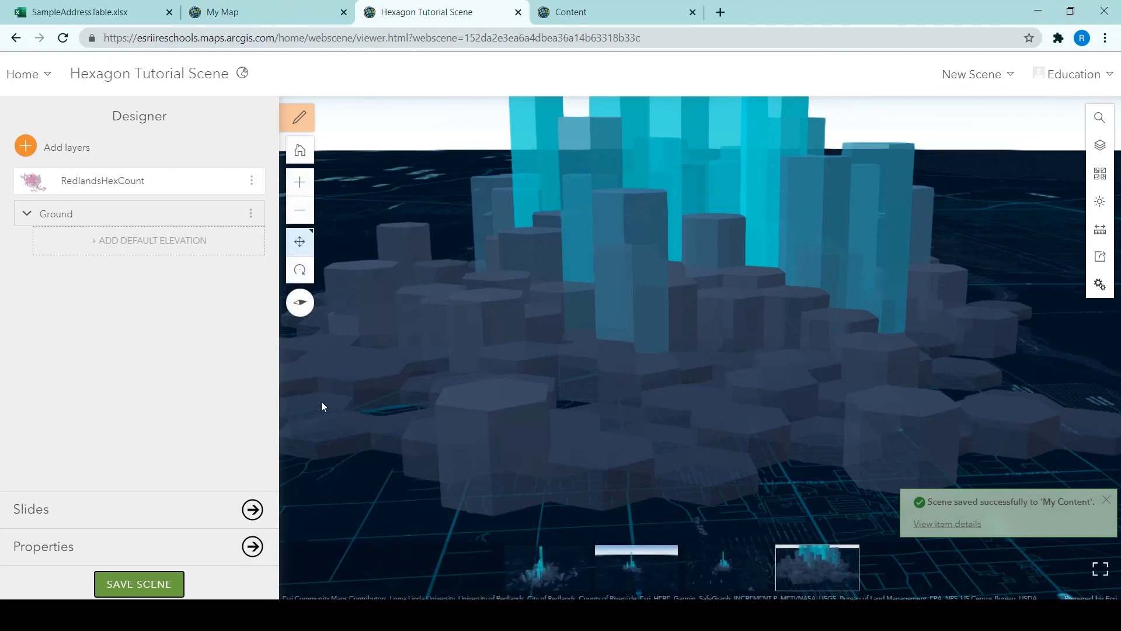
mouse_move(1086, 262)
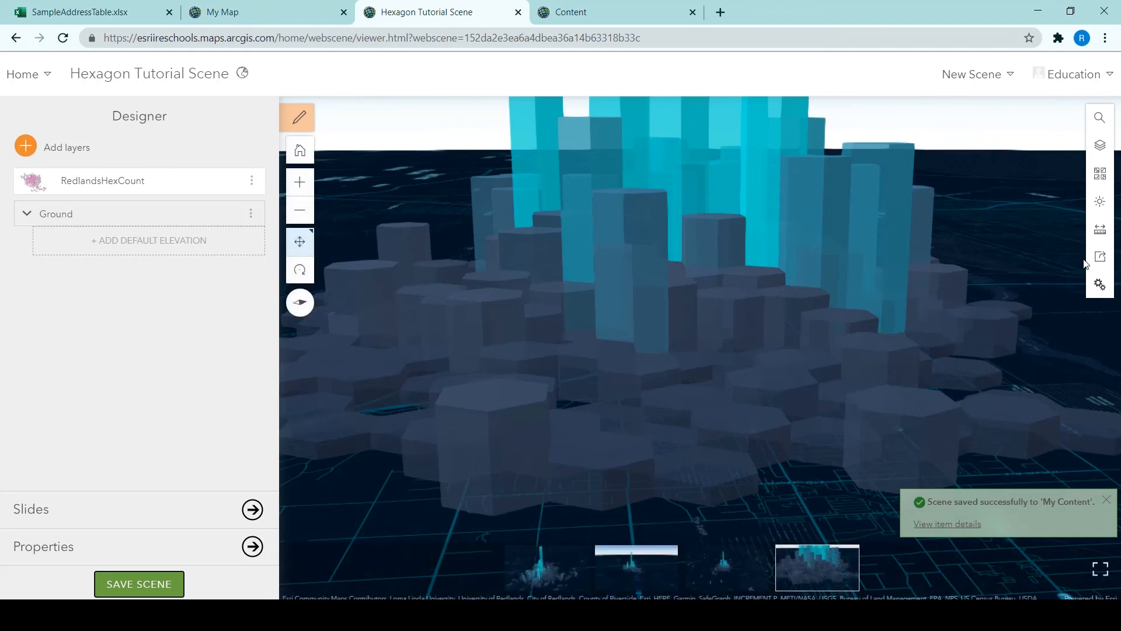
left_click(1100, 256)
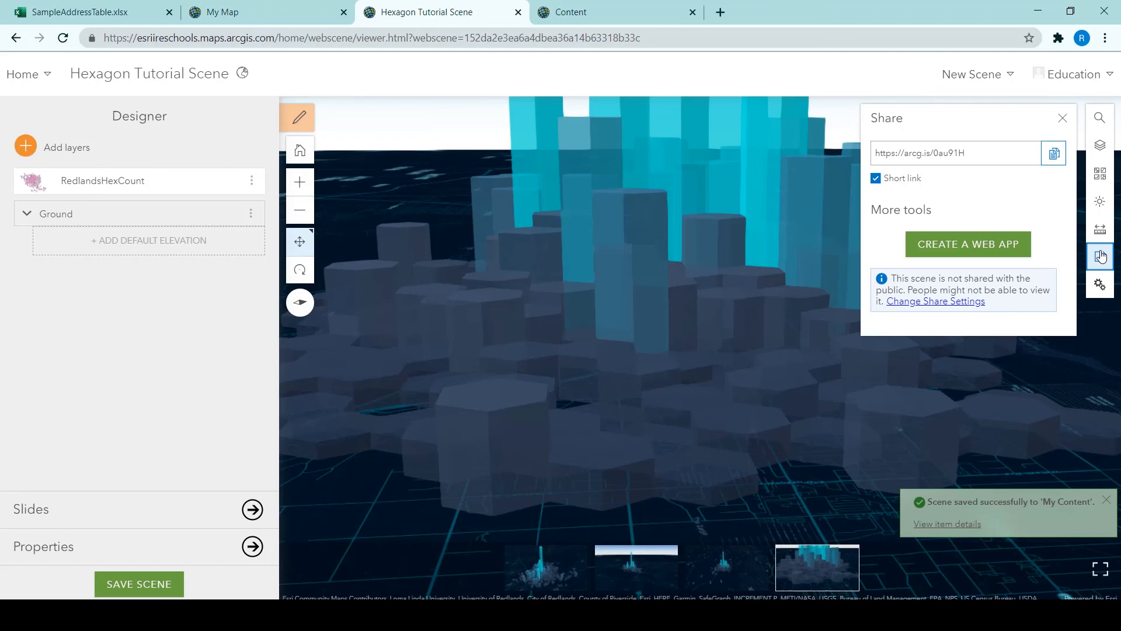
mouse_move(1035, 307)
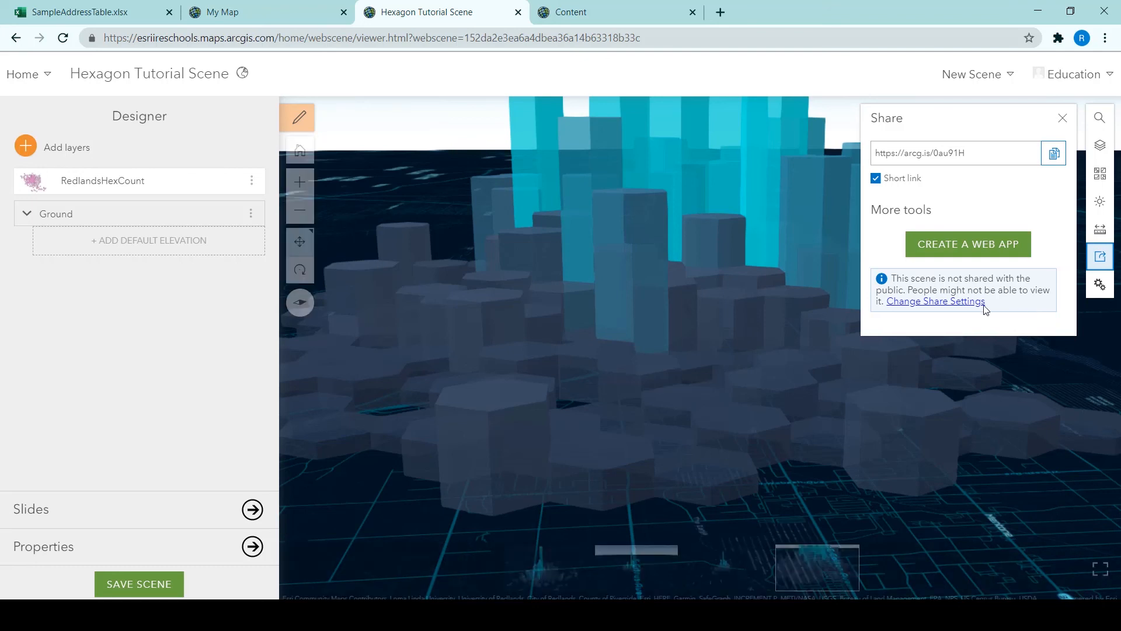
left_click(935, 300)
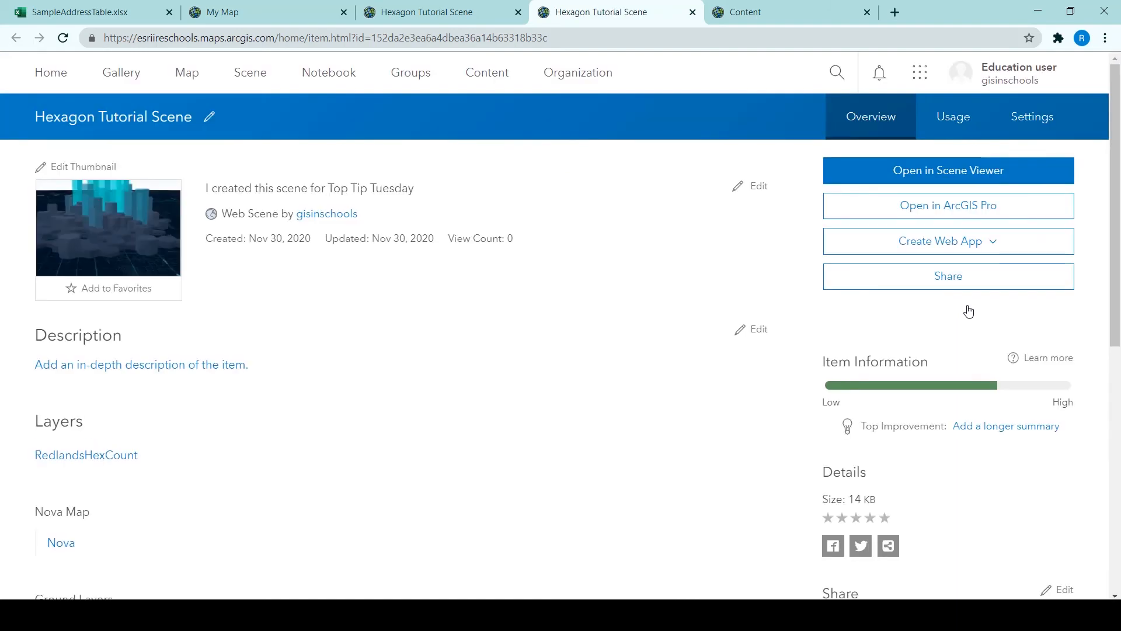
Step: Share the scene with Everyone (public) and update RedlandsHexCount's sharing to match
left_click(947, 275)
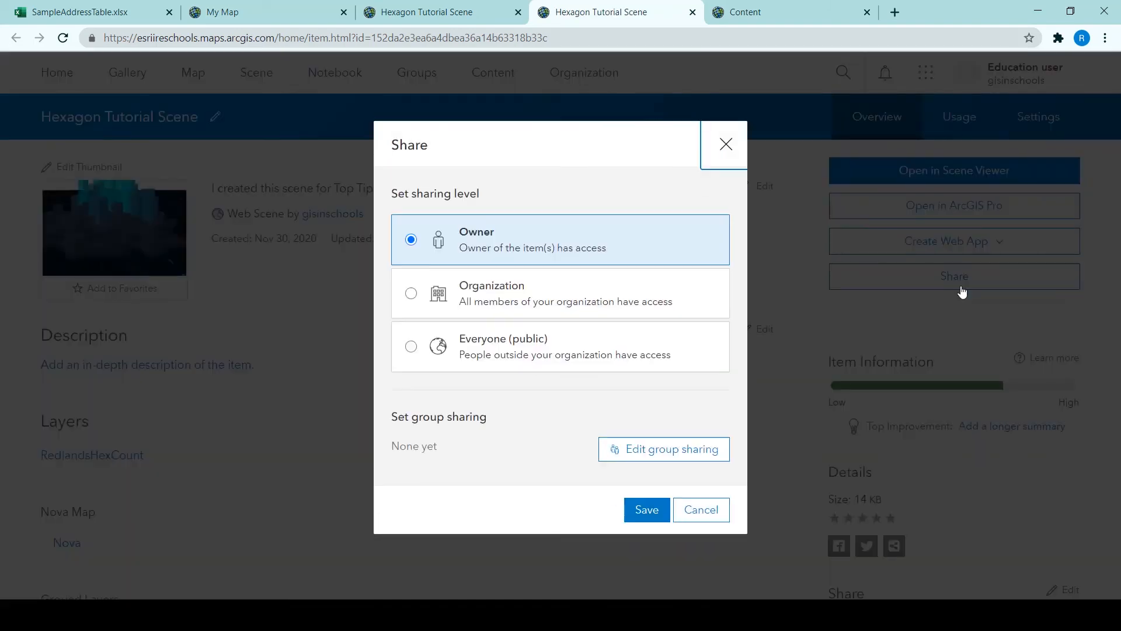
left_click(411, 346)
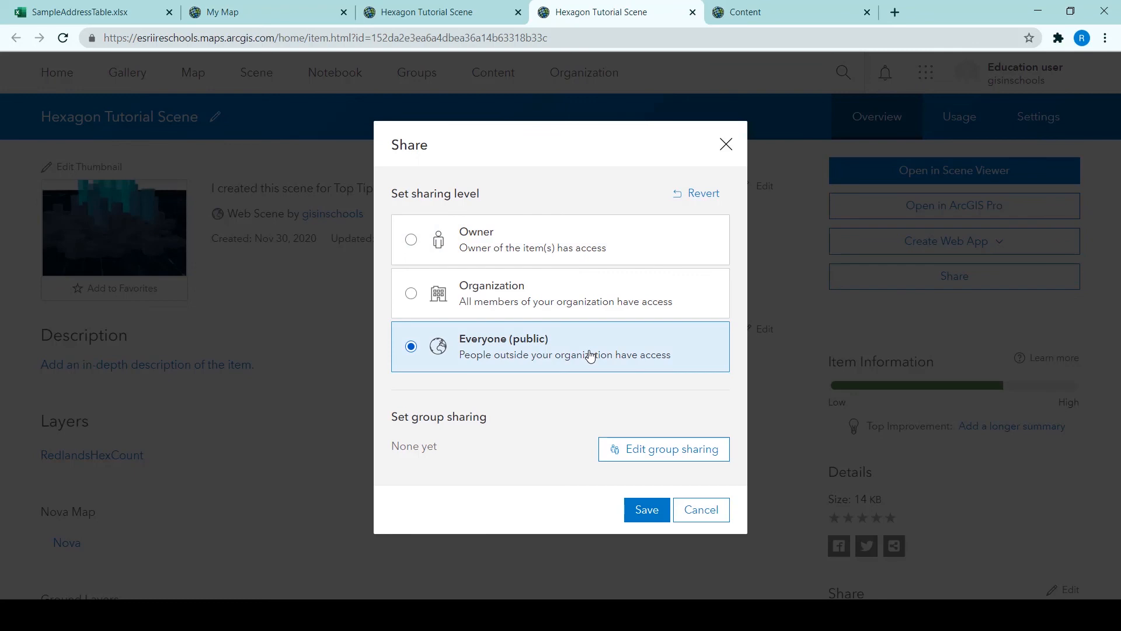
mouse_move(568, 474)
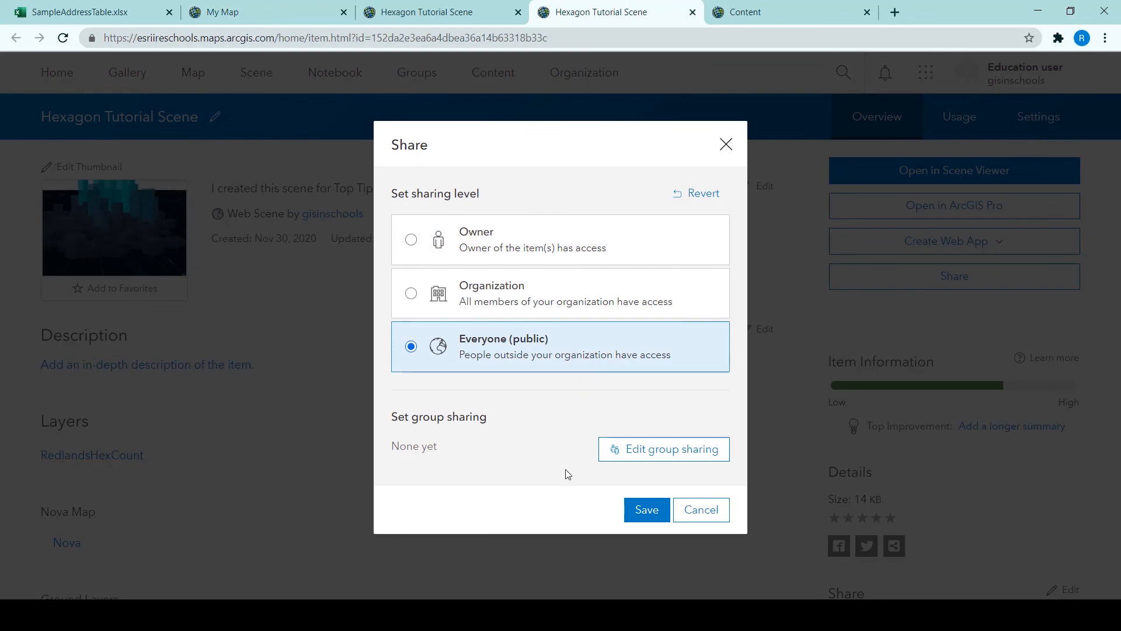
left_click(645, 510)
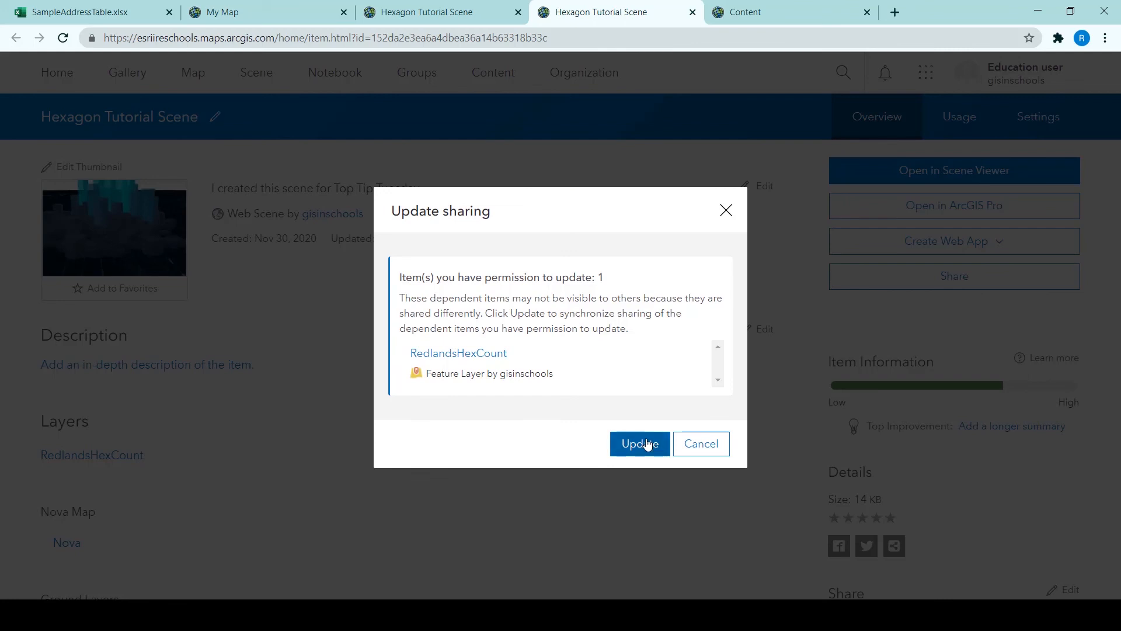
left_click(639, 443)
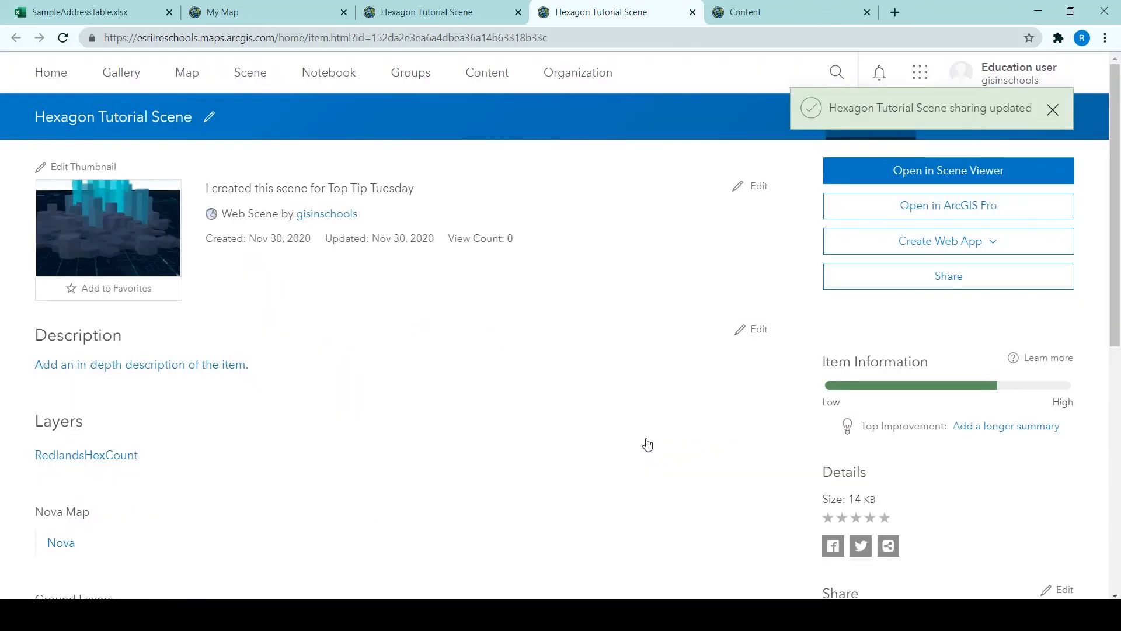
mouse_move(664, 486)
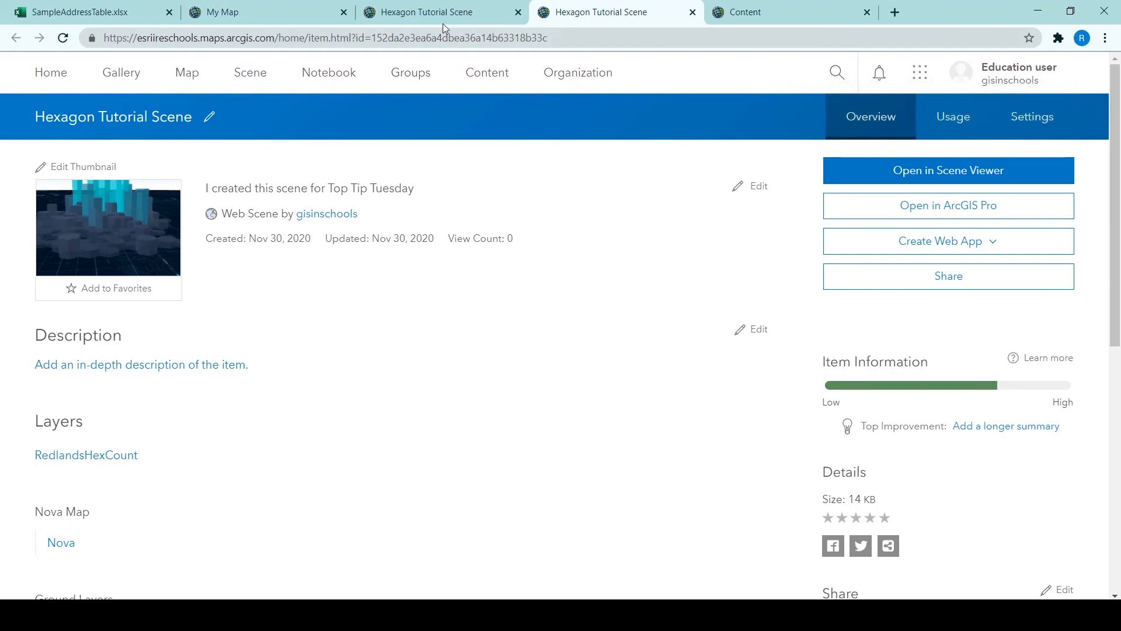
left_click(947, 171)
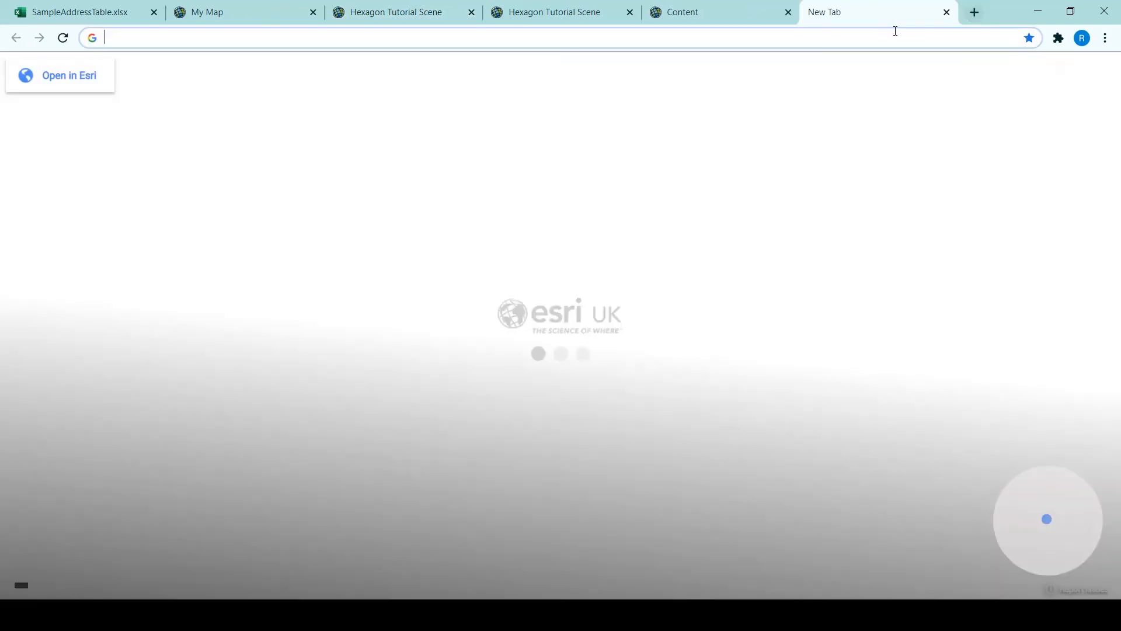
type("https://arcg.is/0au91H")
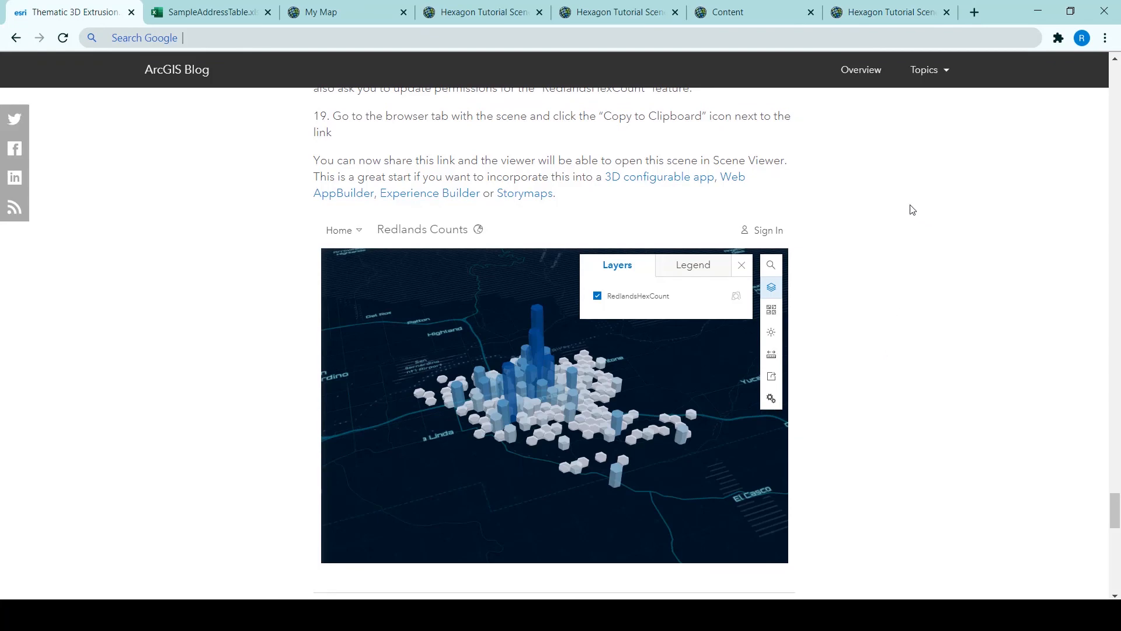
Step: Scroll to the end of the blog post and bring up Chrome's three-dot menu
scroll("down", 3)
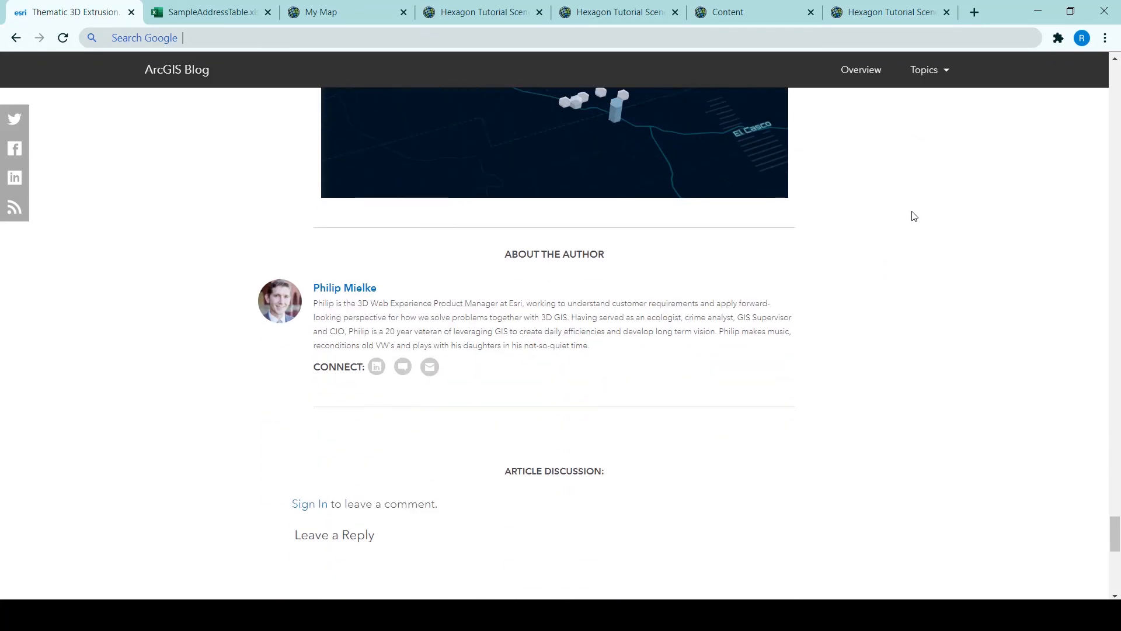
mouse_move(779, 244)
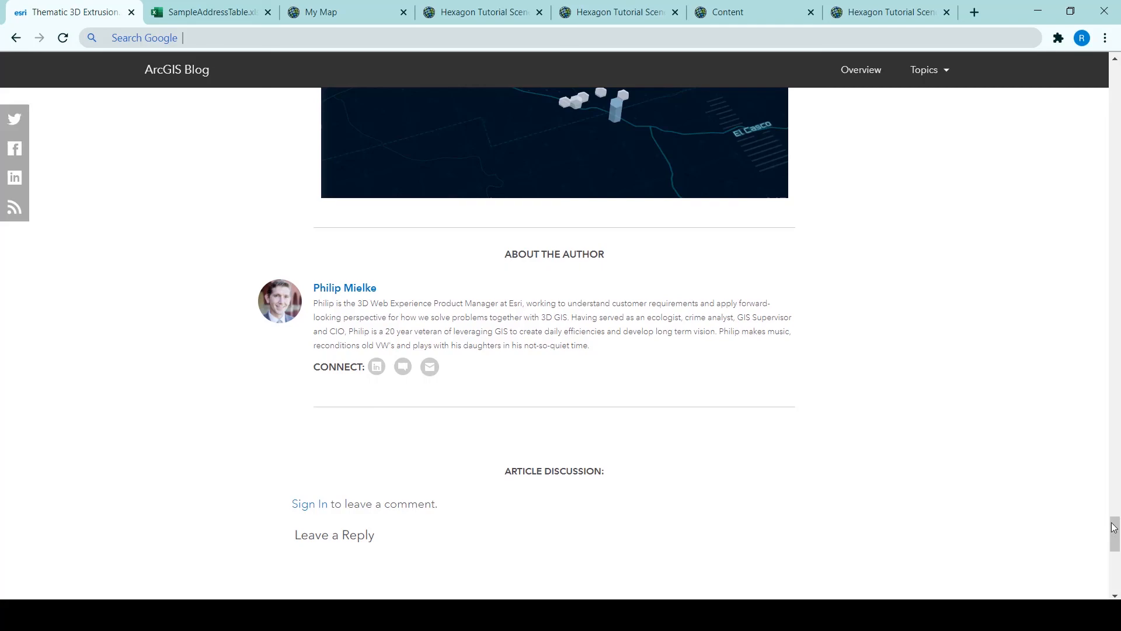
left_click(1106, 37)
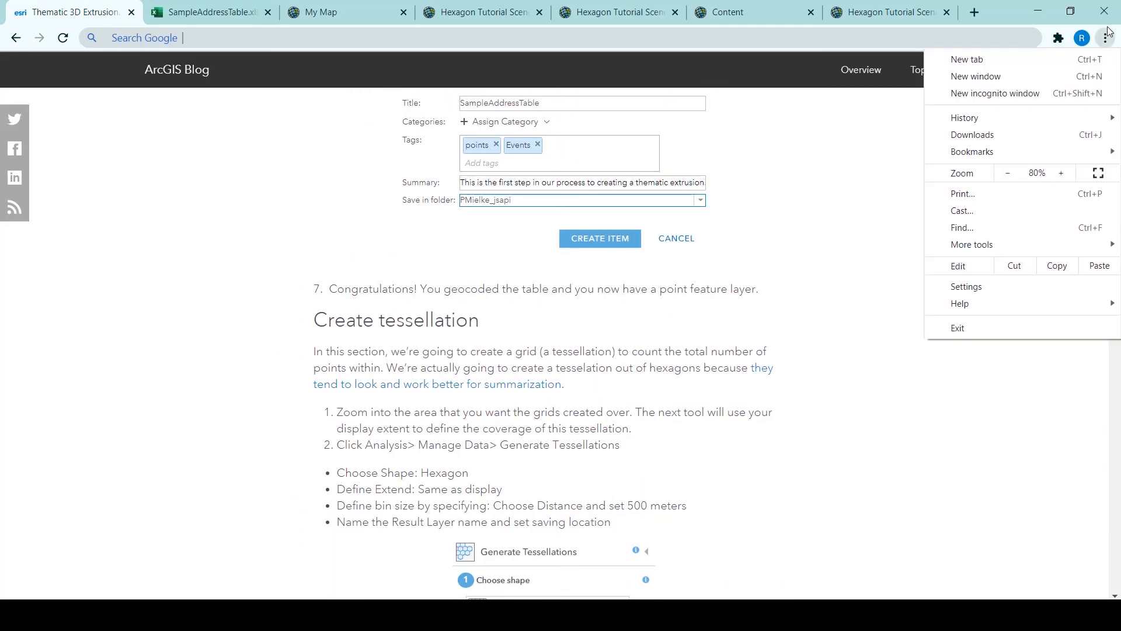